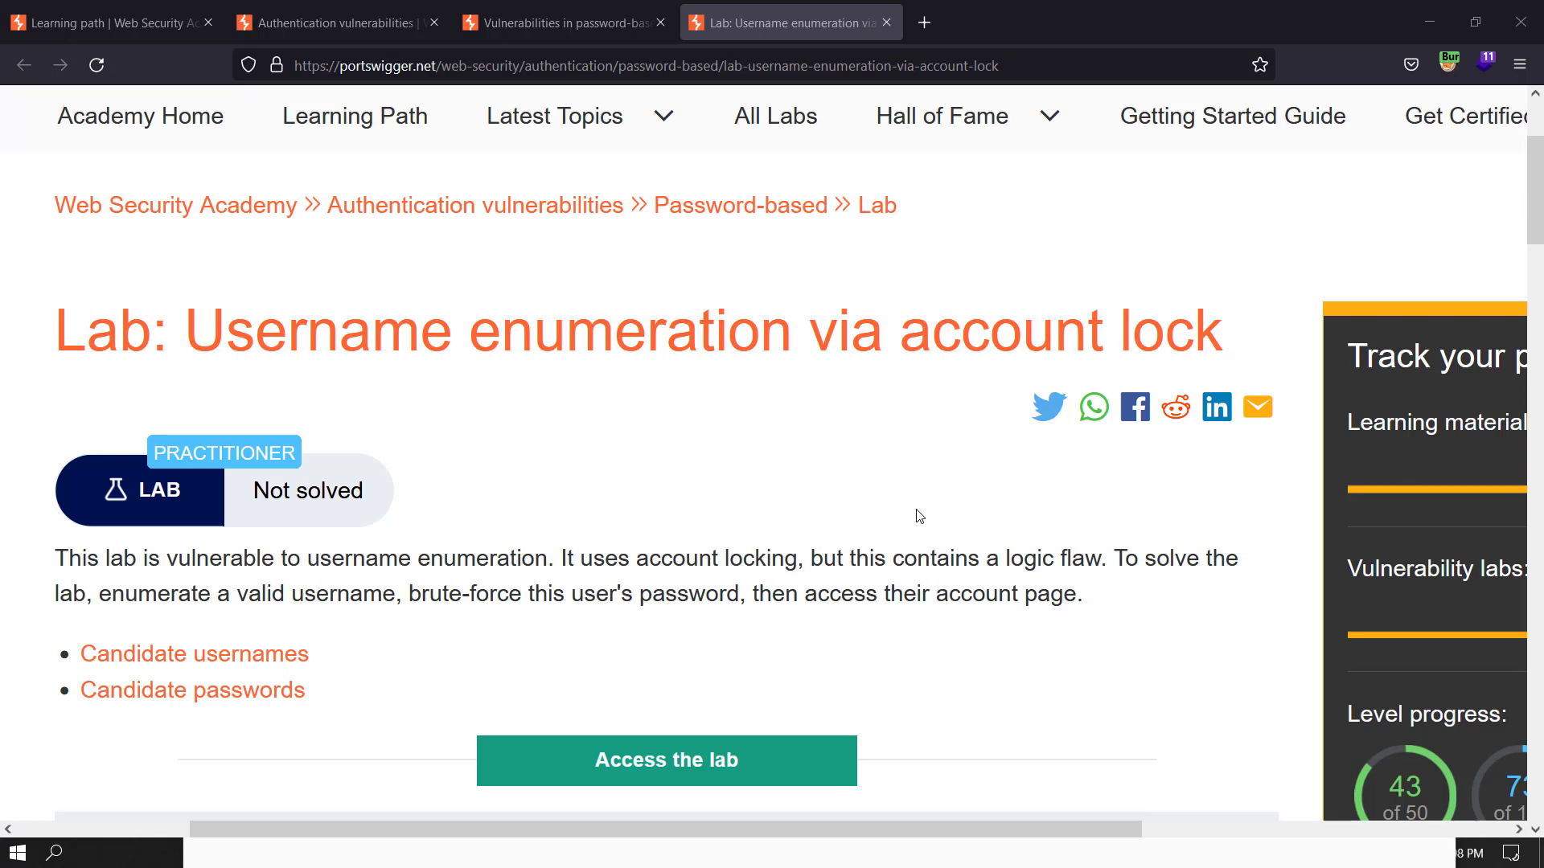
mouse_move(888, 524)
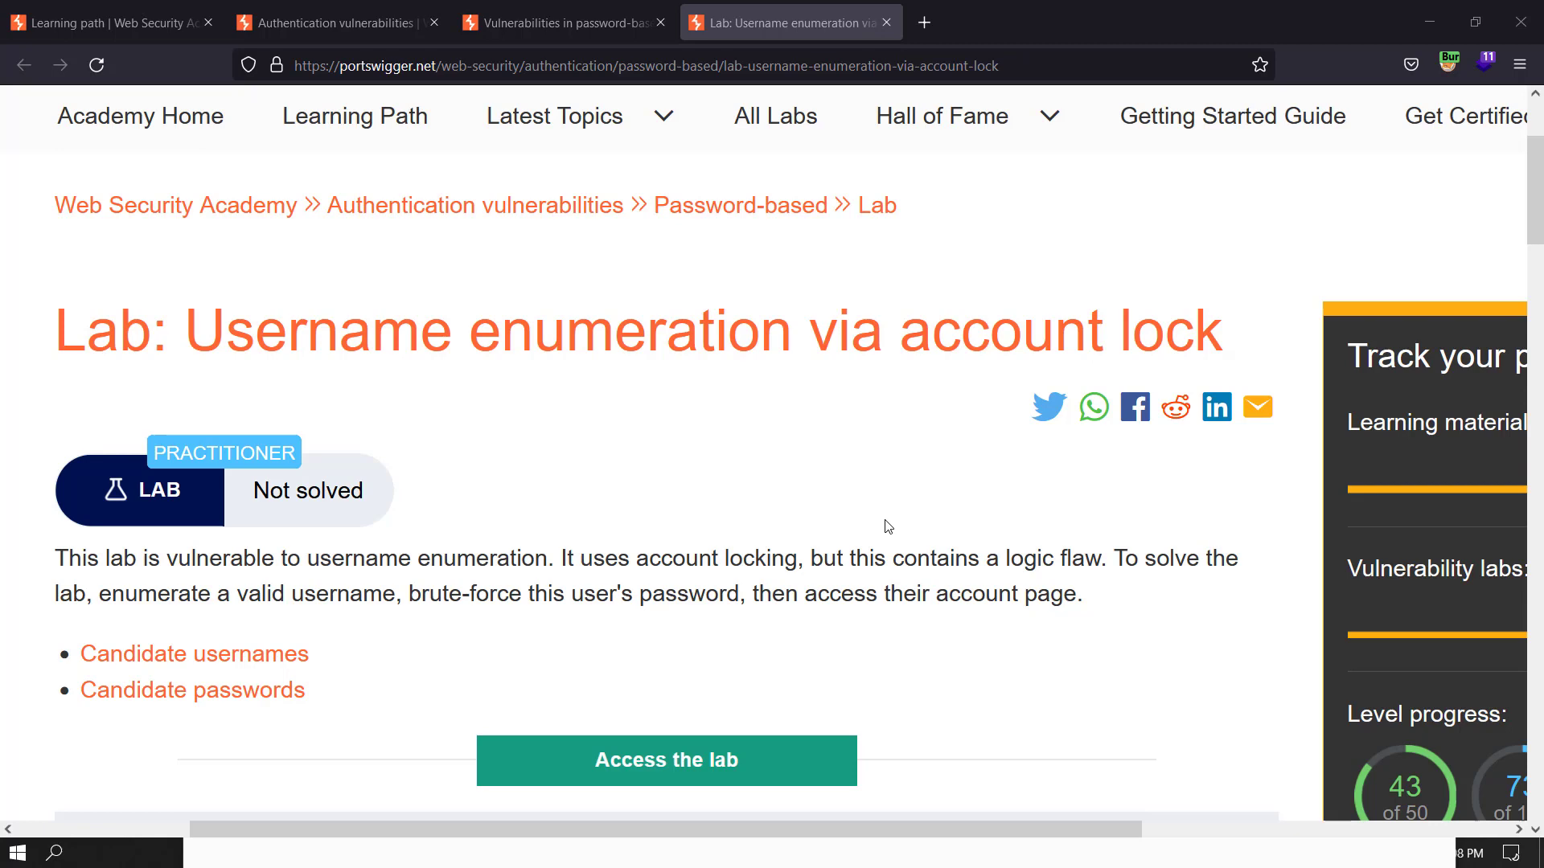
- Open the candidate usernames list from the account-lock lab page
scroll("down", 3)
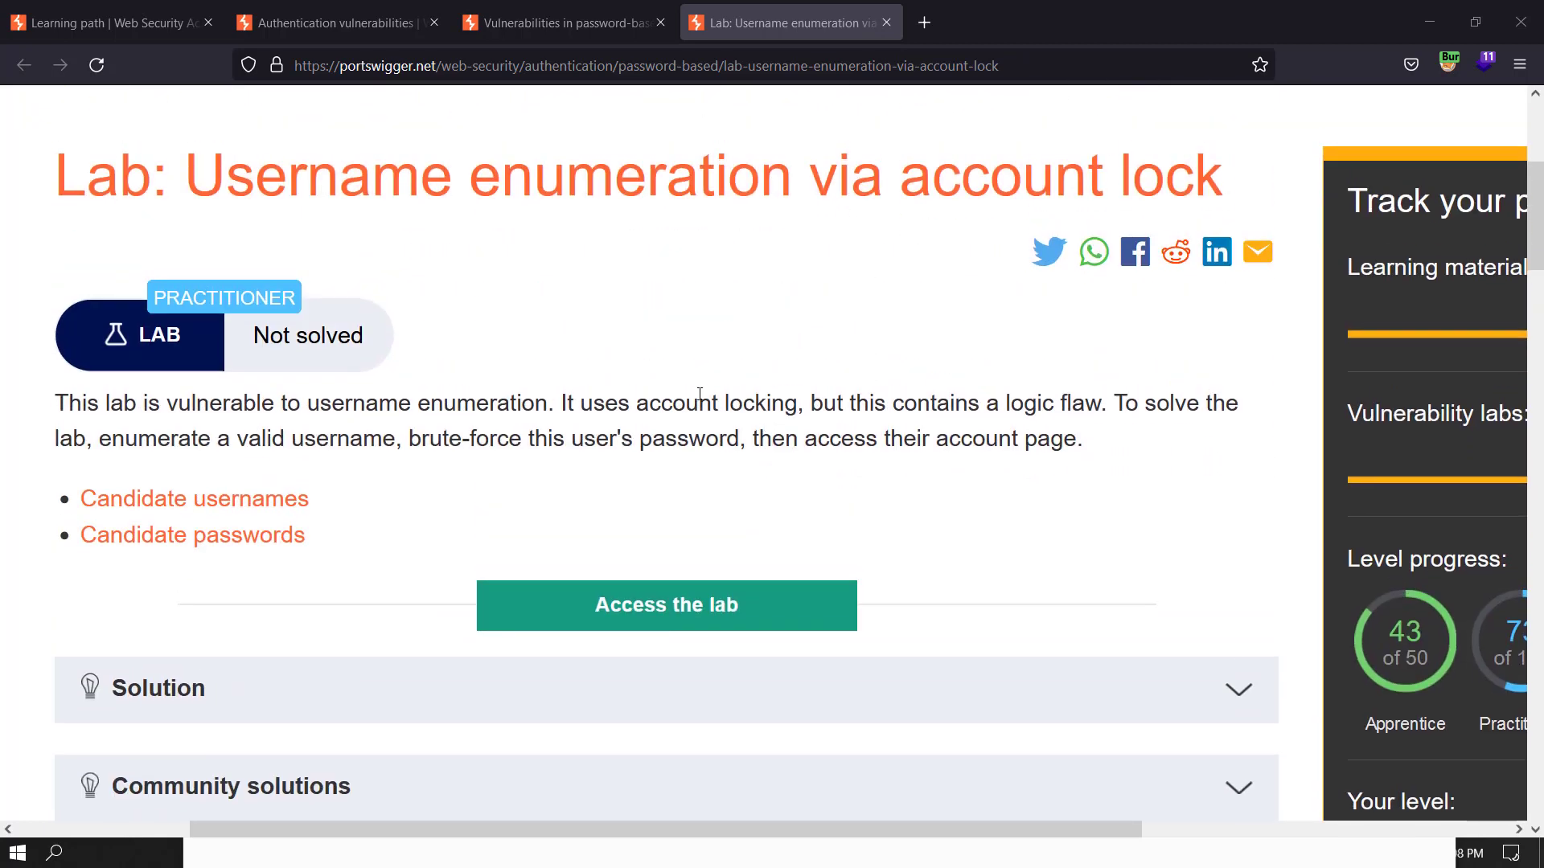
scroll("up", 3)
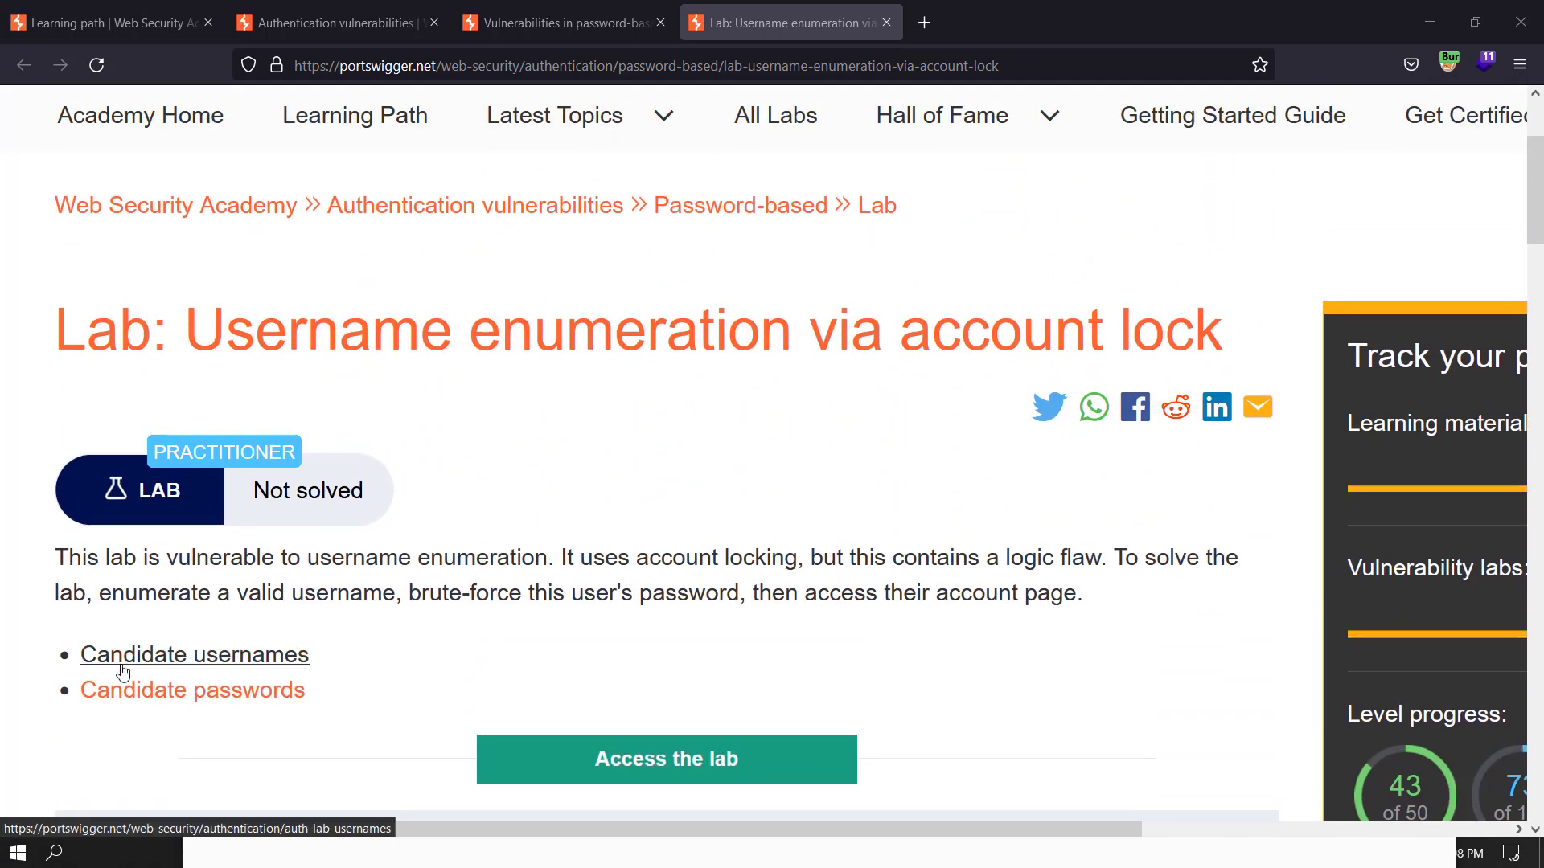
left_click(195, 654)
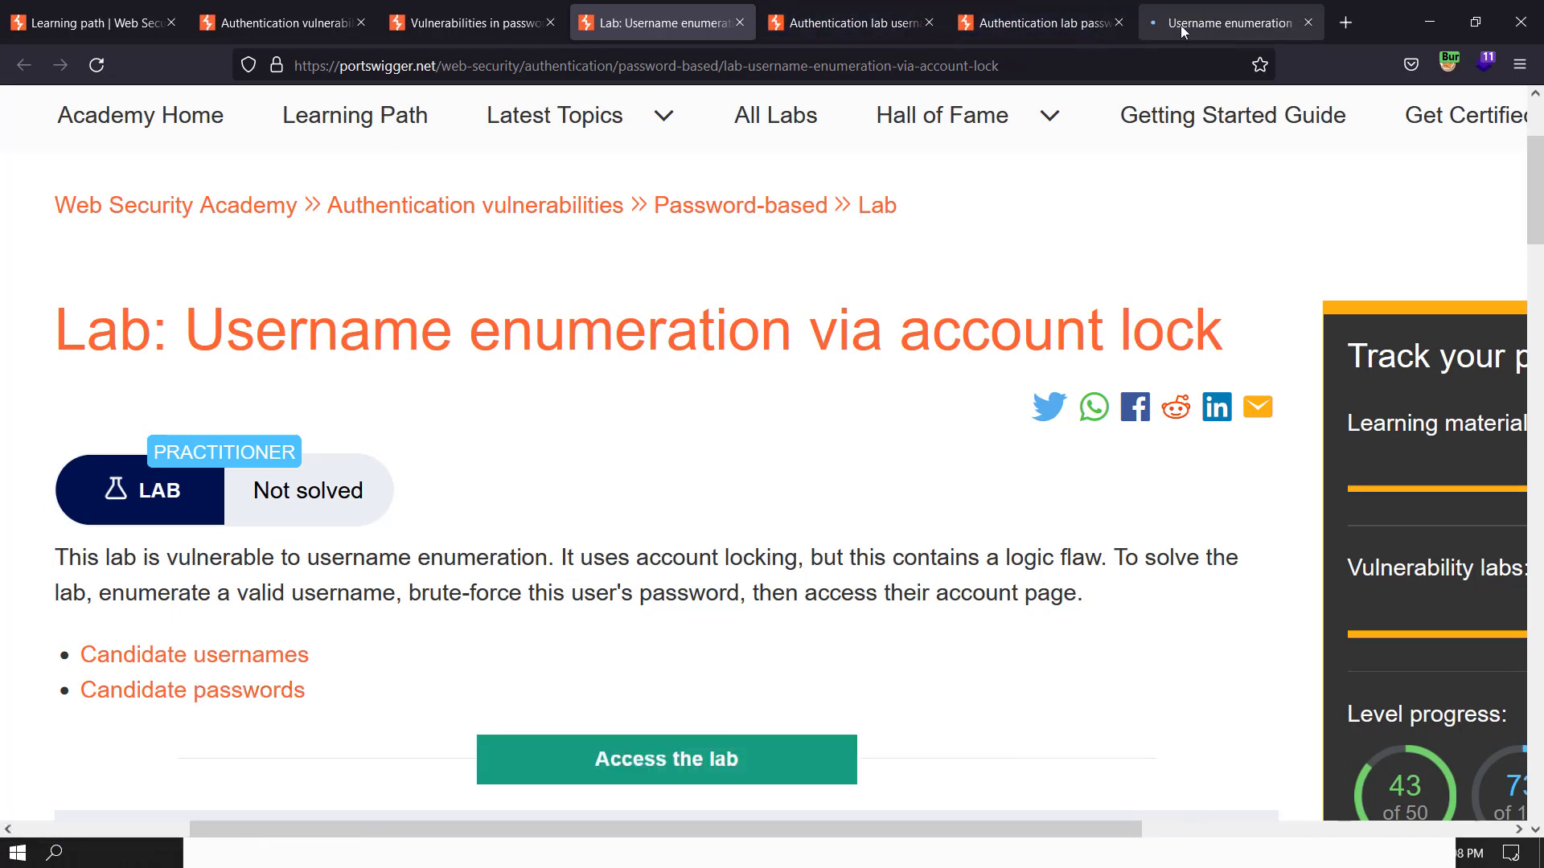
- On the lab's My account login page, submit a test login with username 'we'
left_click(666, 759)
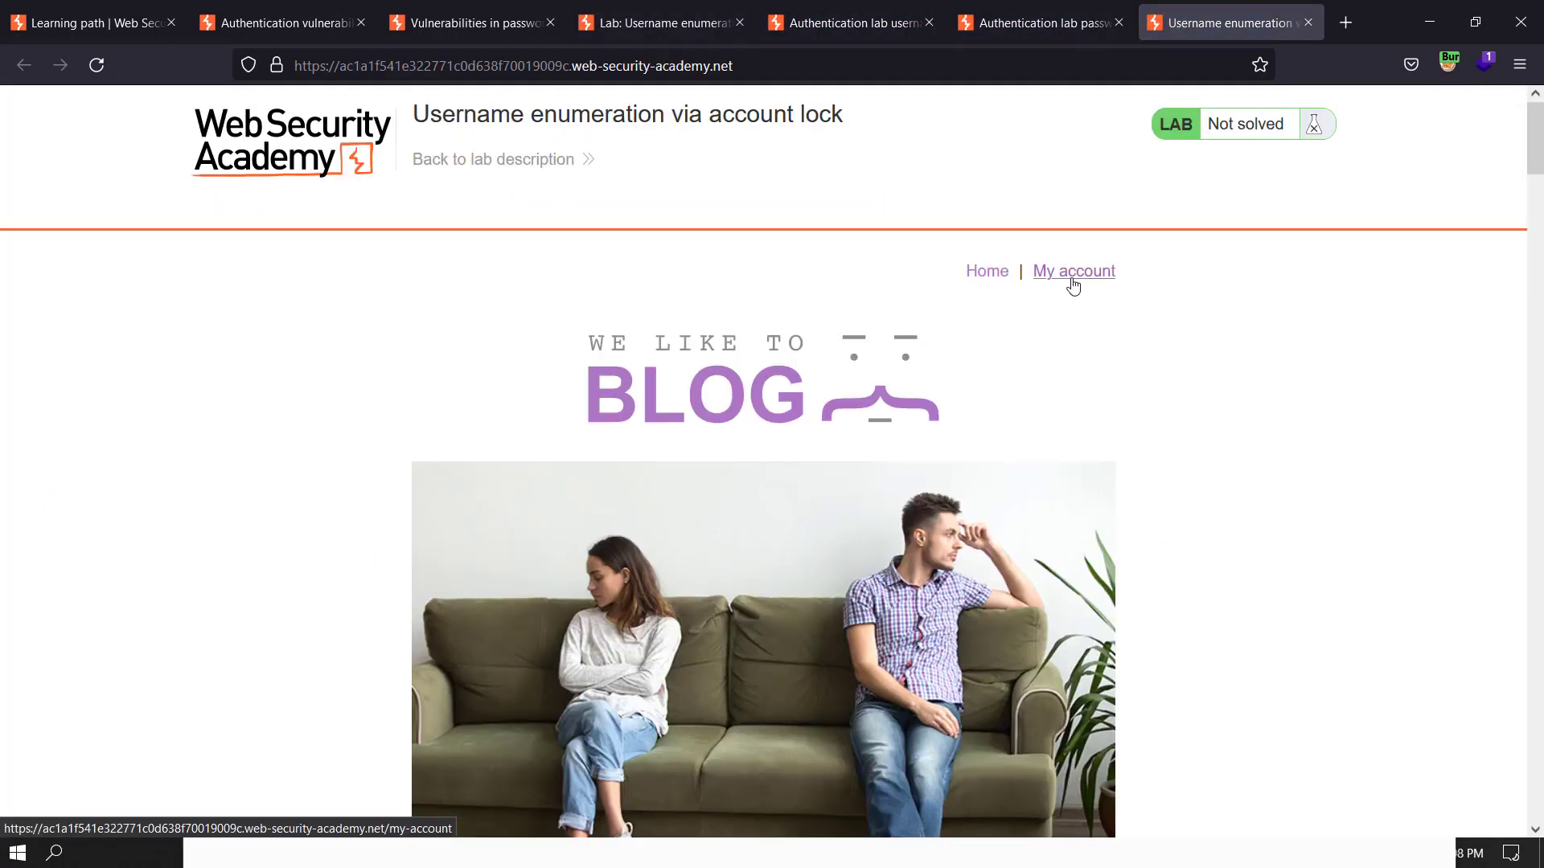
left_click(1073, 271)
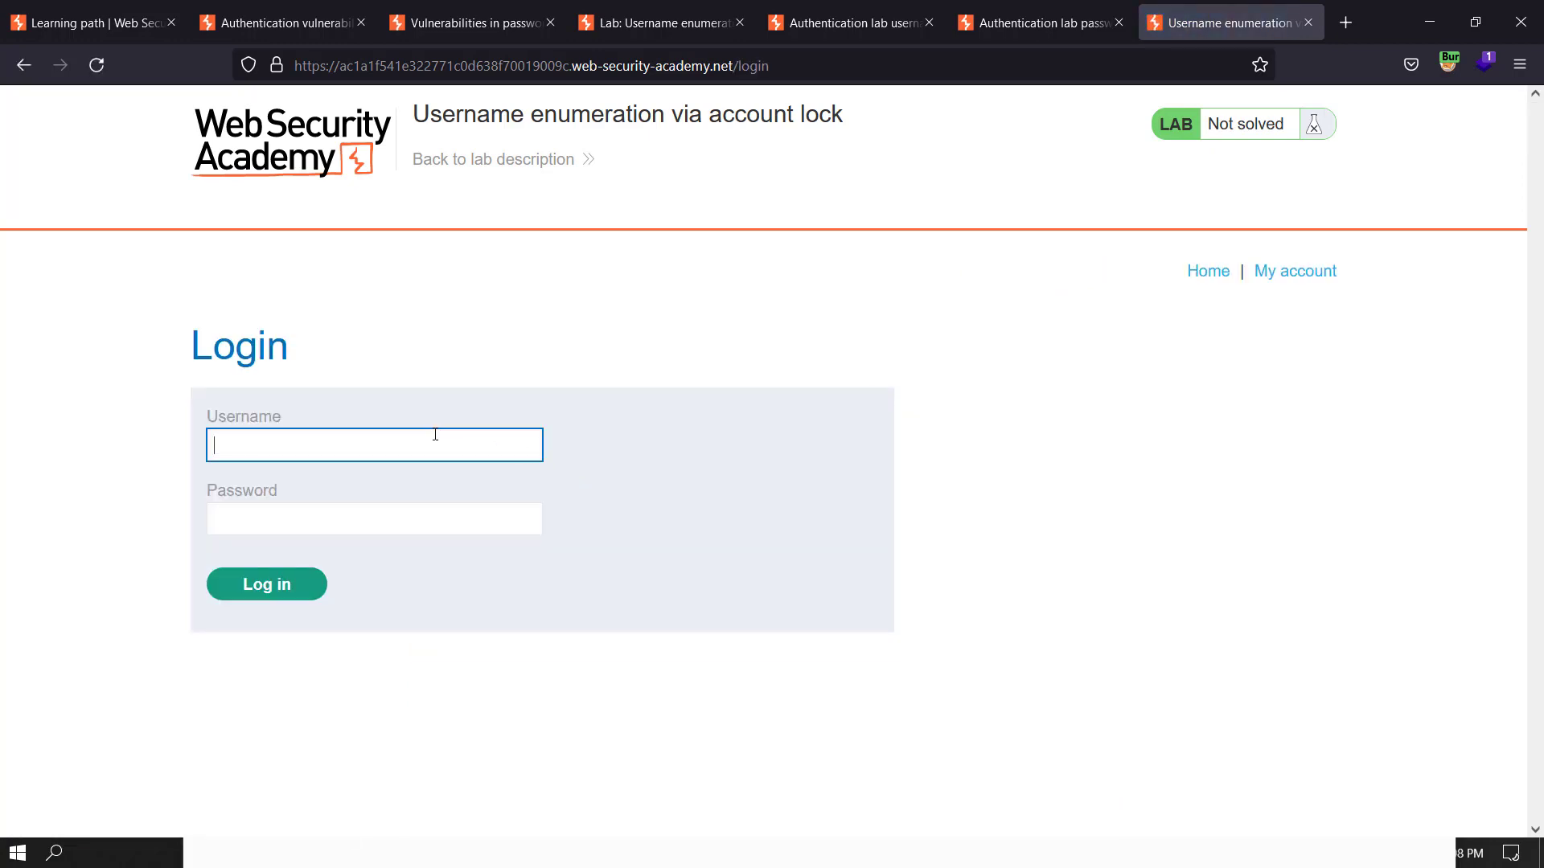
type("we")
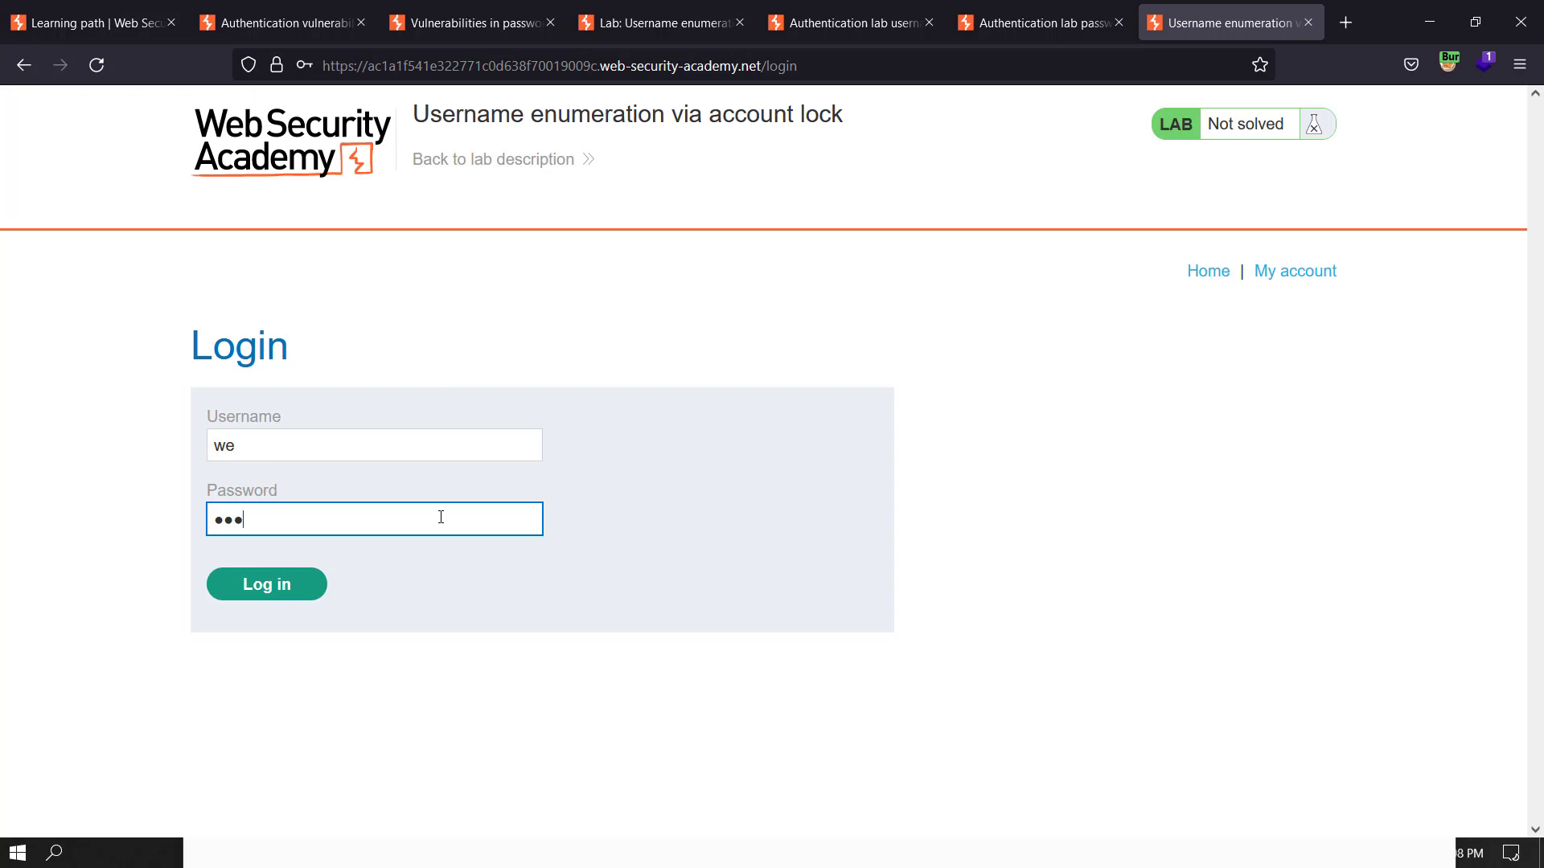
left_click(265, 584)
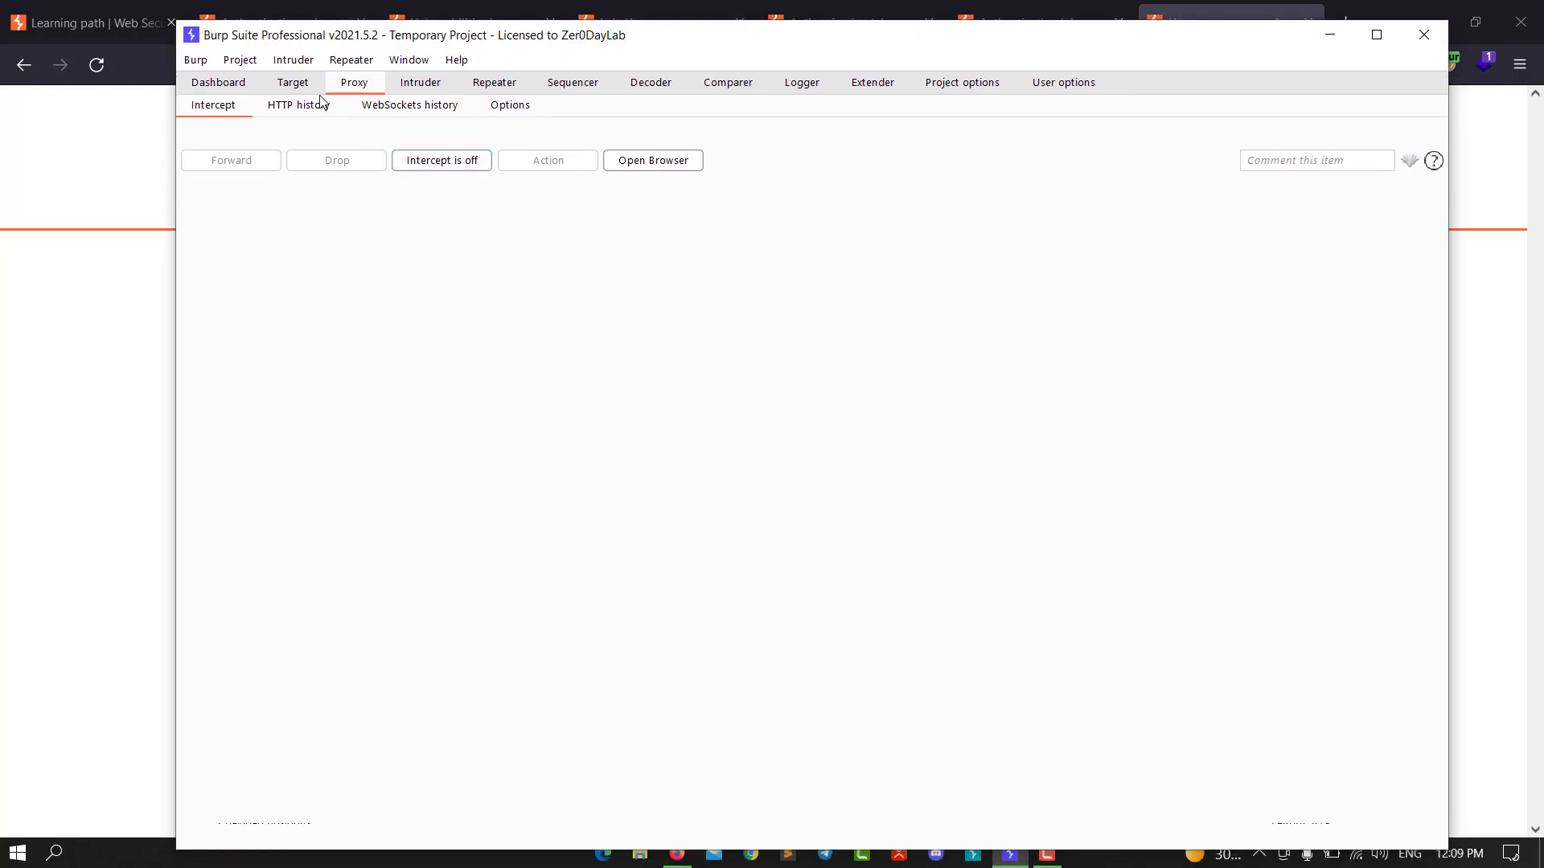
- From Proxy HTTP history, send the POST /login request to Intruder
left_click(296, 107)
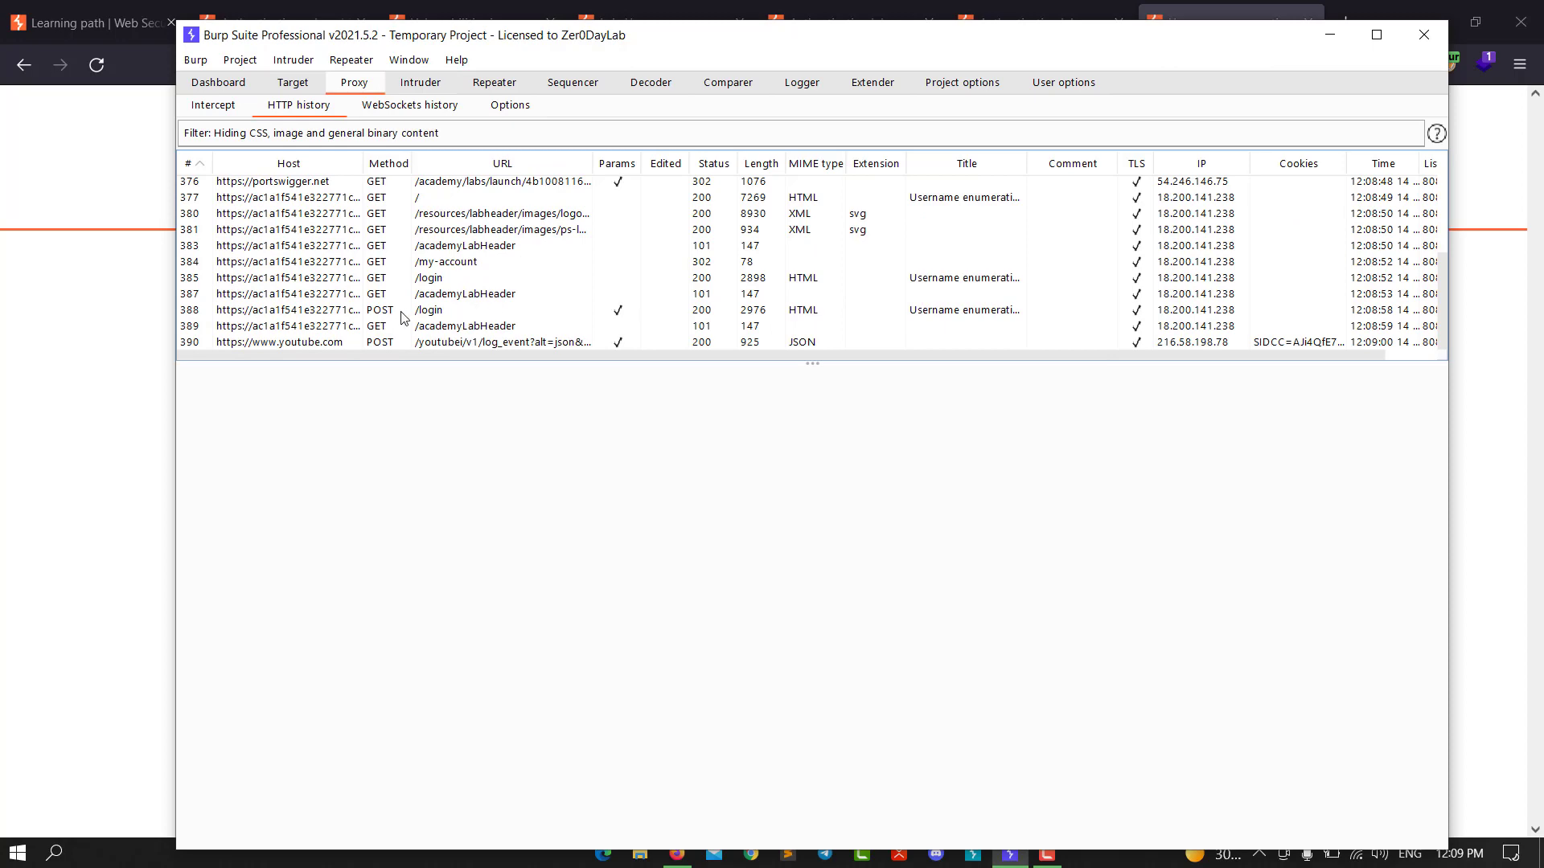
right_click(423, 310)
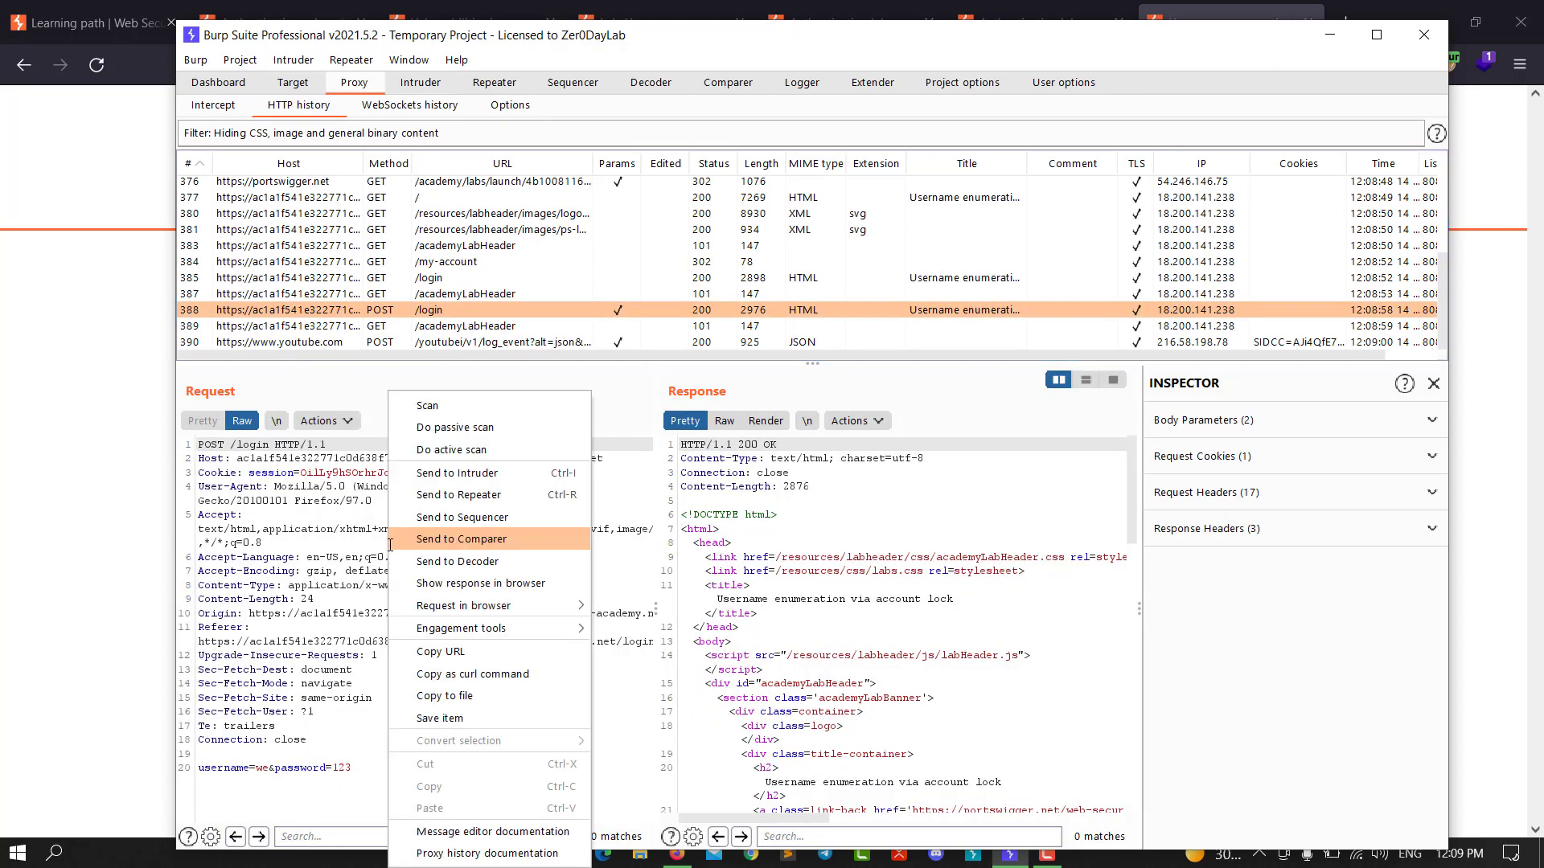
left_click(463, 539)
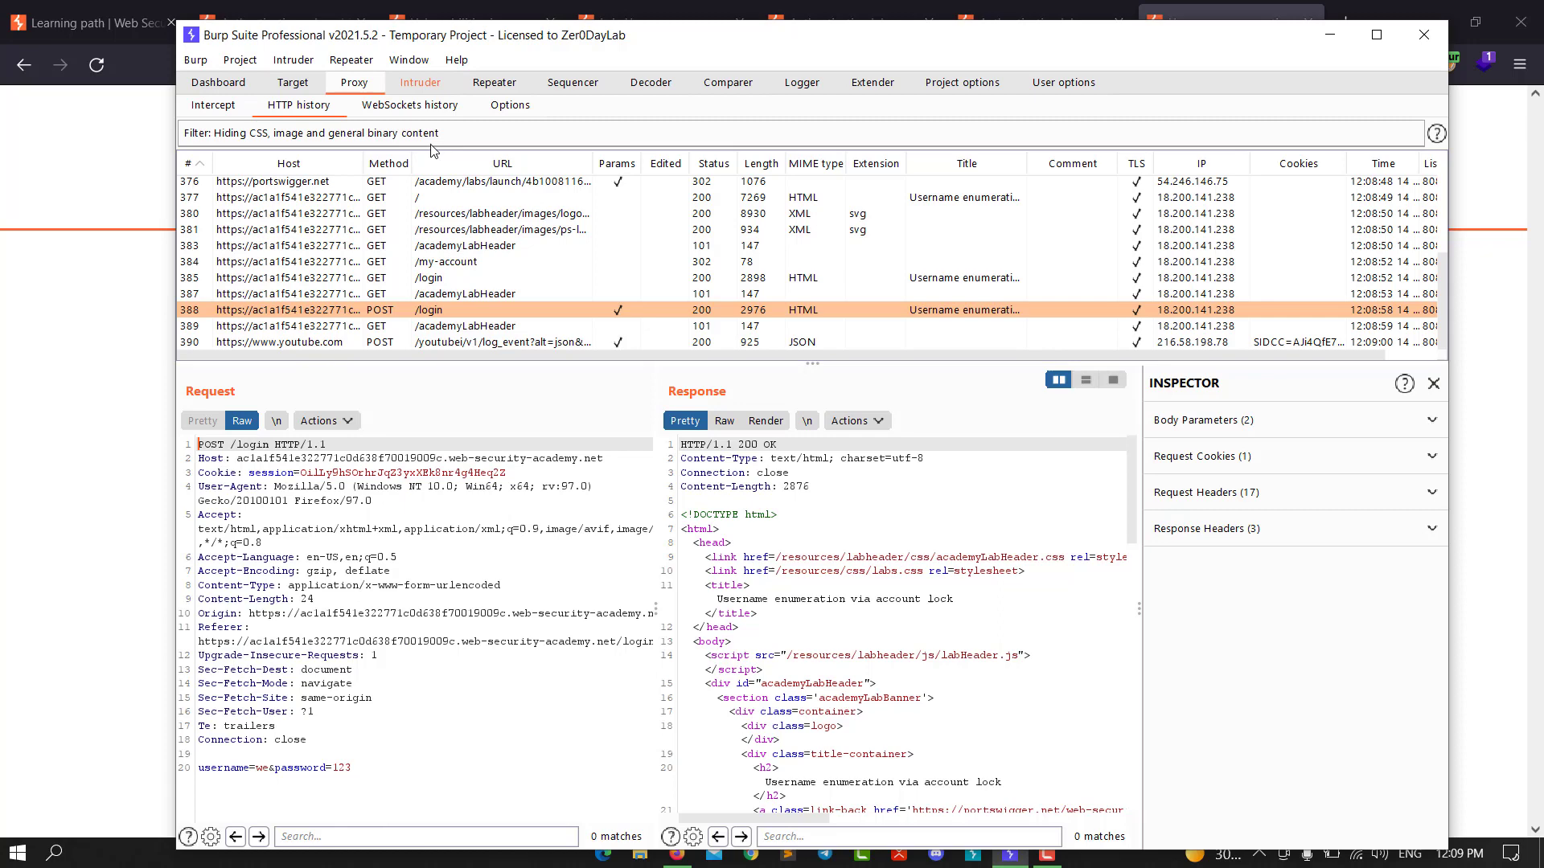
- In Intruder Positions, clear the automatically added payload markers
left_click(420, 82)
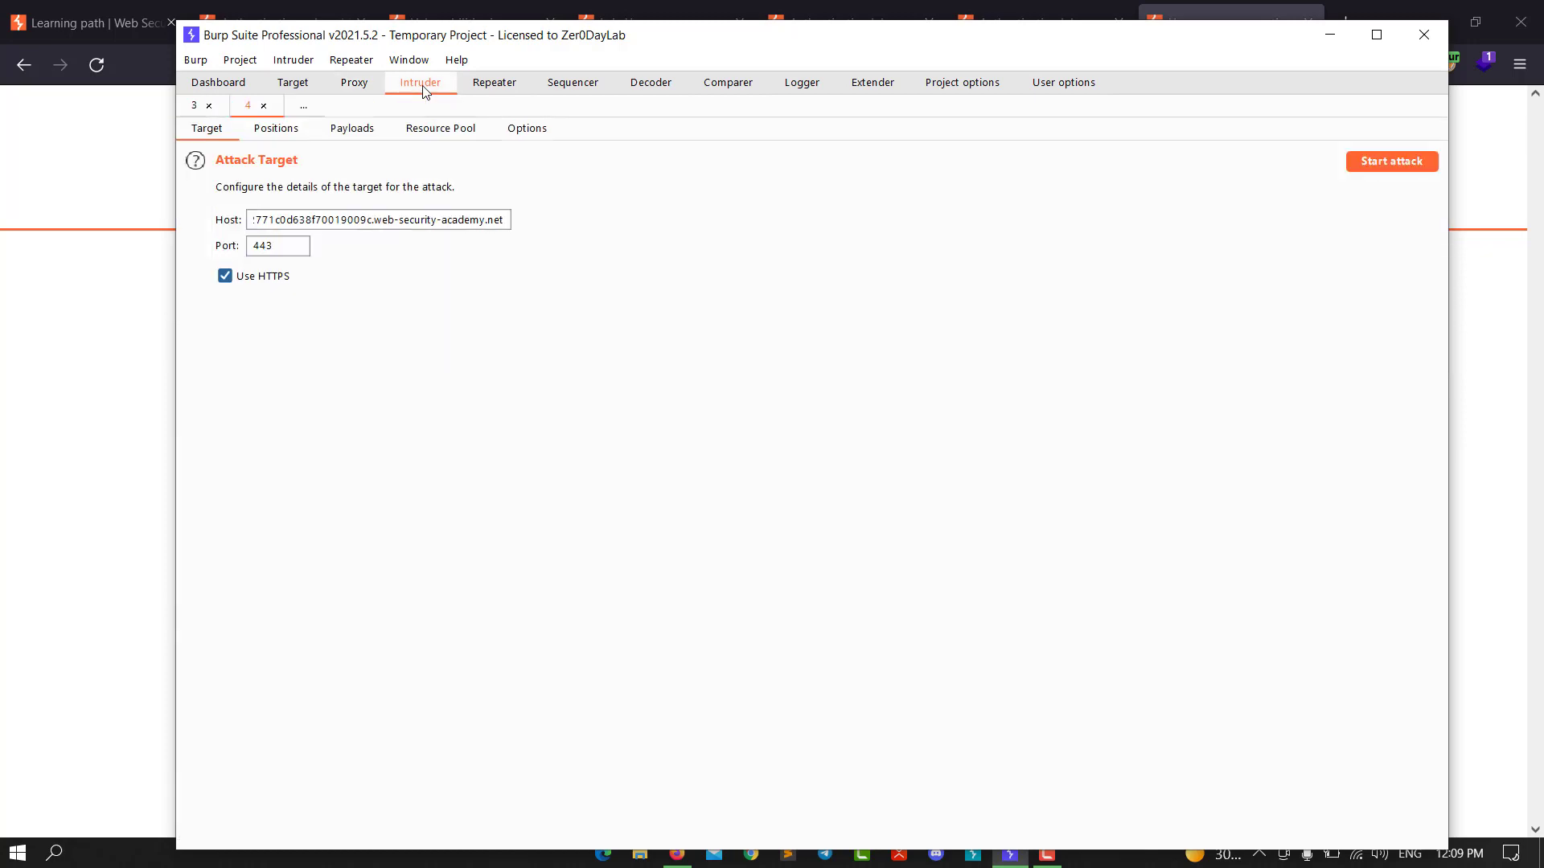
left_click(275, 129)
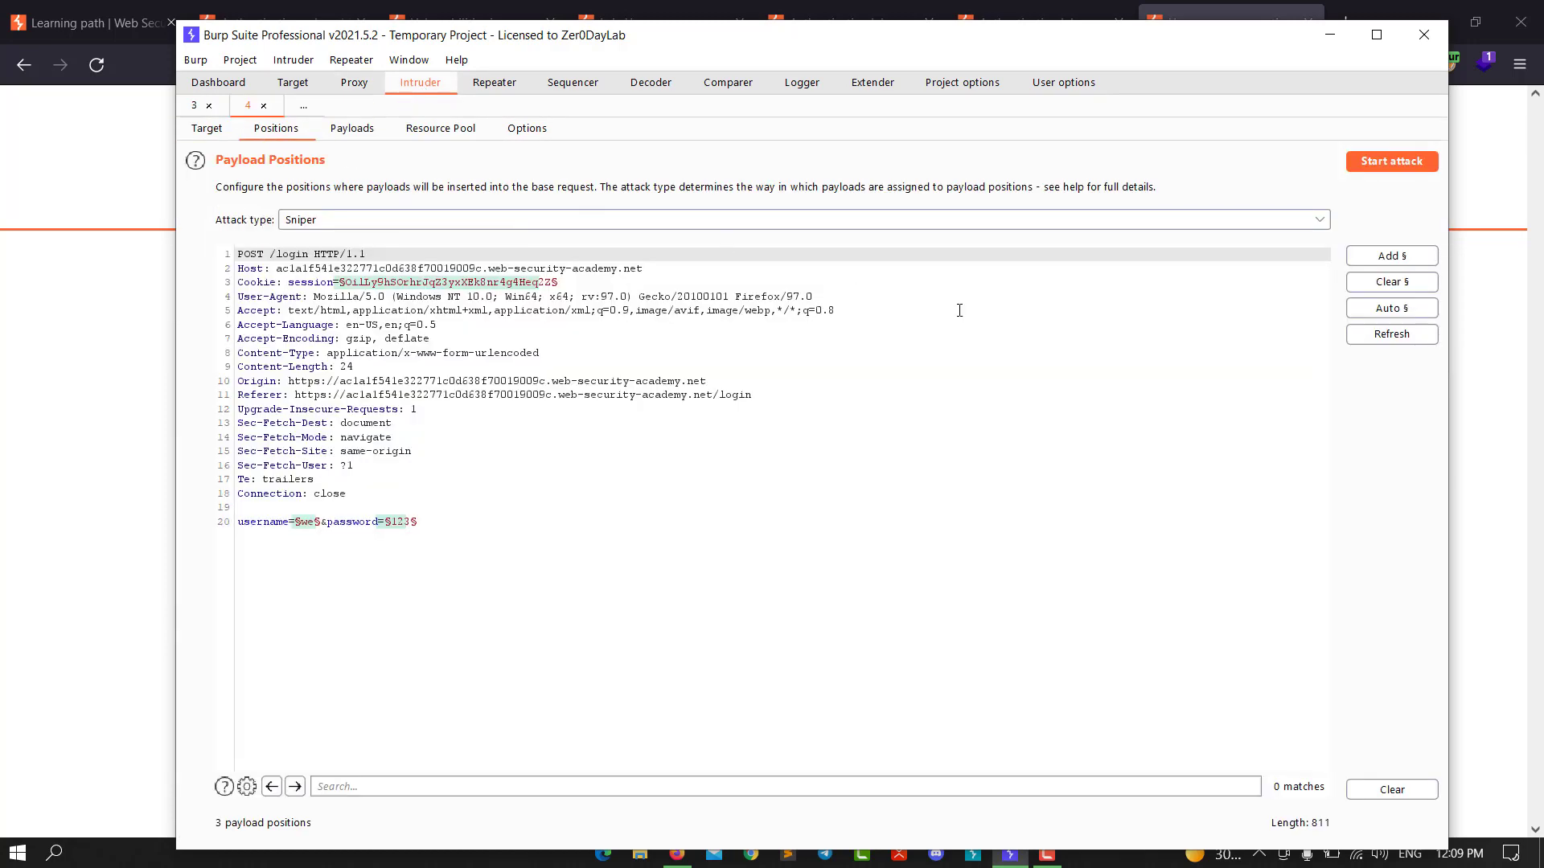
left_click(1389, 282)
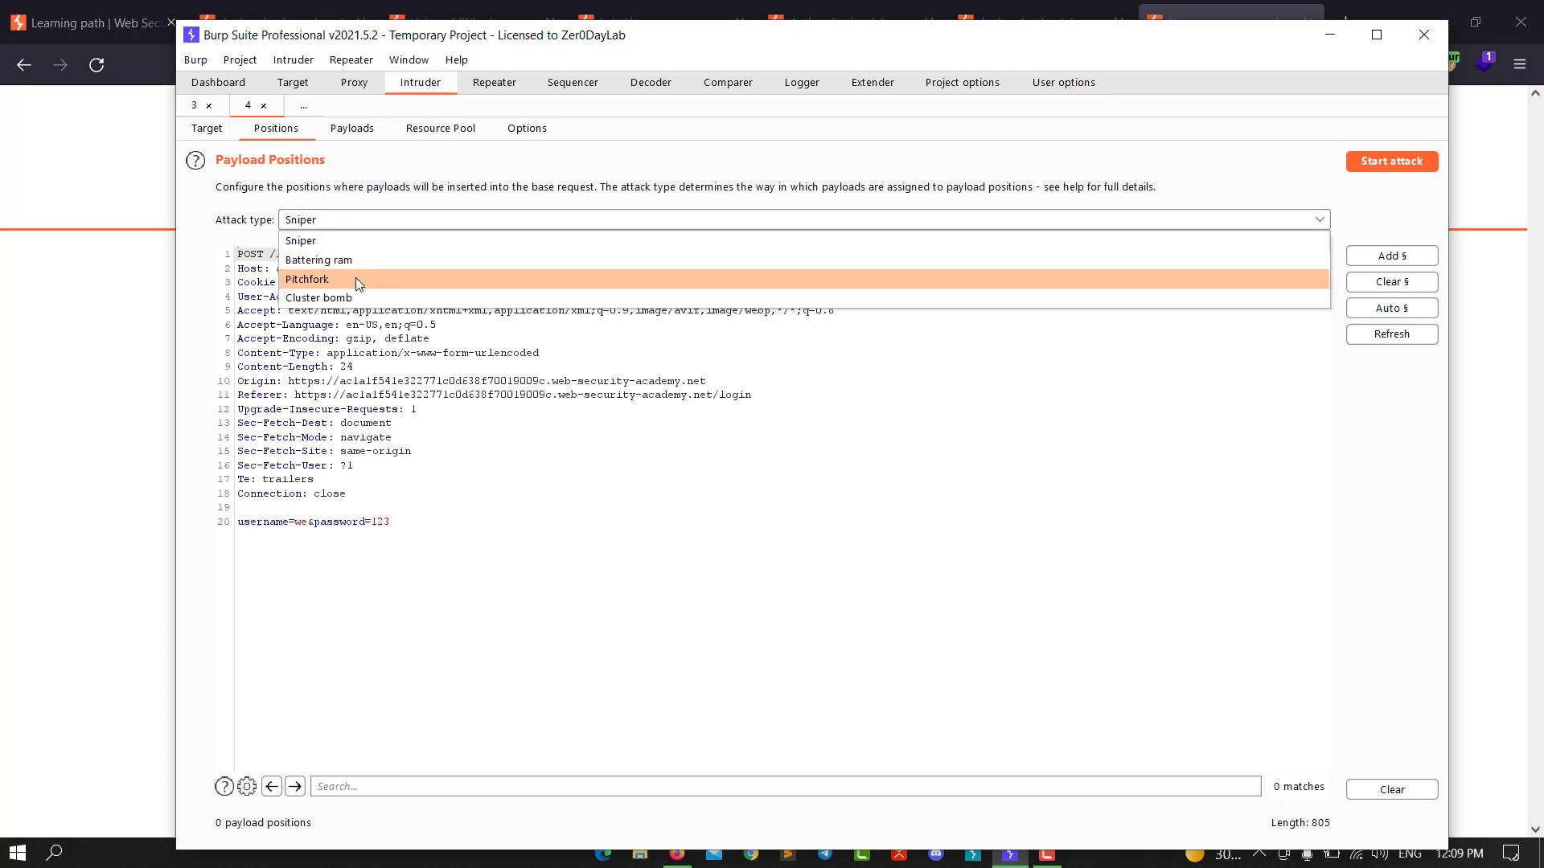
- Choose Cluster bomb and mark the username value plus an empty position after the password
left_click(317, 297)
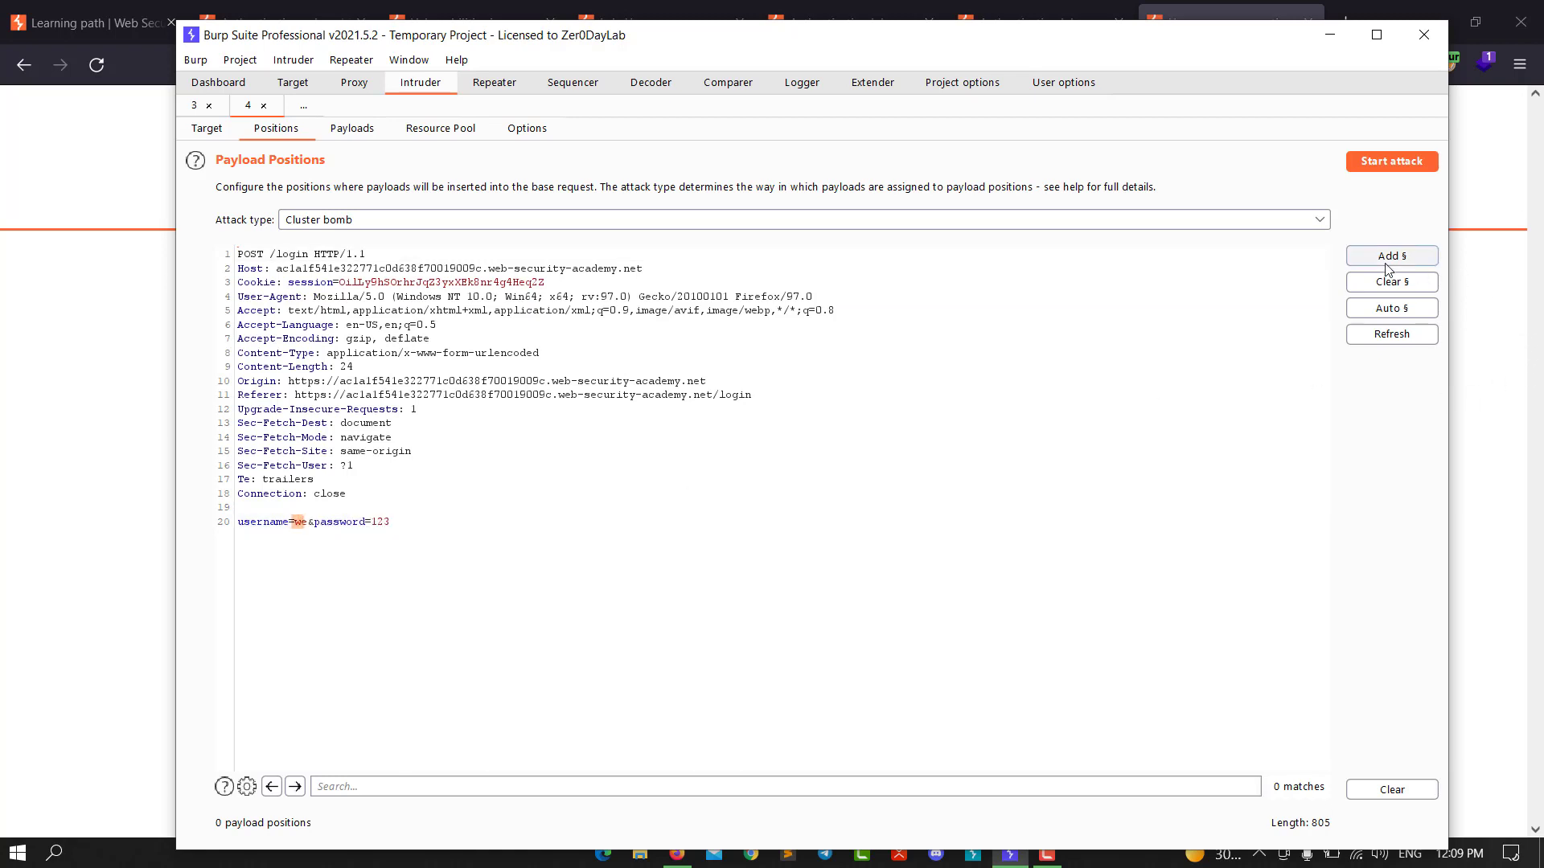
left_click(1390, 256)
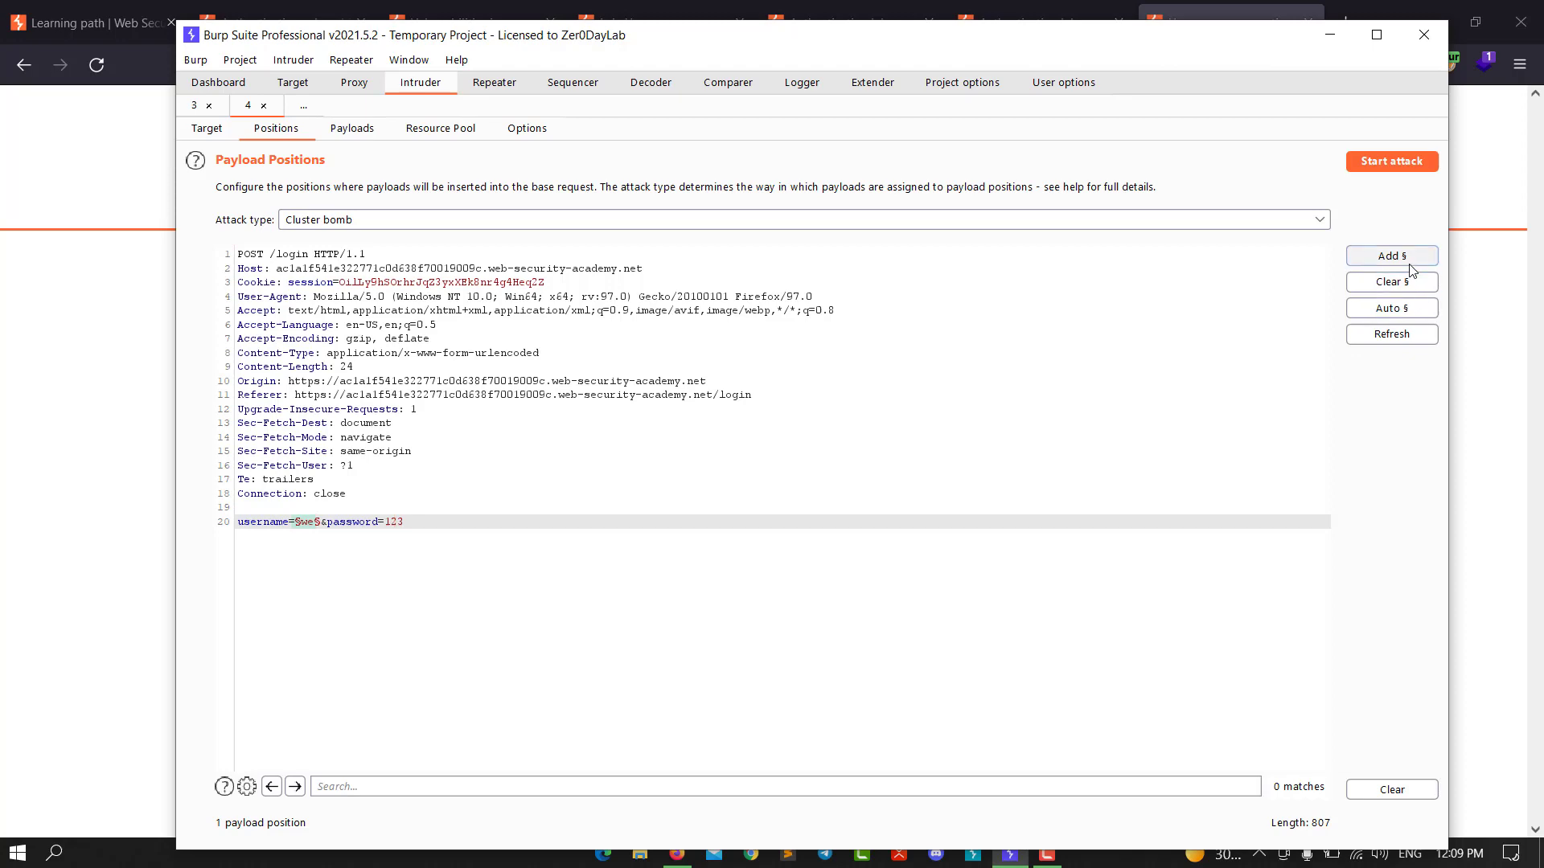
left_click(1390, 255)
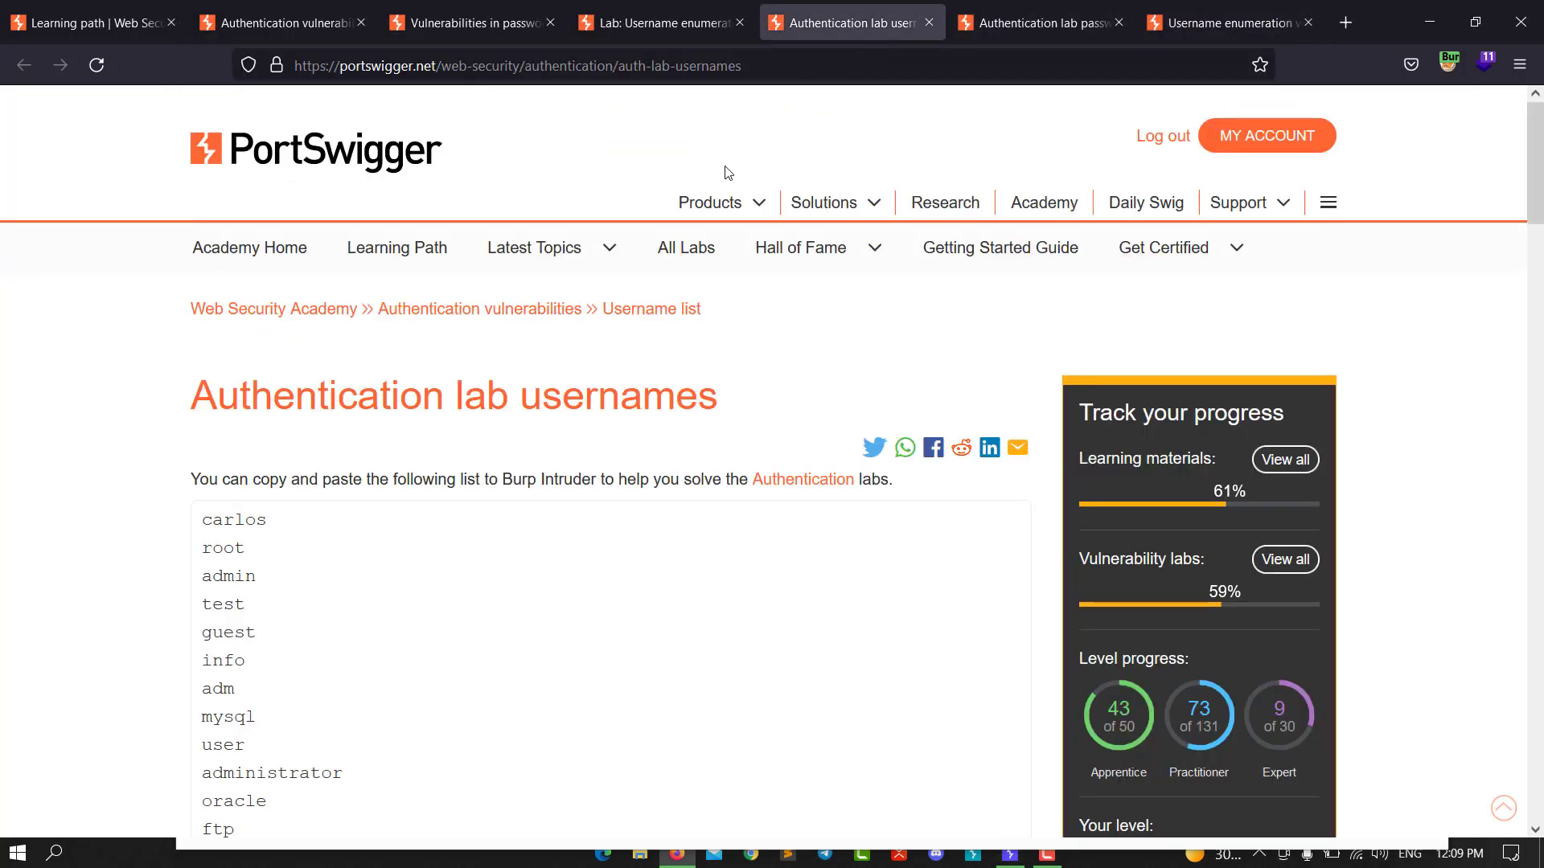
- Drag-select the candidate usernames list on the lab usernames page
left_click_drag(196, 520, 250, 632)
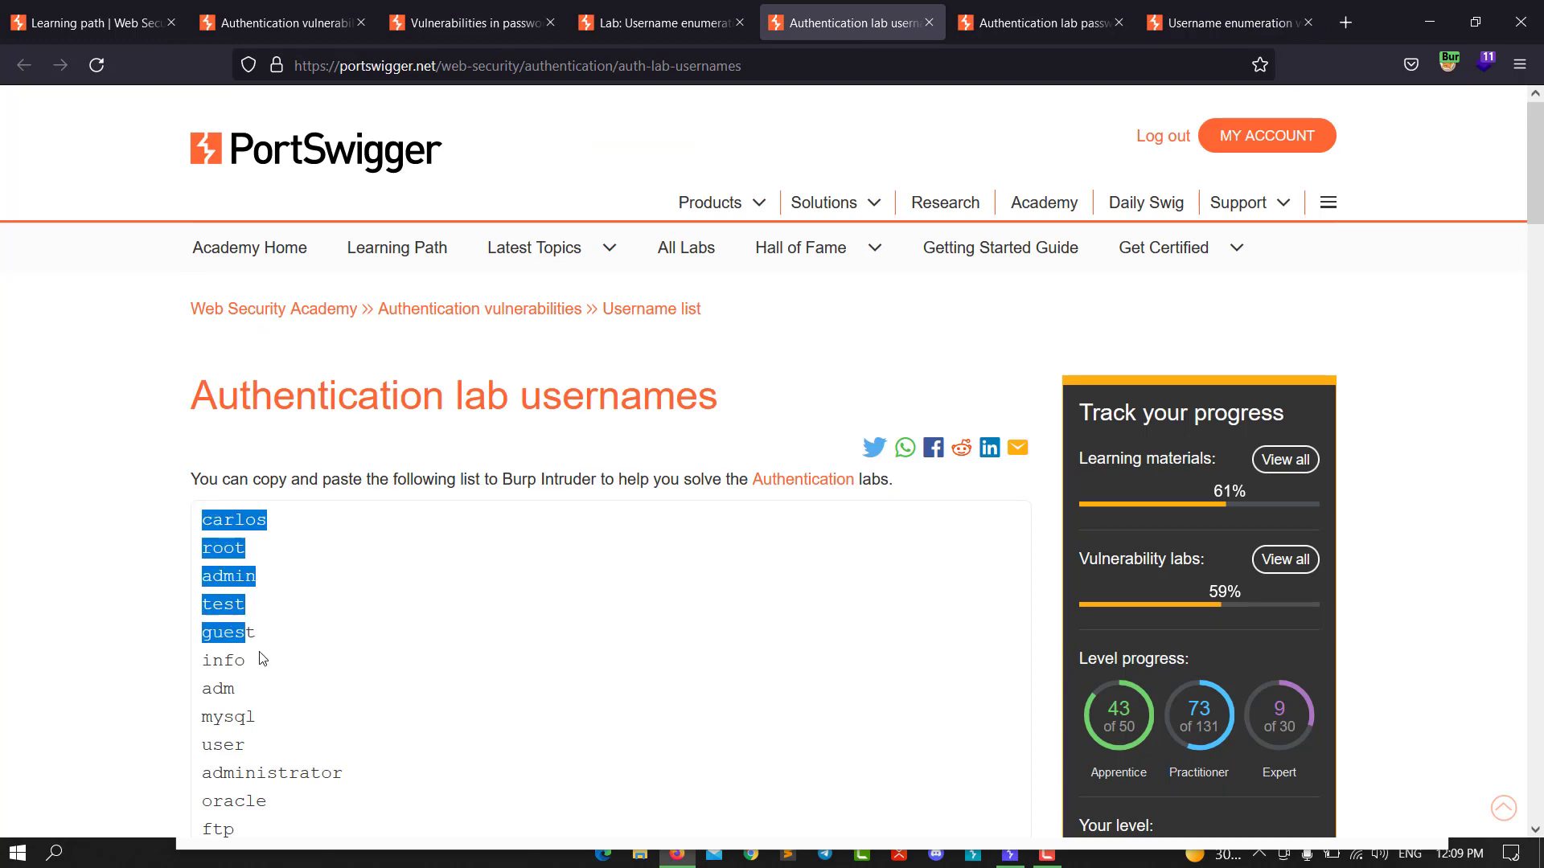
scroll("down", 3)
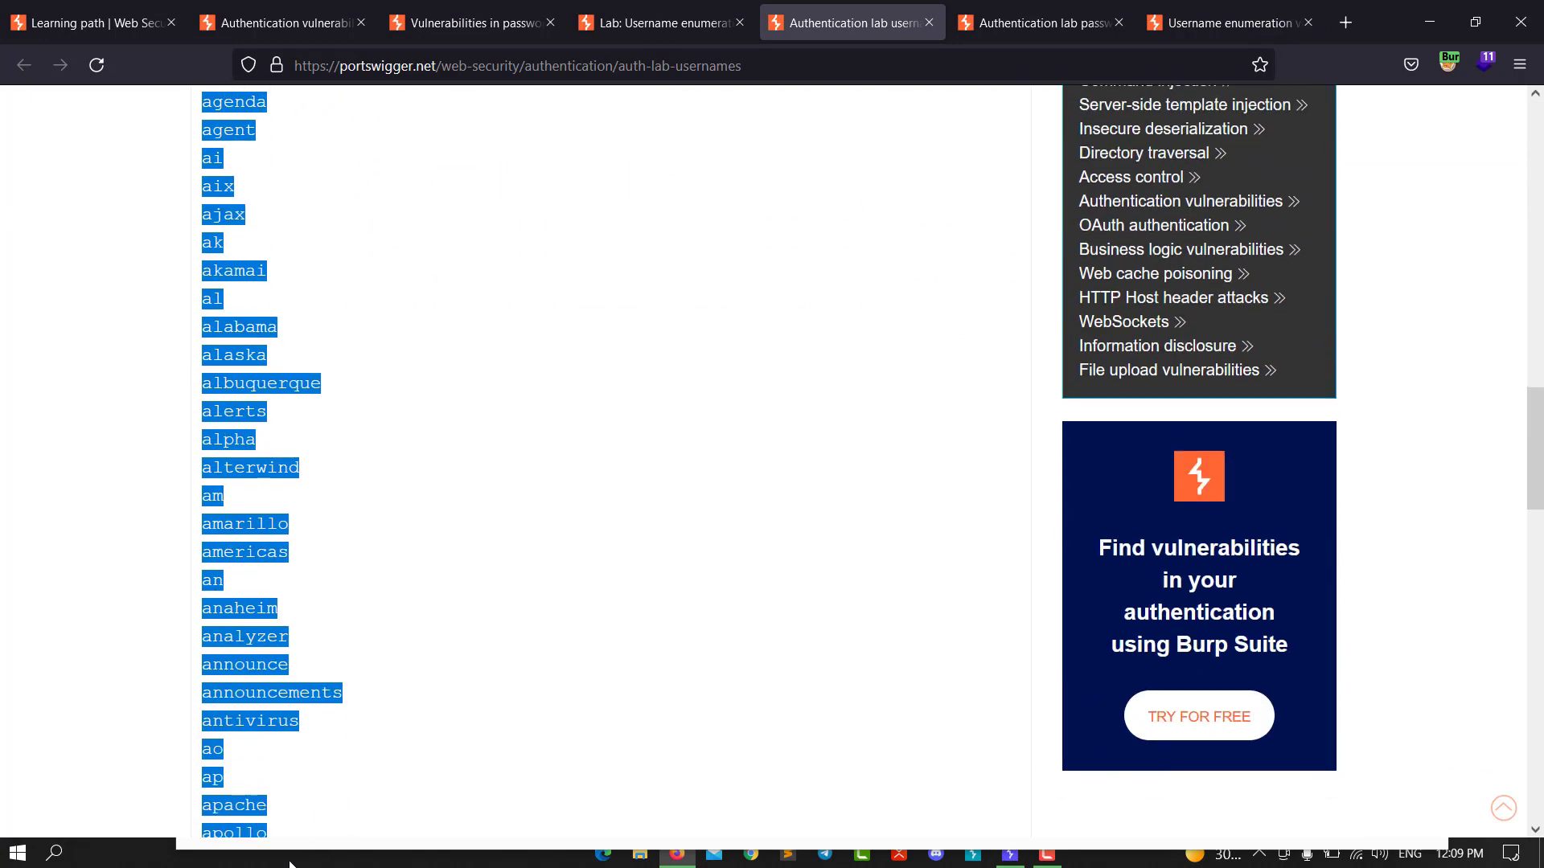
scroll("down", 3)
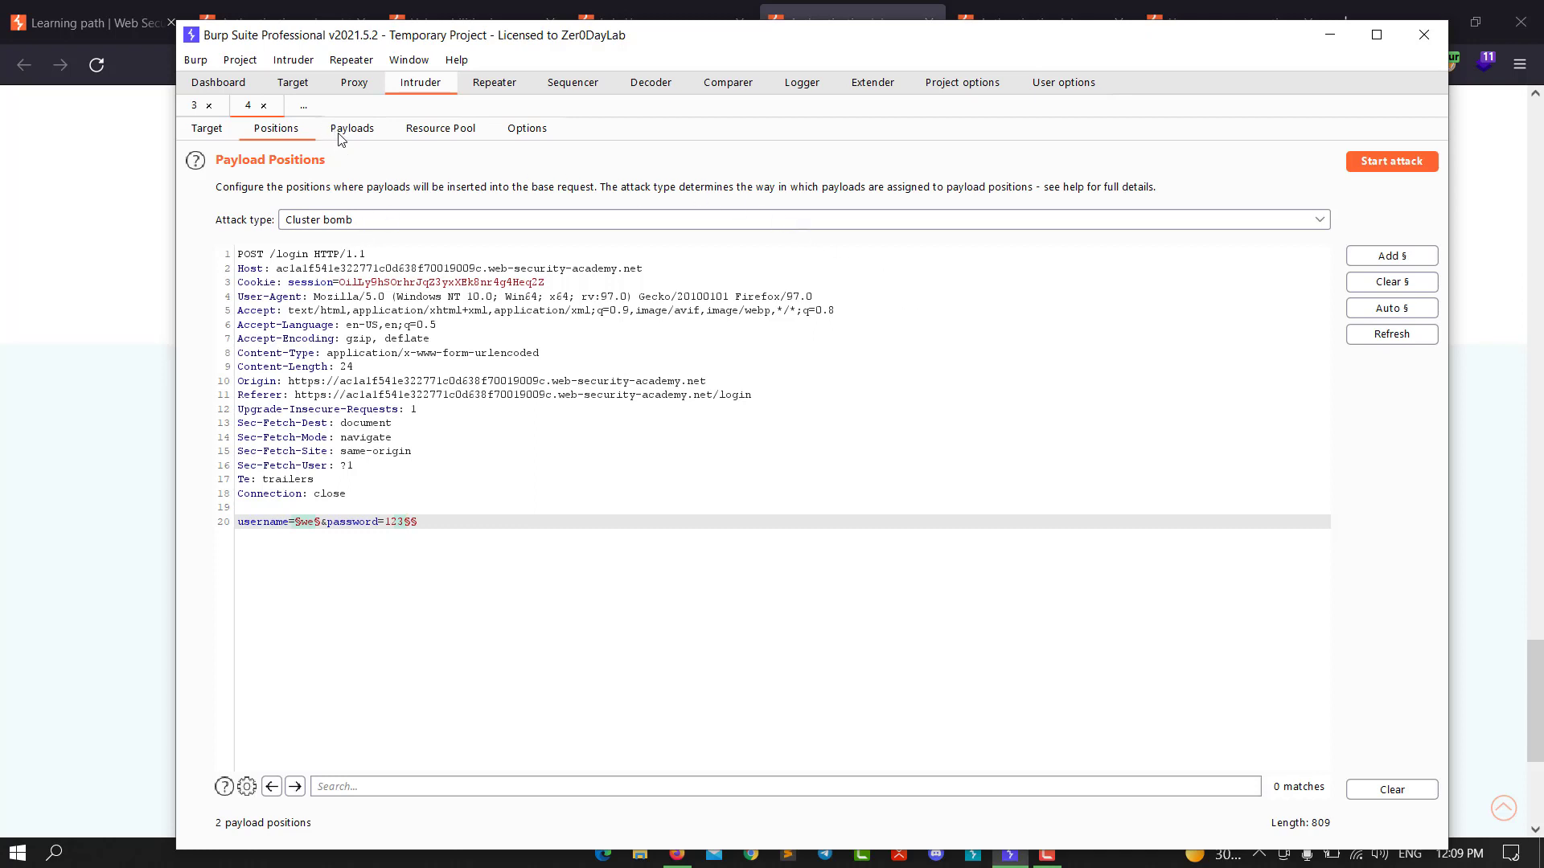
mouse_move(344, 135)
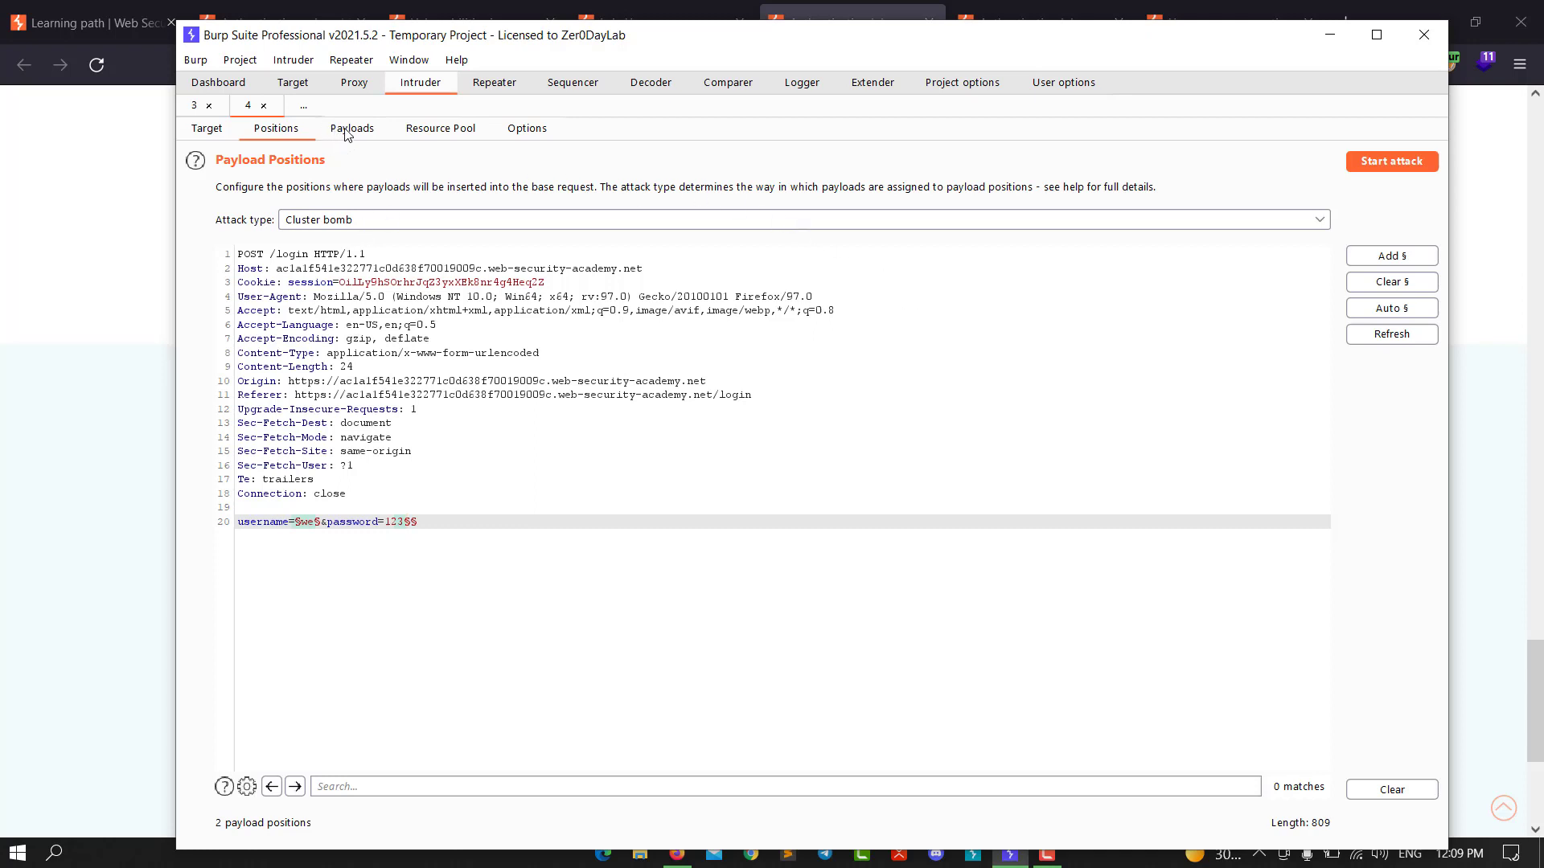
- Paste the 101 copied usernames into payload set 1
left_click(352, 129)
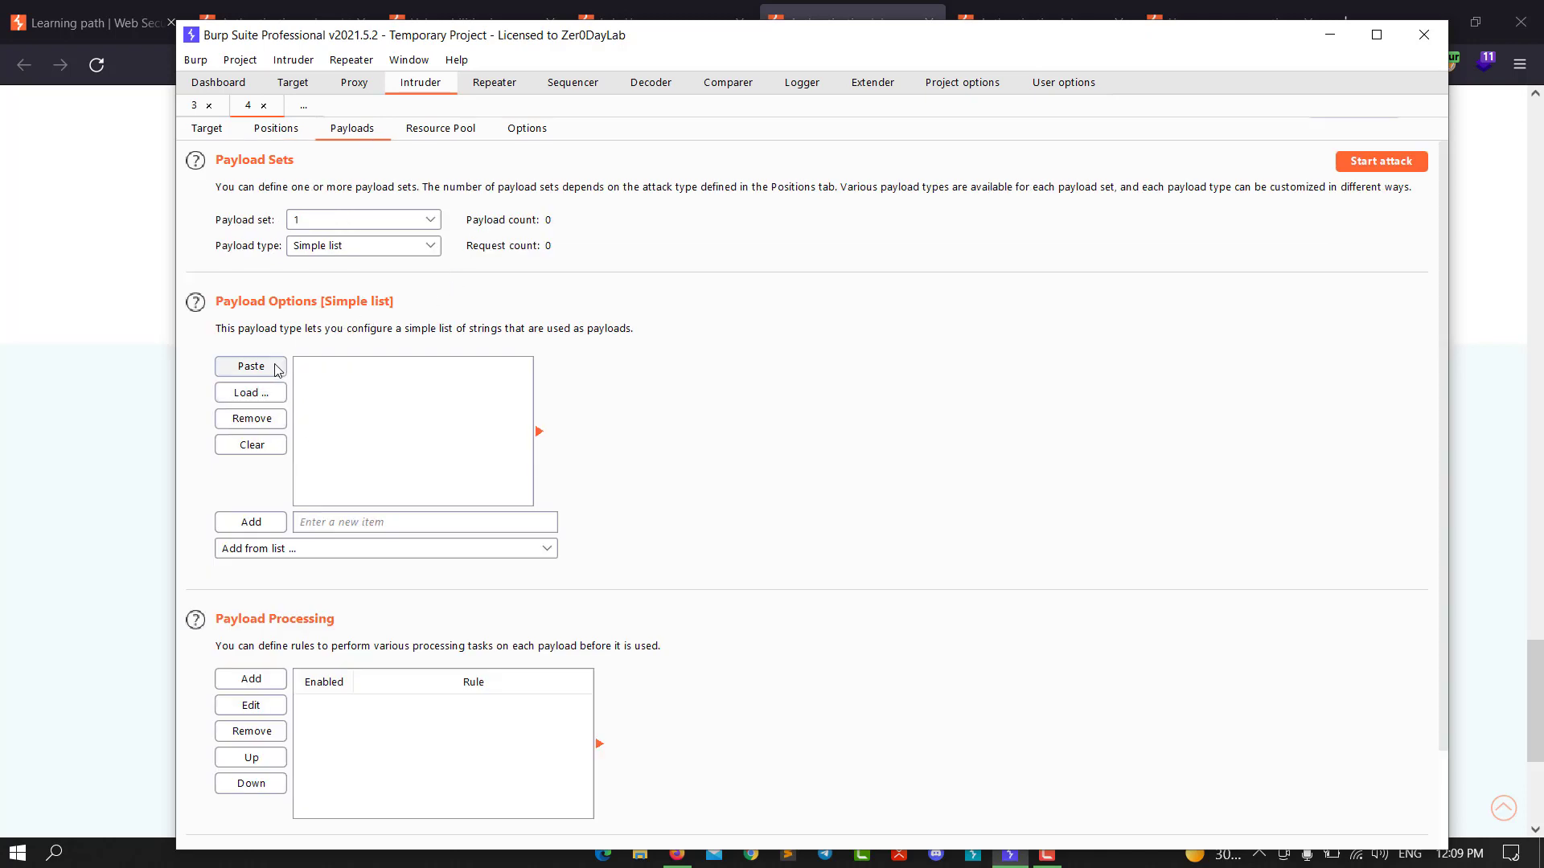
left_click(251, 367)
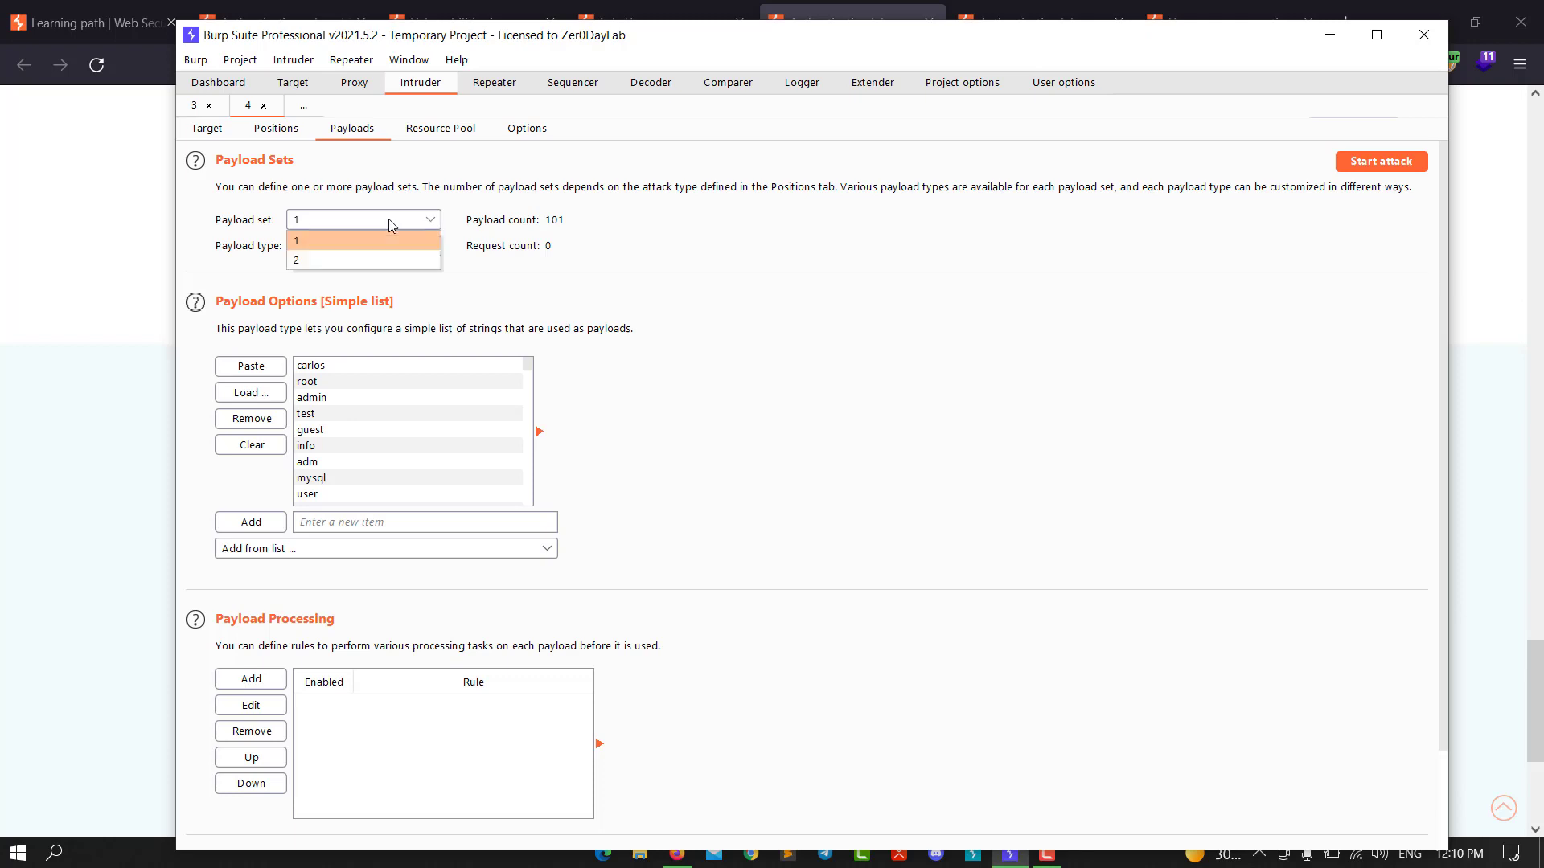
left_click(295, 261)
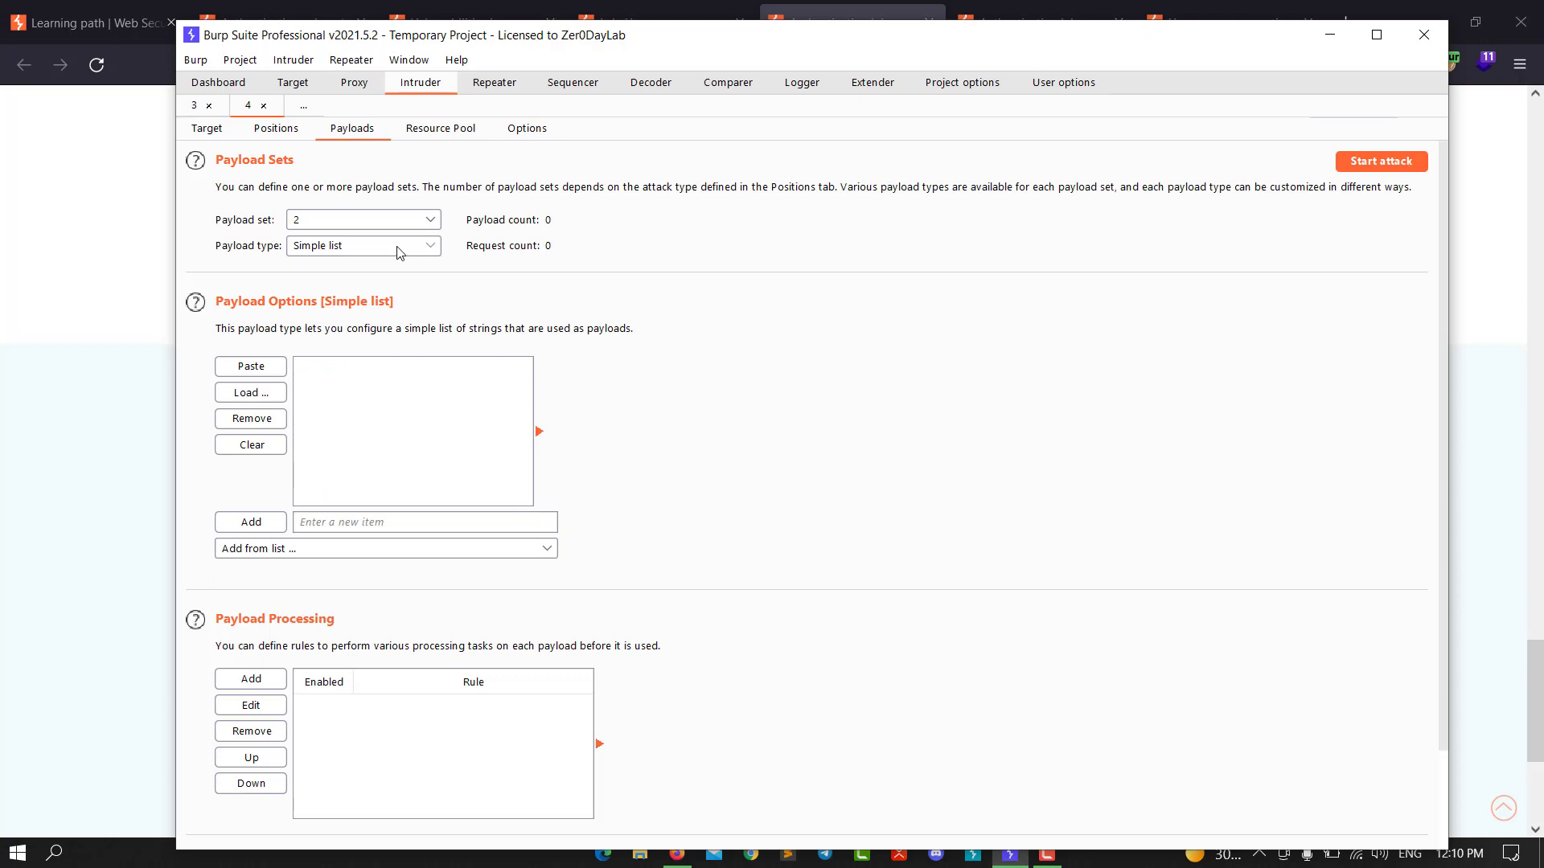
- Make payload set 2 generate 5 null payloads, giving 505 requests
left_click(362, 246)
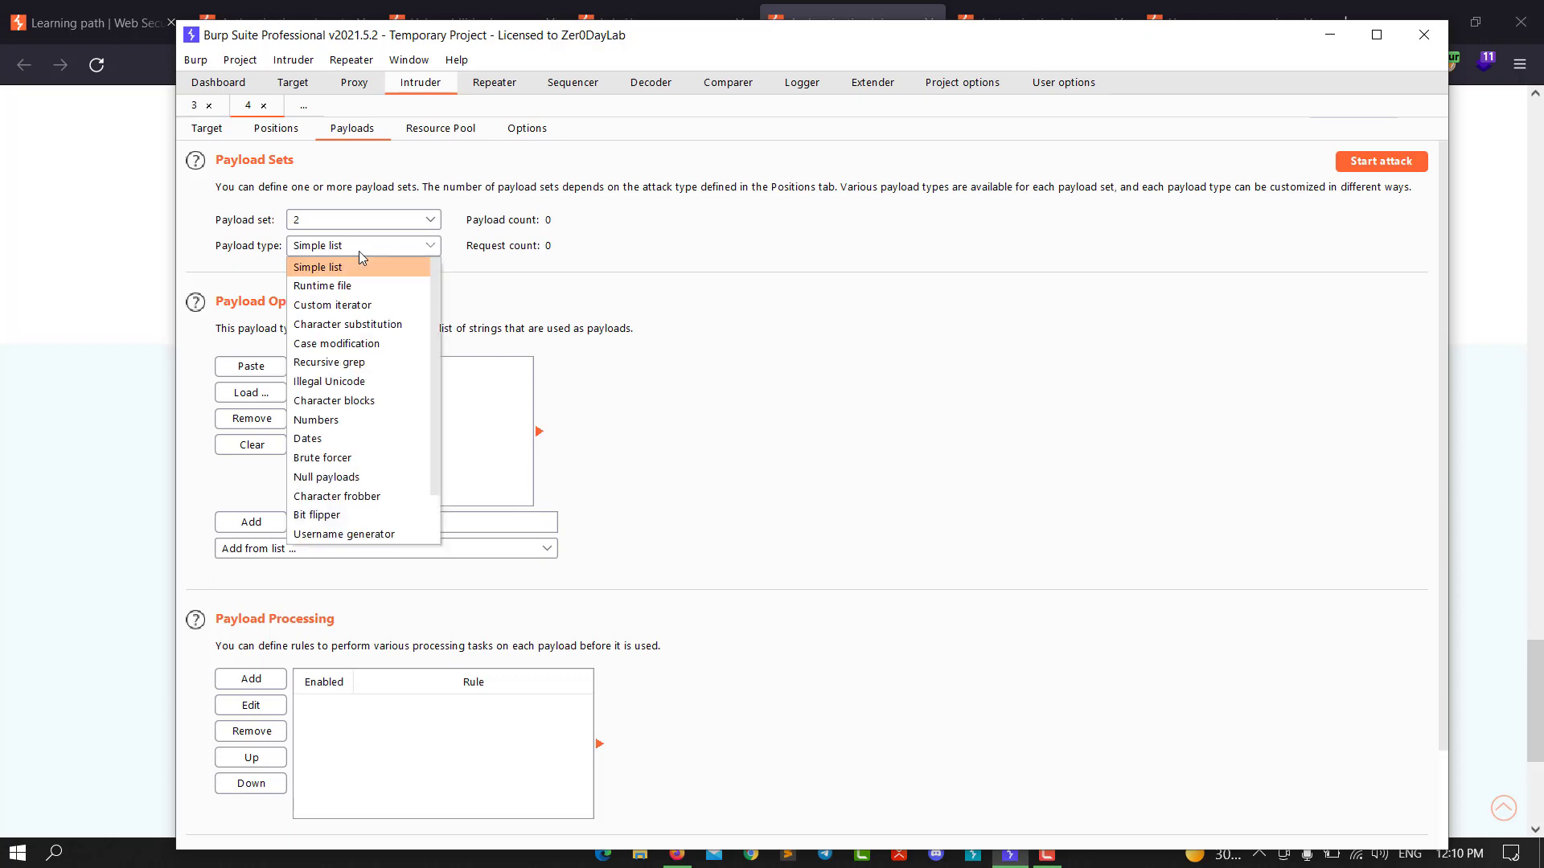
mouse_move(322, 458)
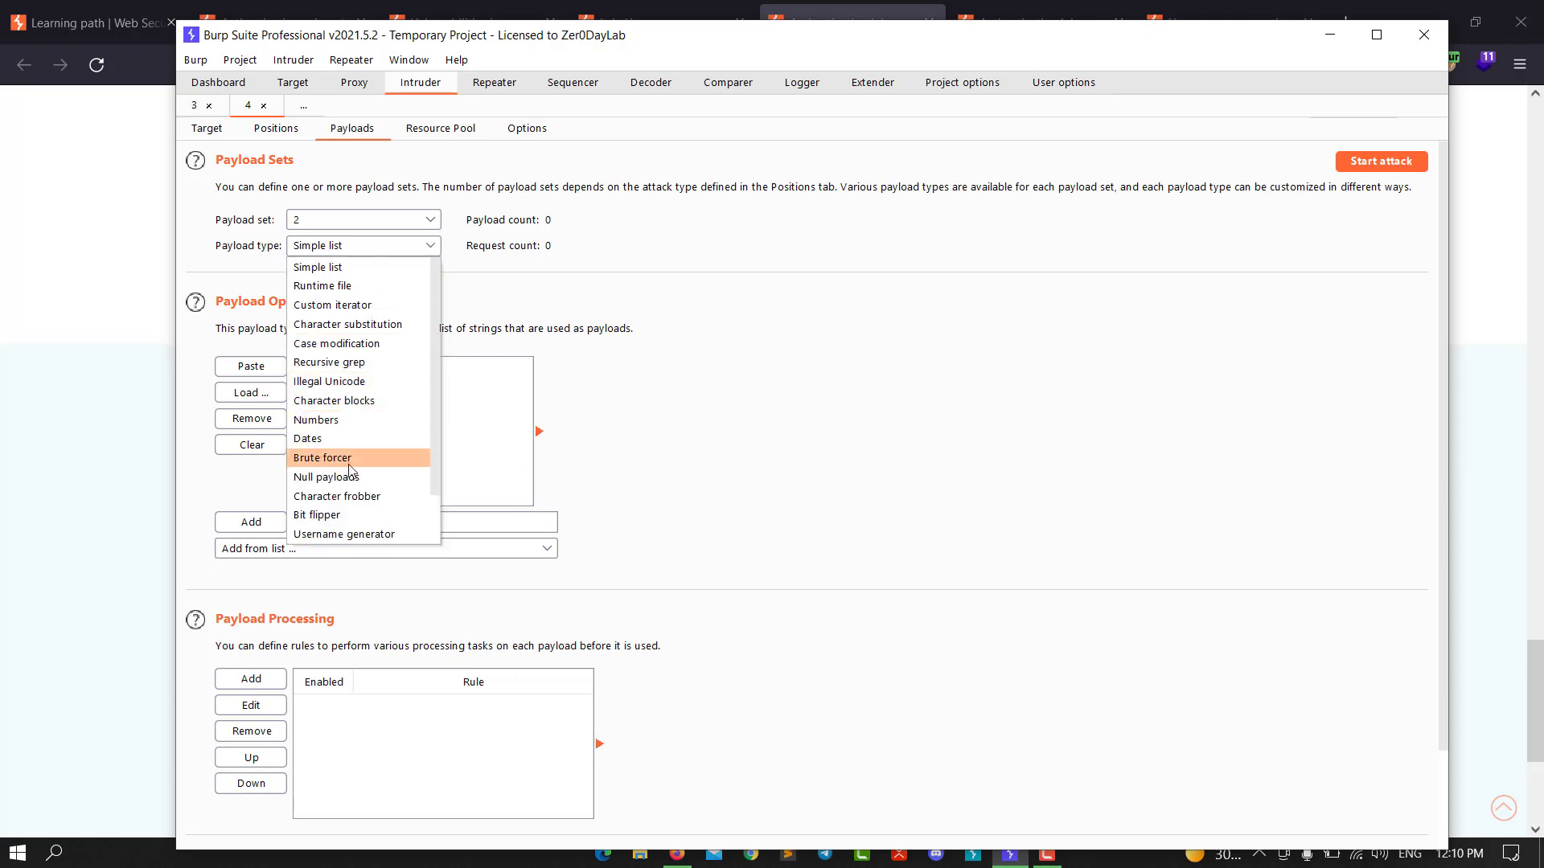
left_click(328, 476)
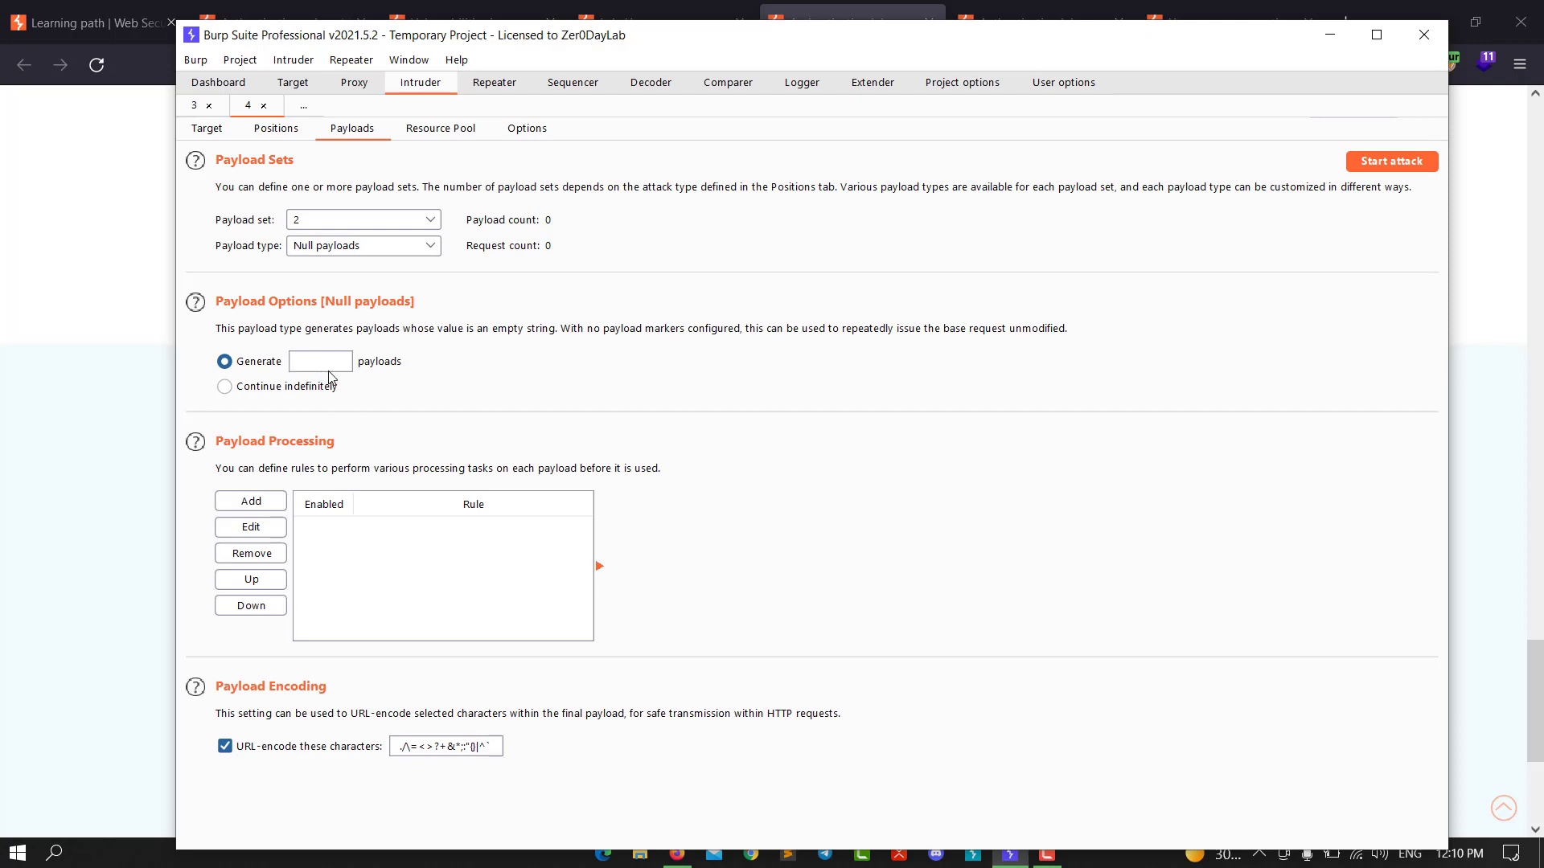
type("5")
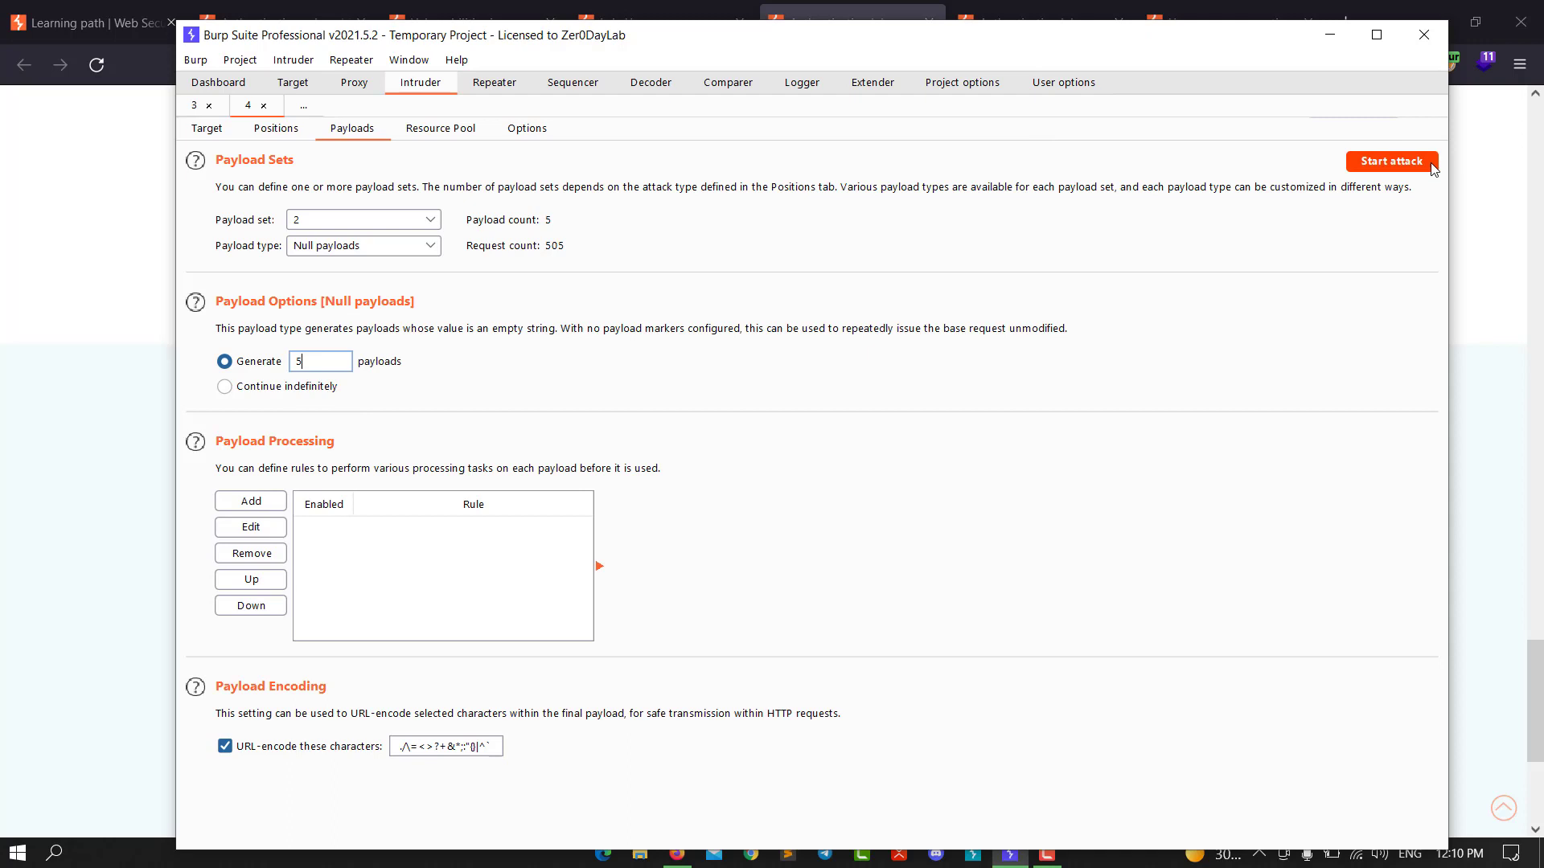
- Run the cluster-bomb attack and sort its results by response length
left_click(1390, 161)
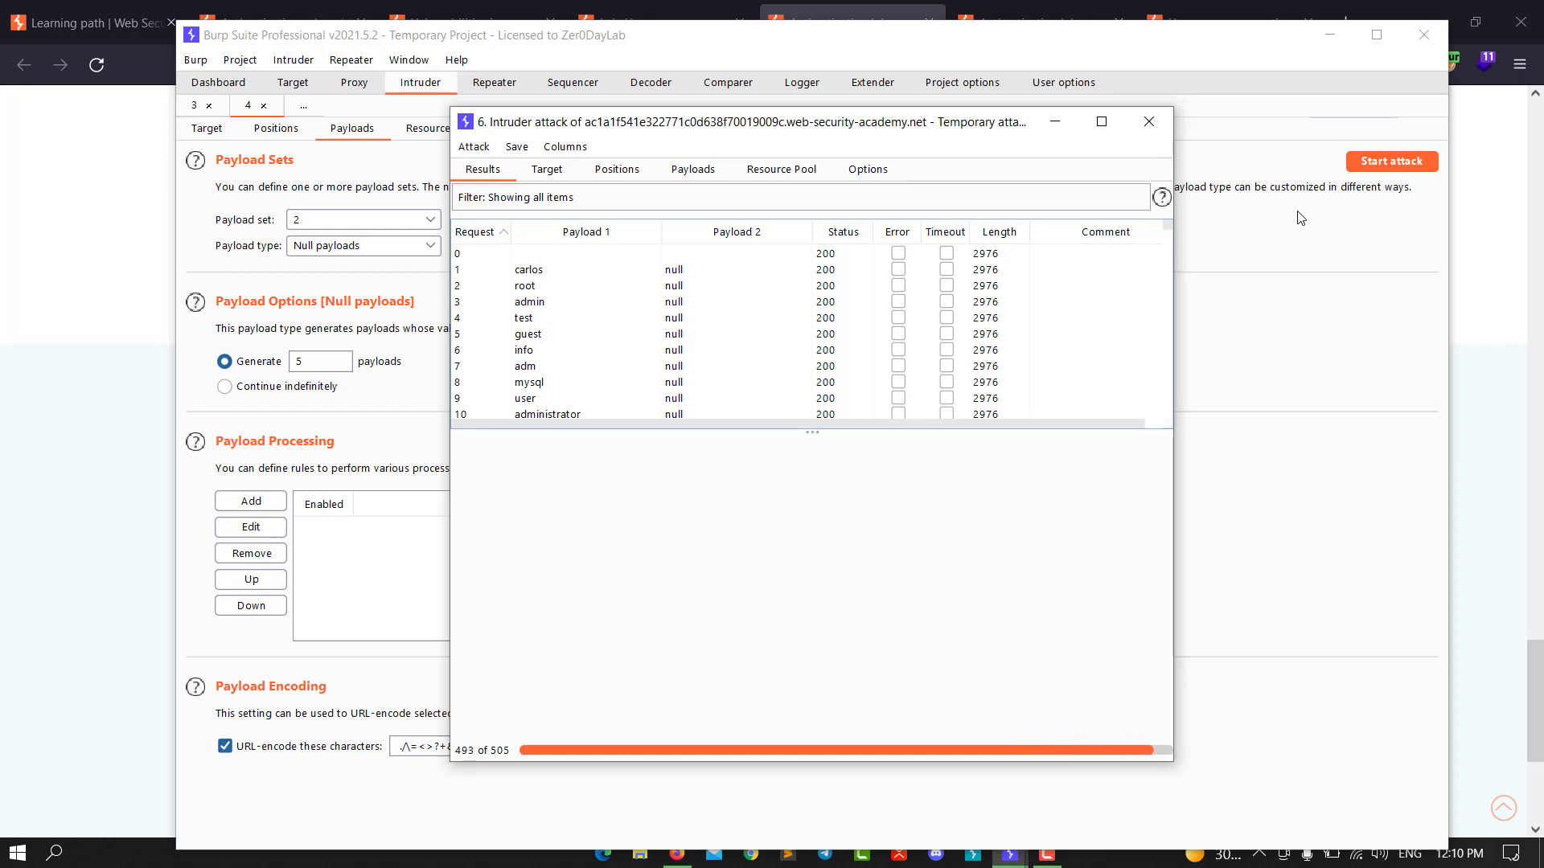
mouse_move(1177, 207)
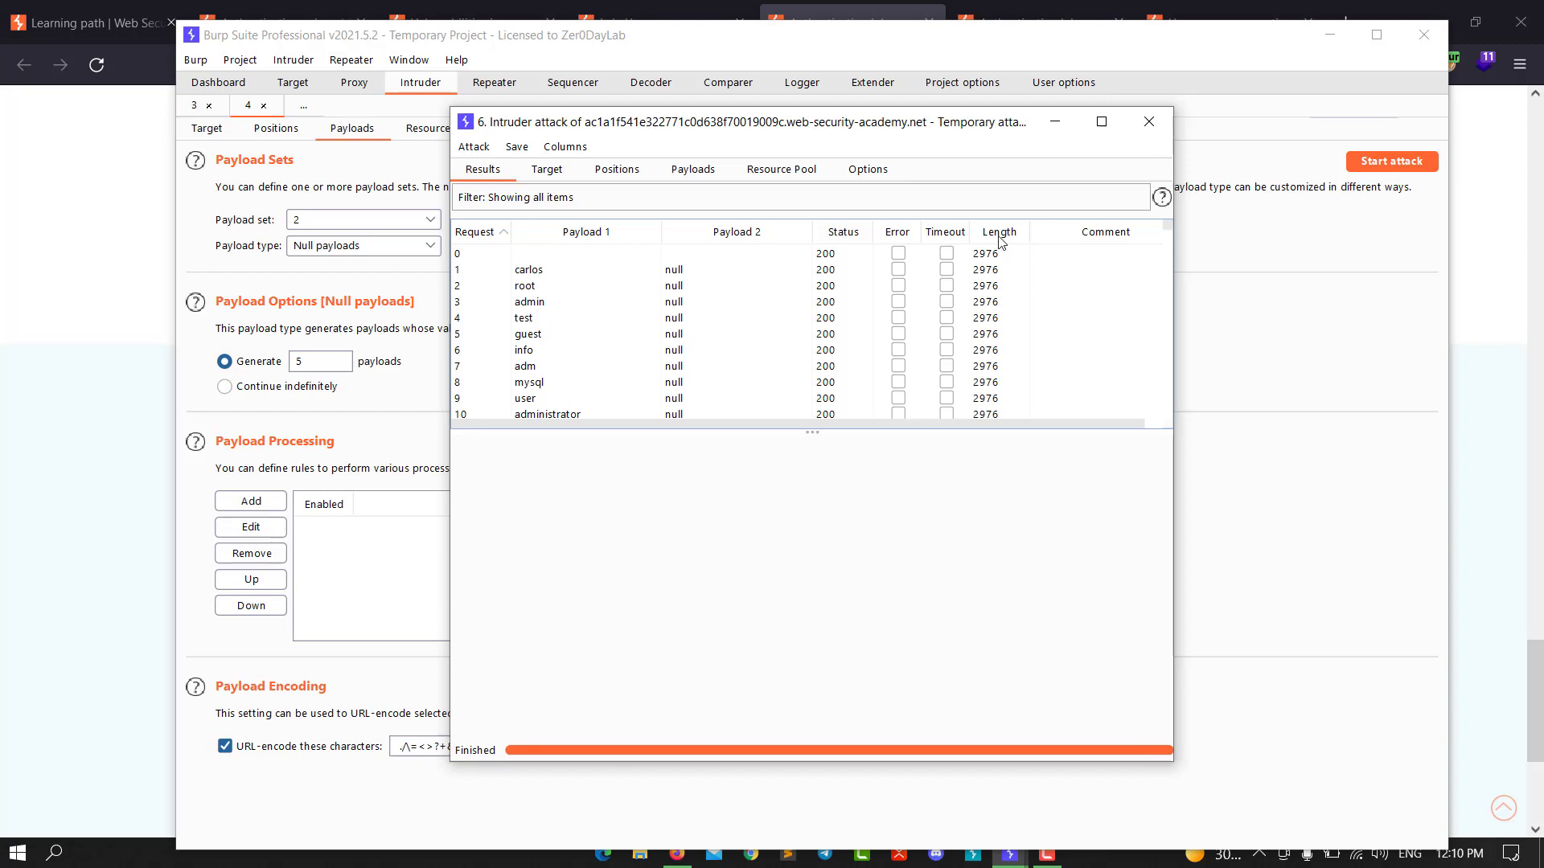
left_click(997, 232)
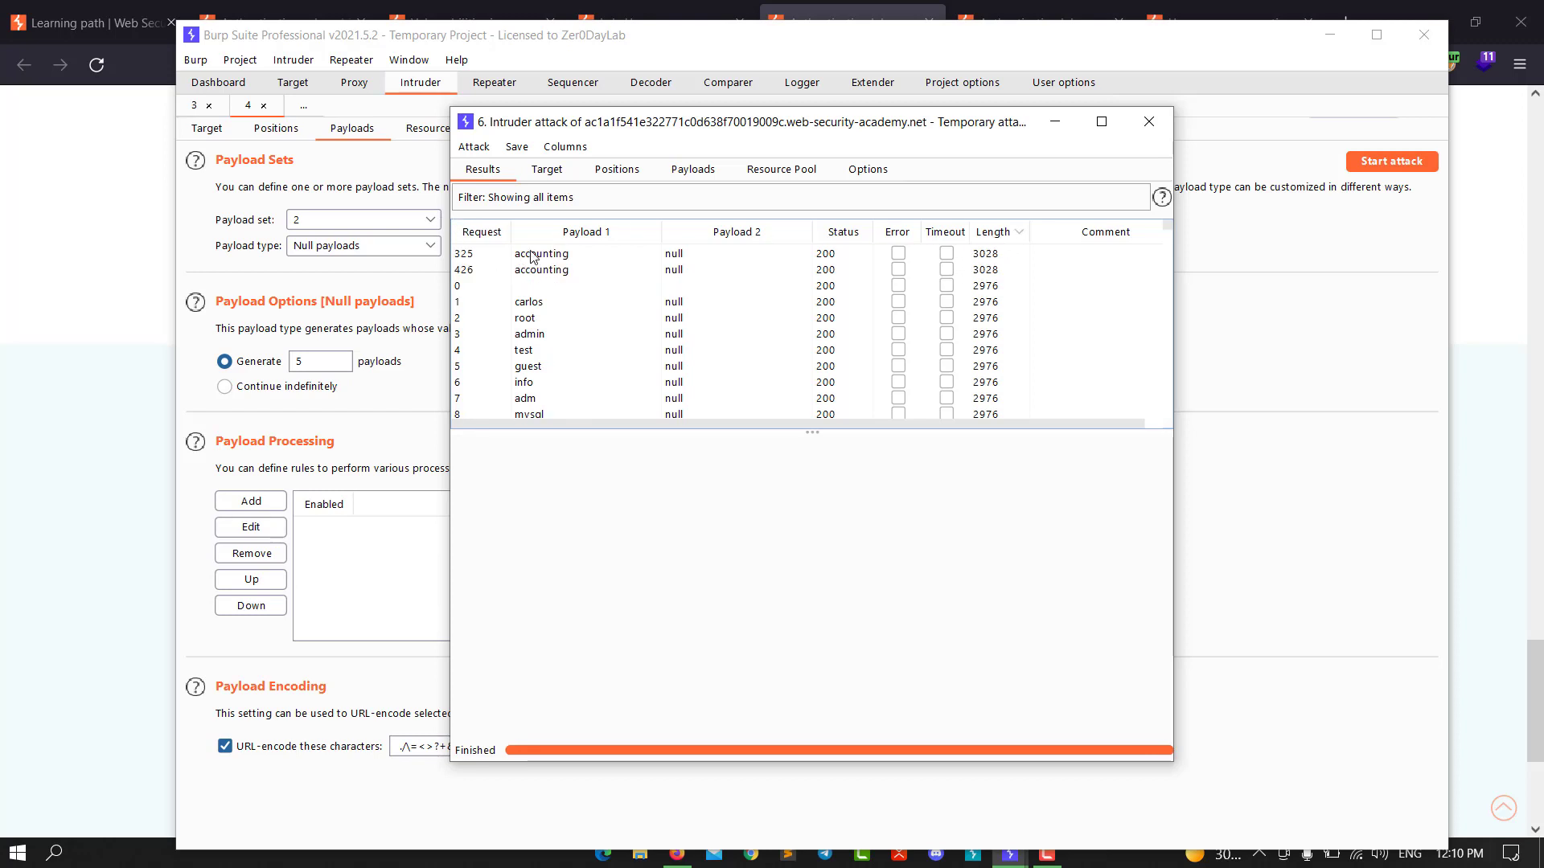
left_click(540, 252)
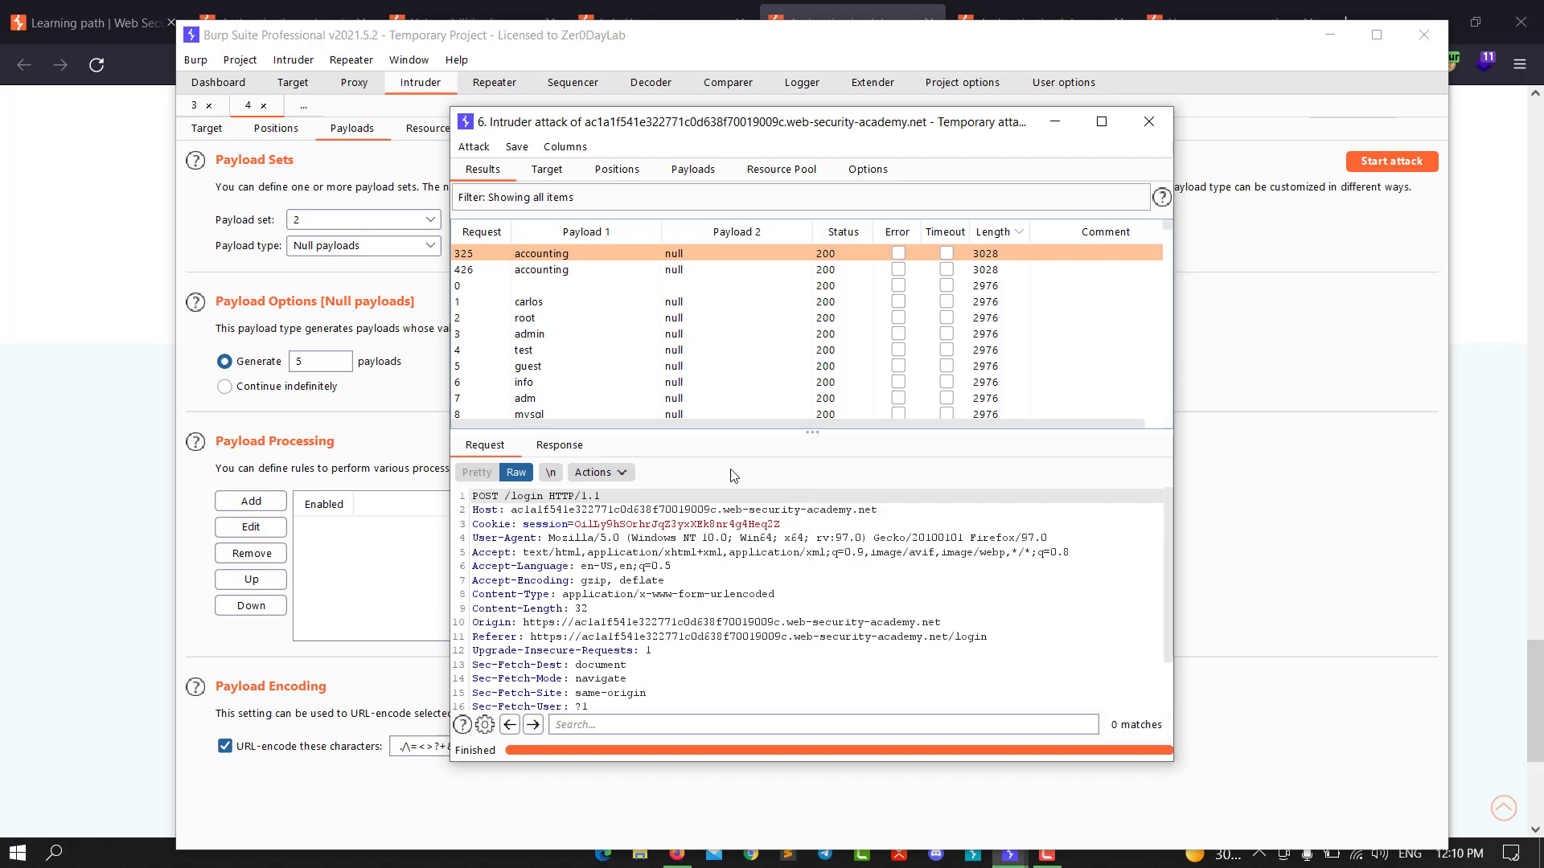
- Confirm username 'accounting' in request 325's body, then close the attack results
scroll("down", 3)
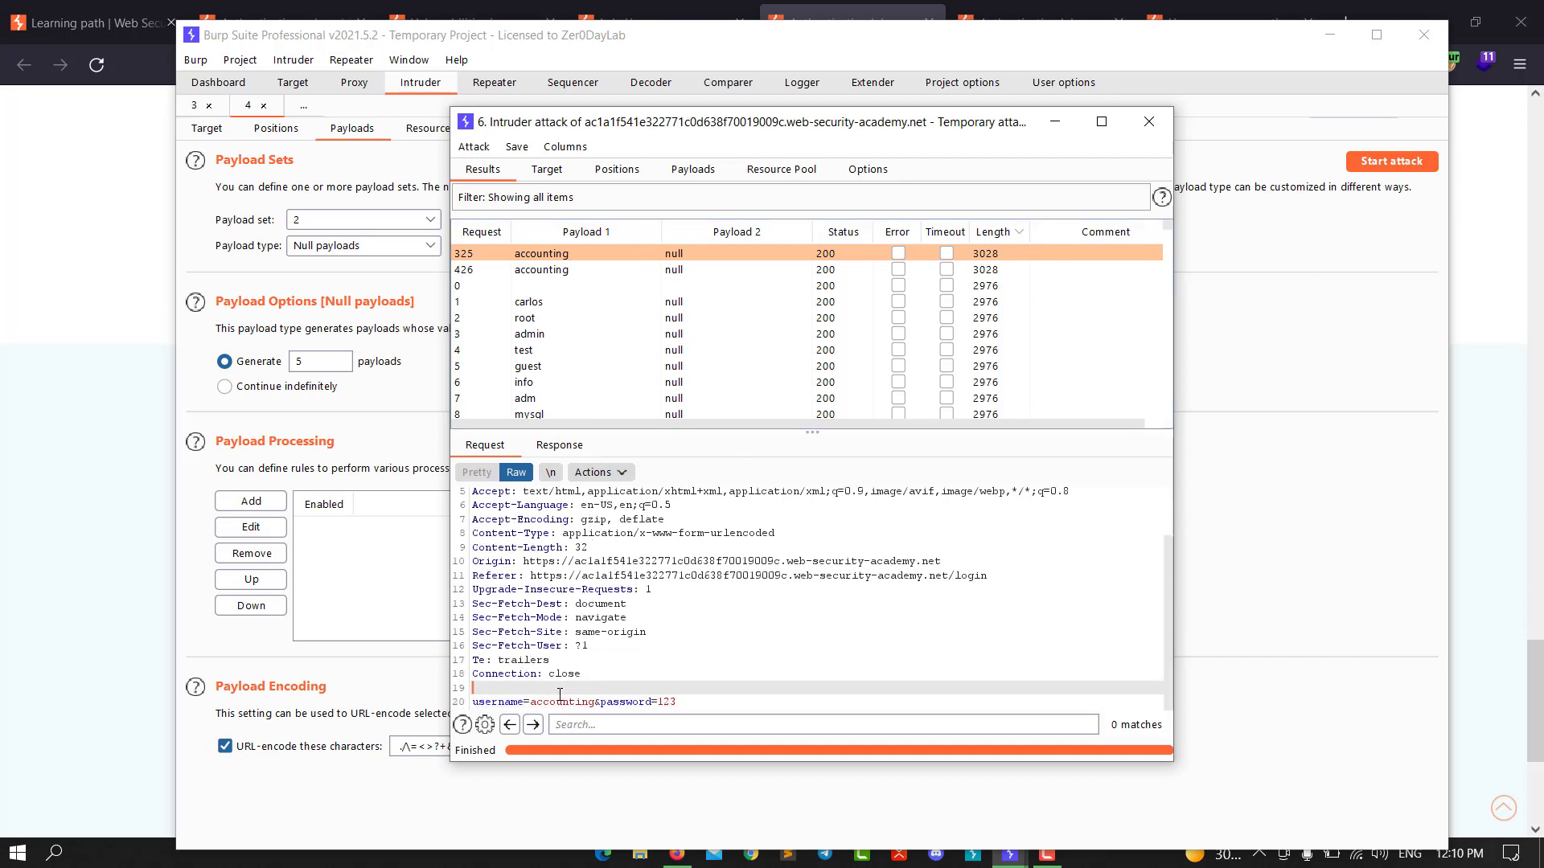
double_click(558, 701)
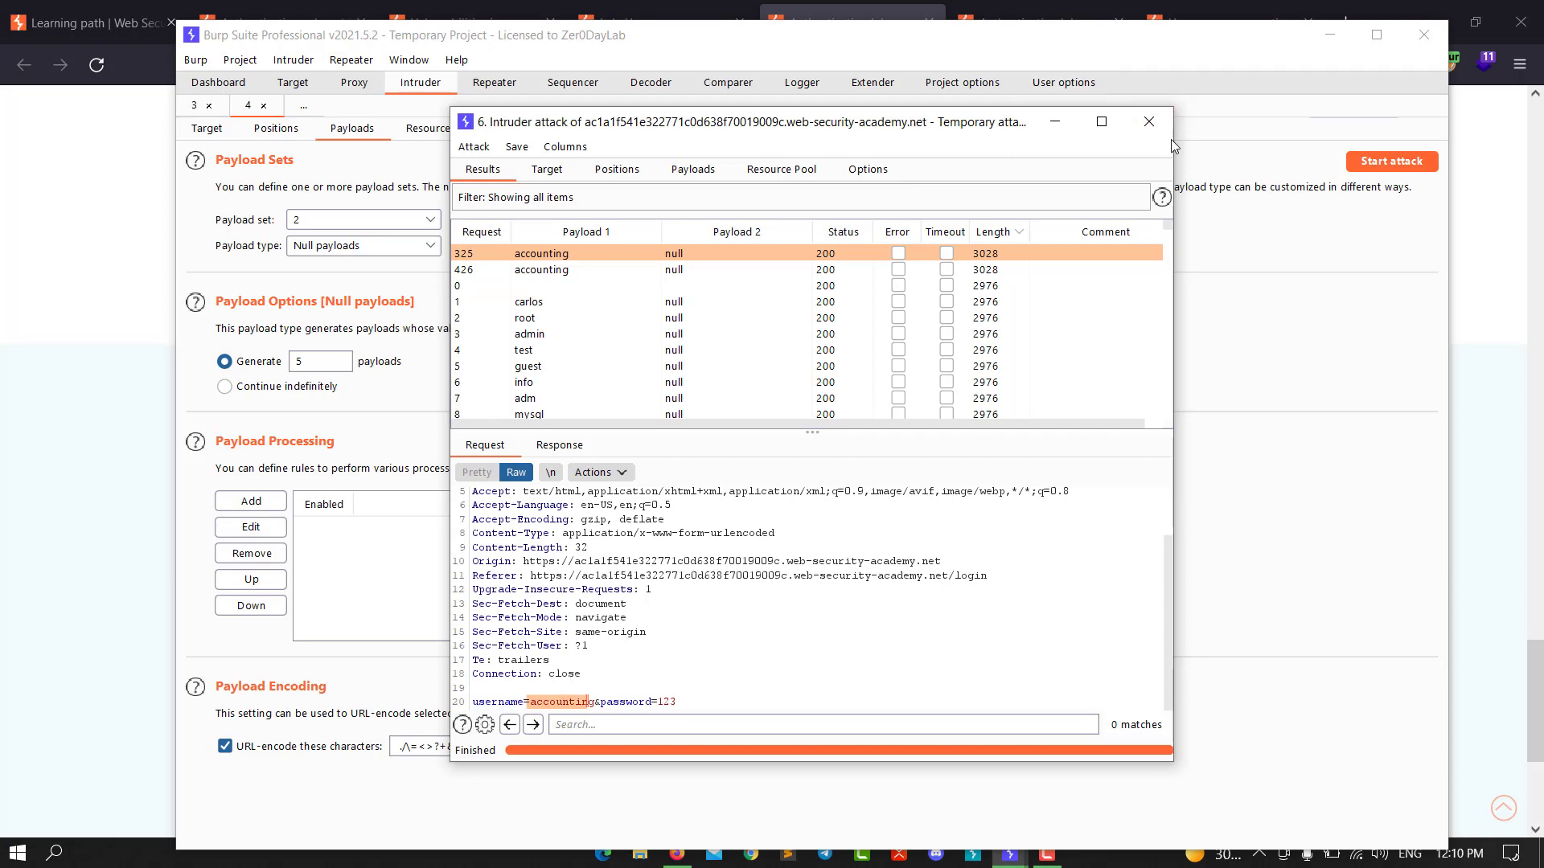
left_click(1147, 121)
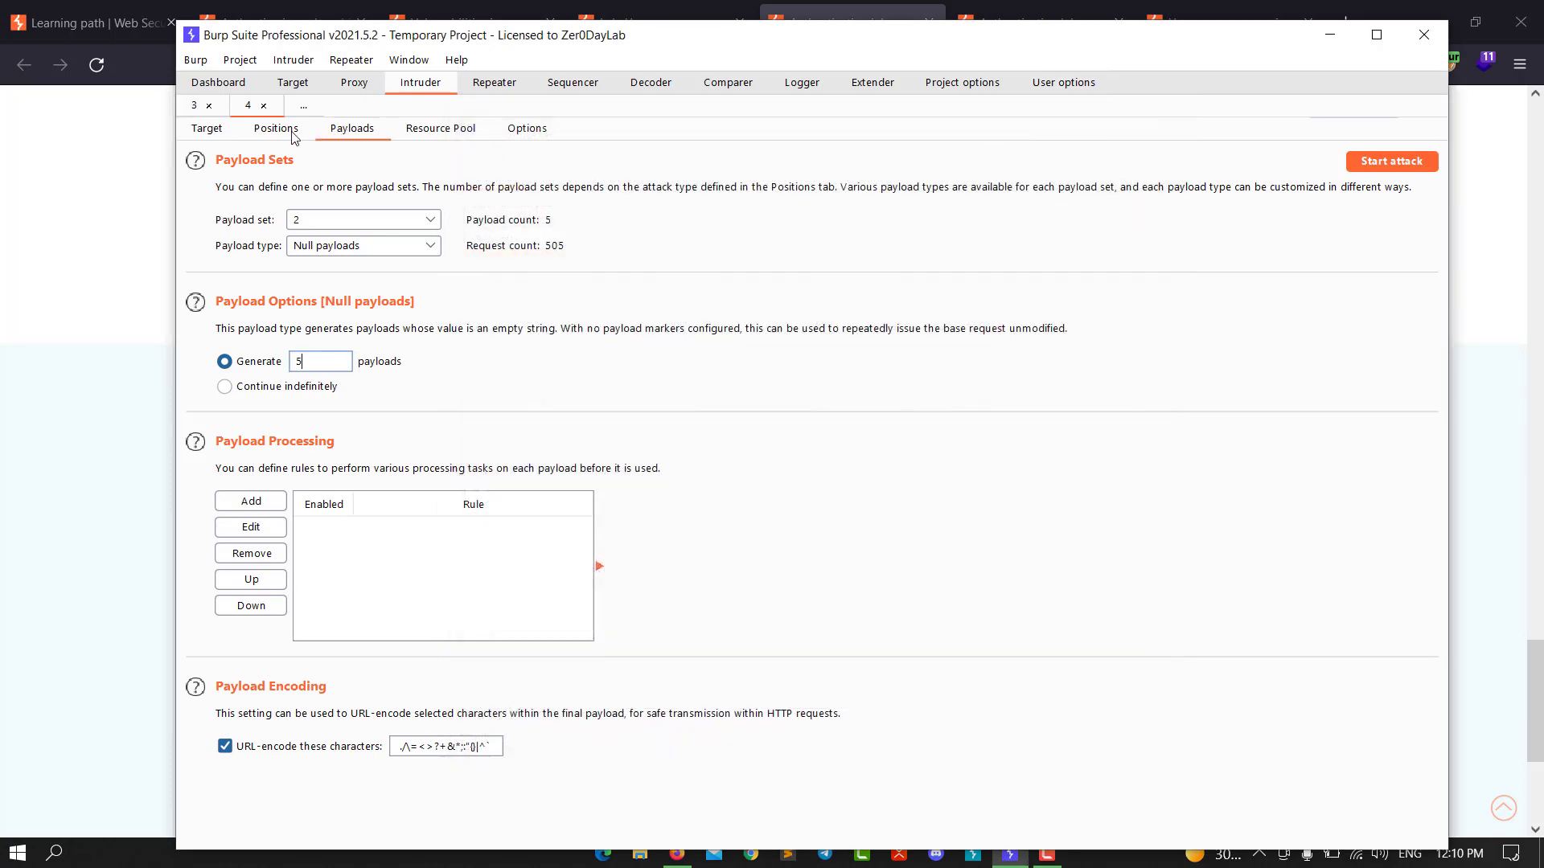
- Clear all payload markers from the Intruder login request
left_click(275, 129)
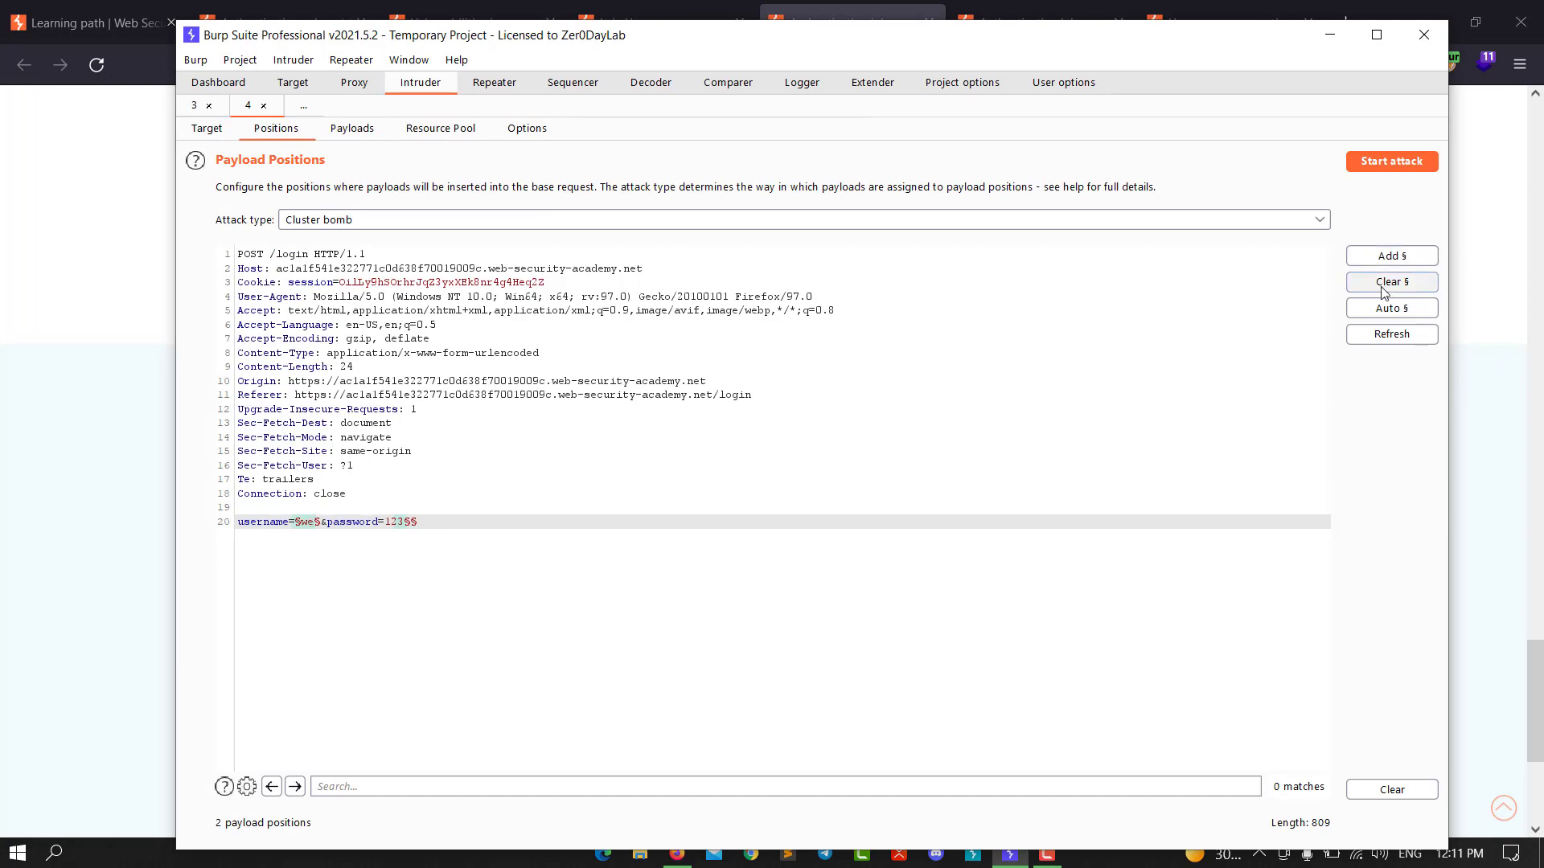
left_click(1389, 281)
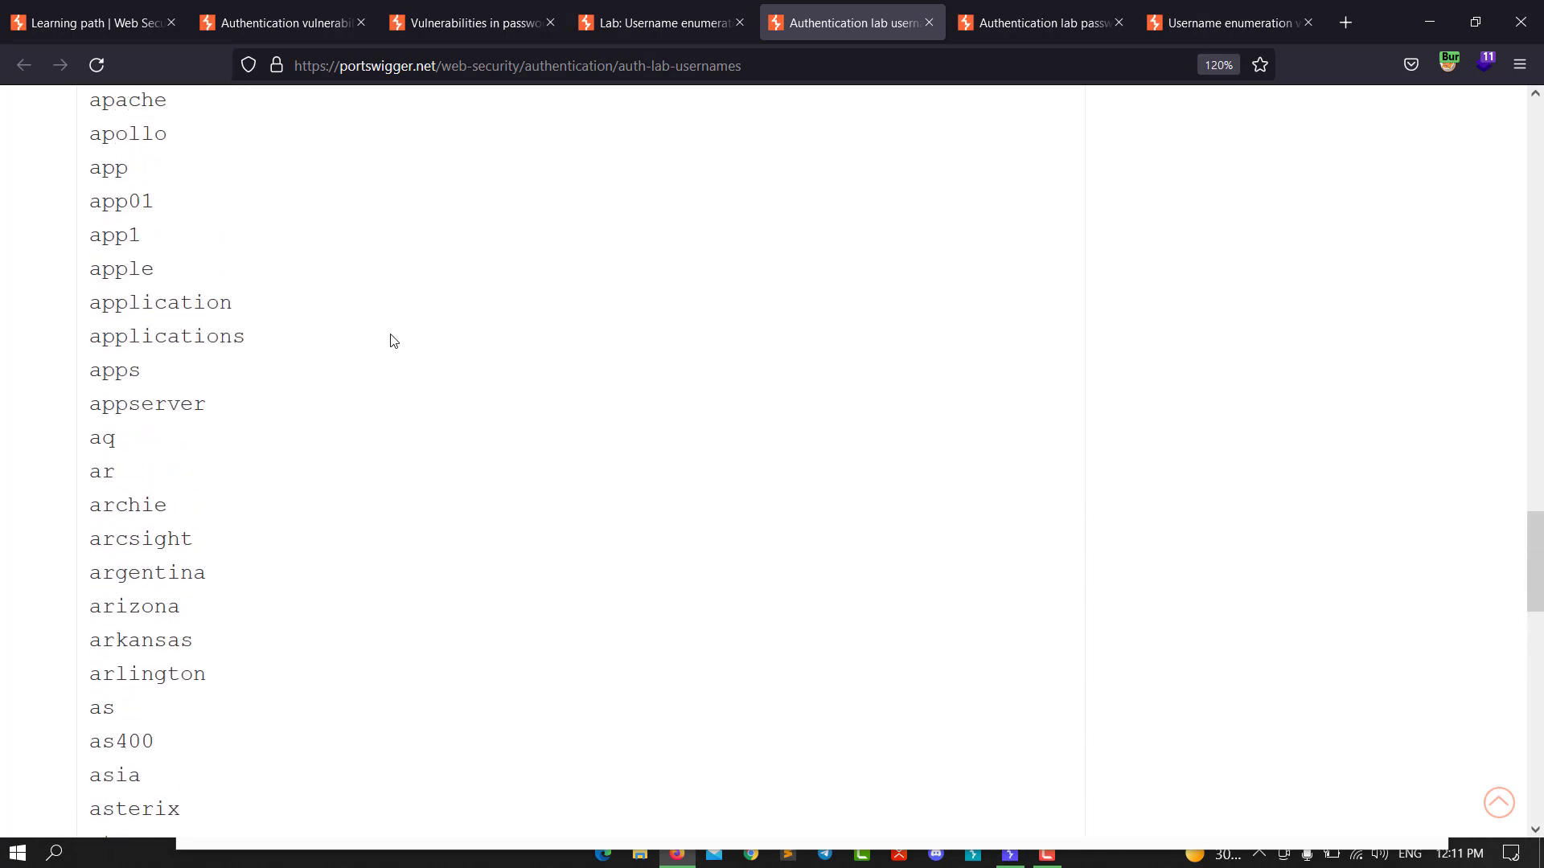
- Copy username 'accounts' from the lab list into the request's username value
scroll("up", 3)
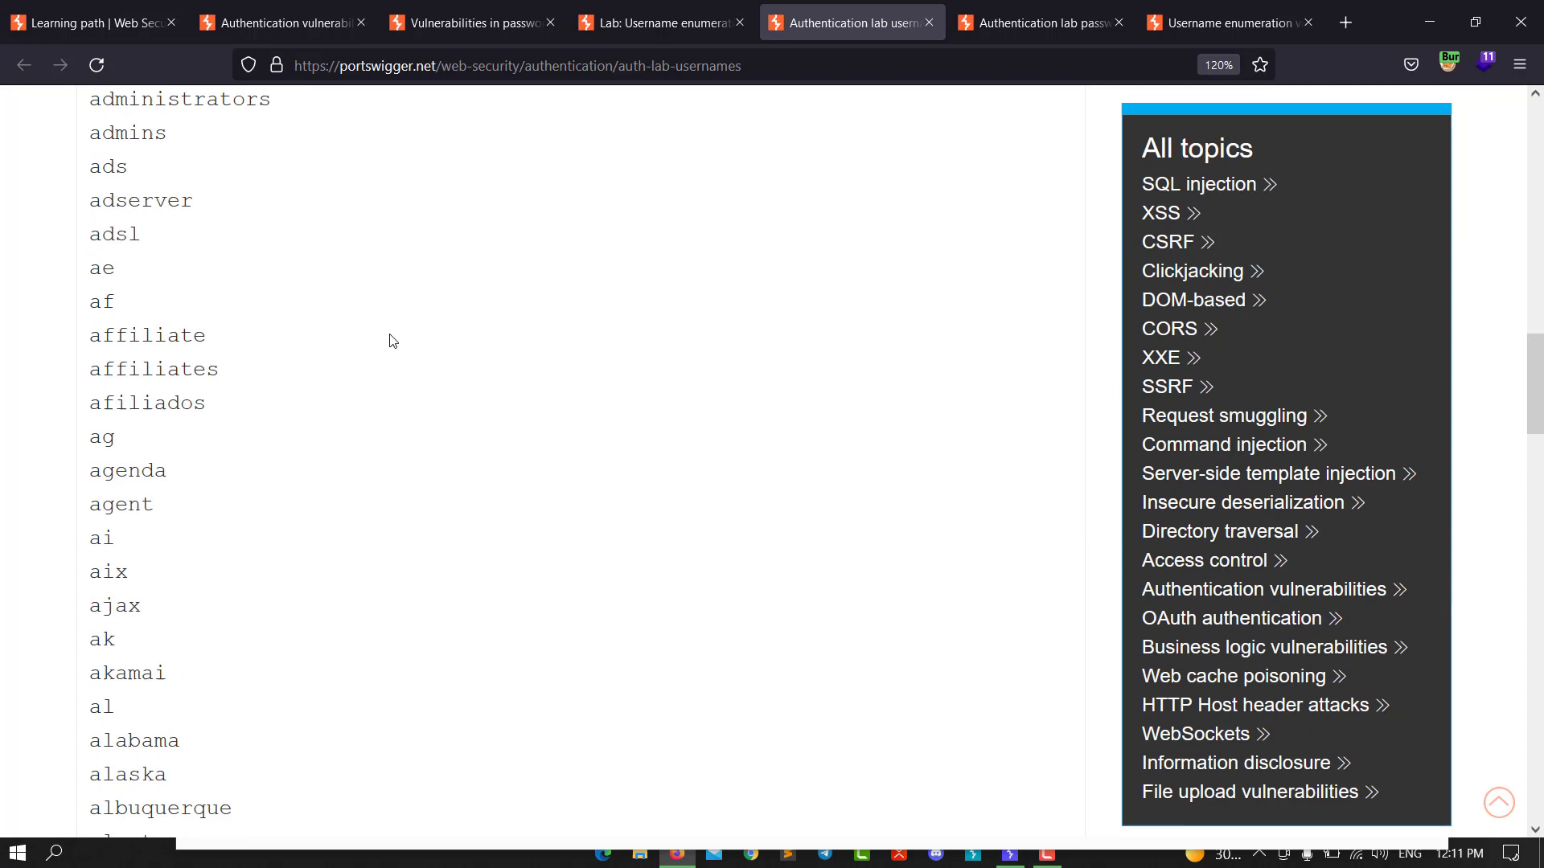
scroll("up", 3)
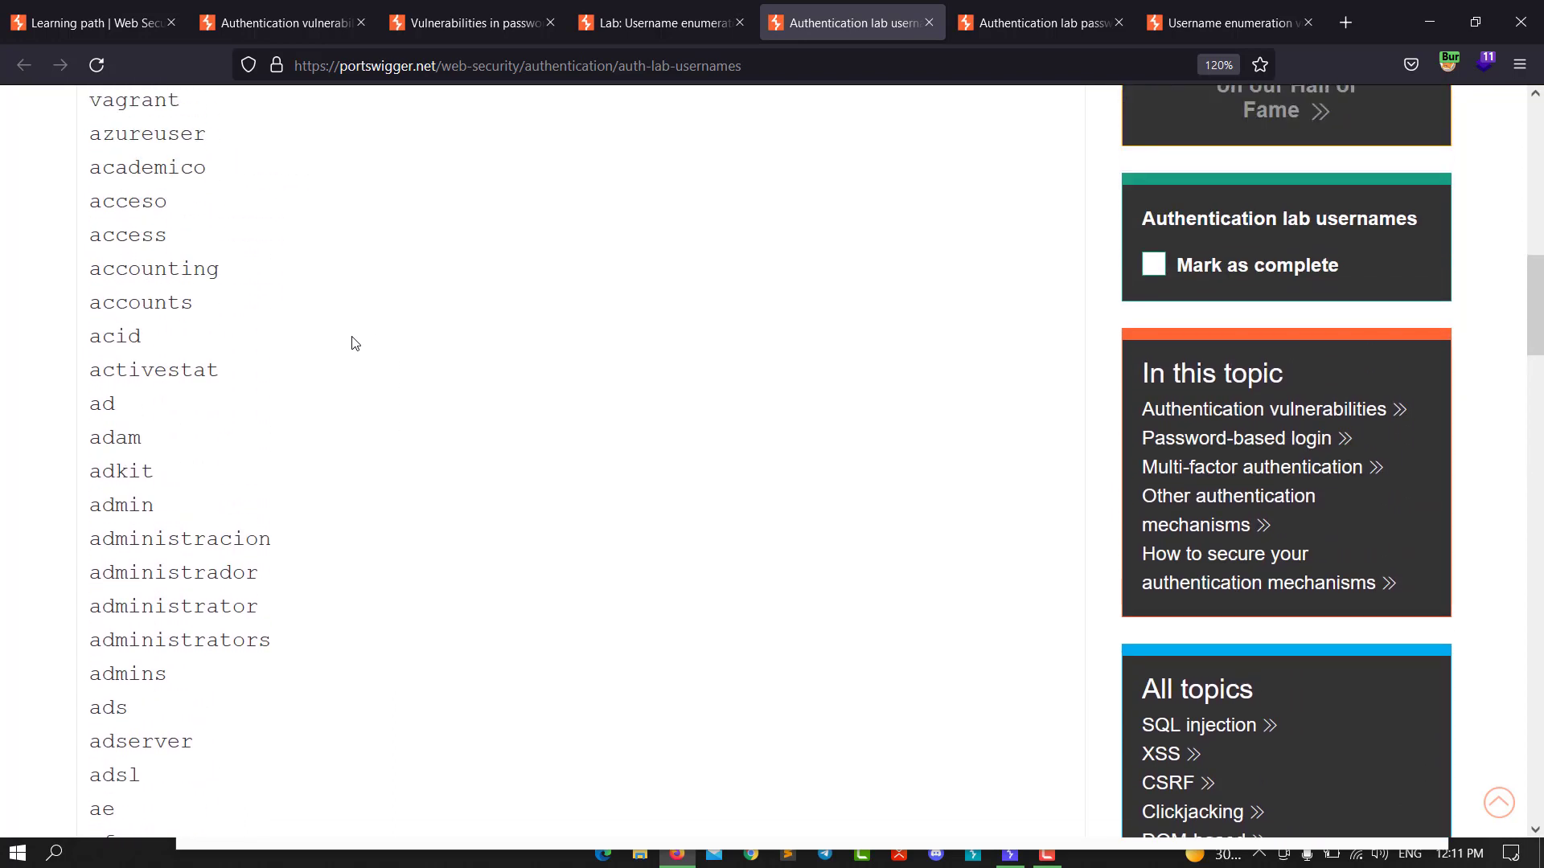
double_click(140, 303)
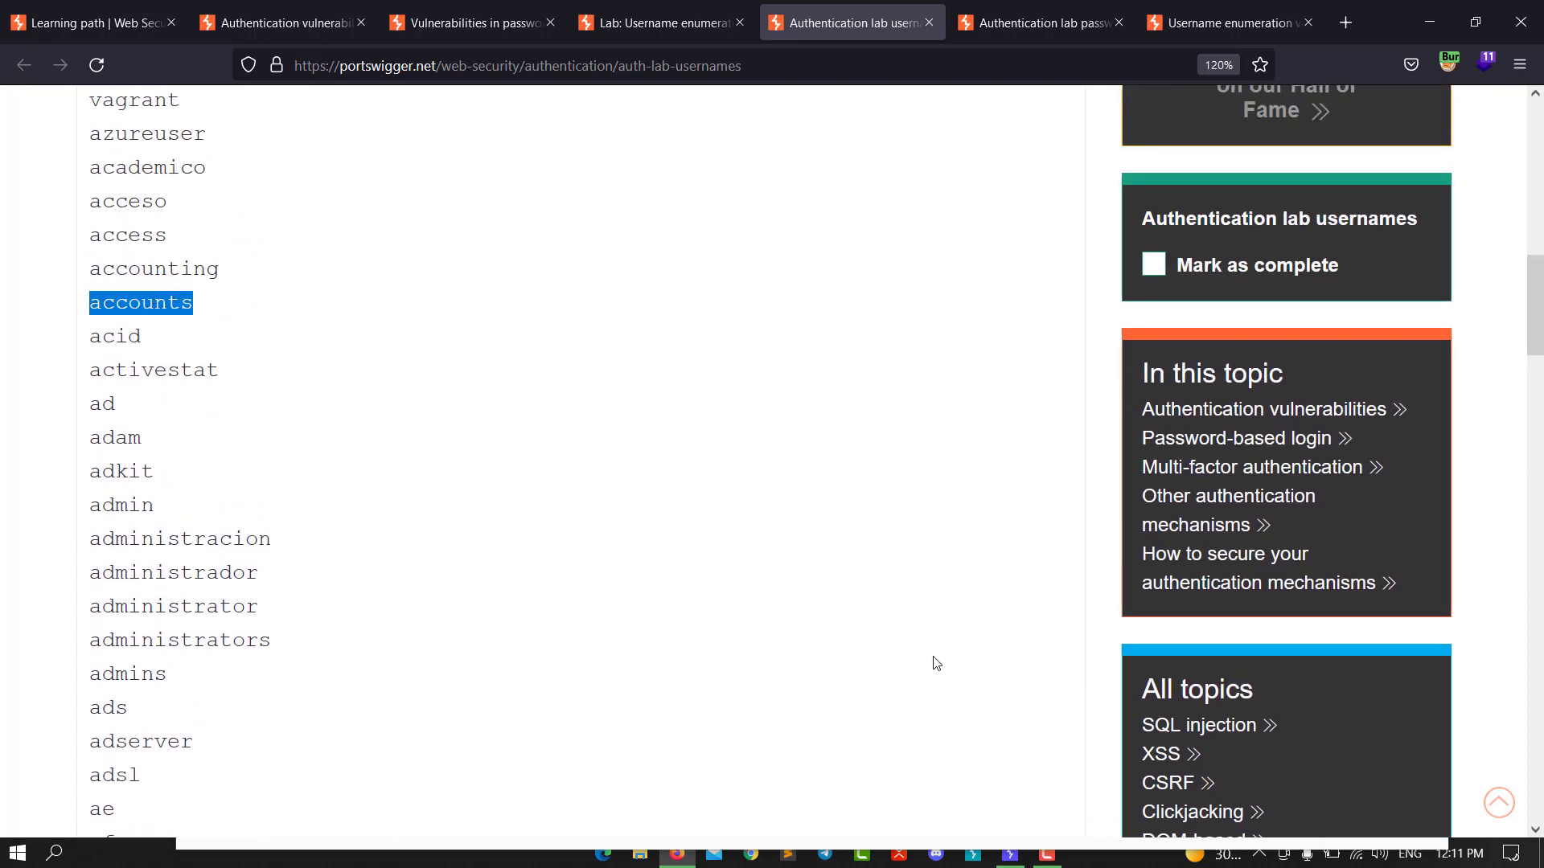
right_click(140, 303)
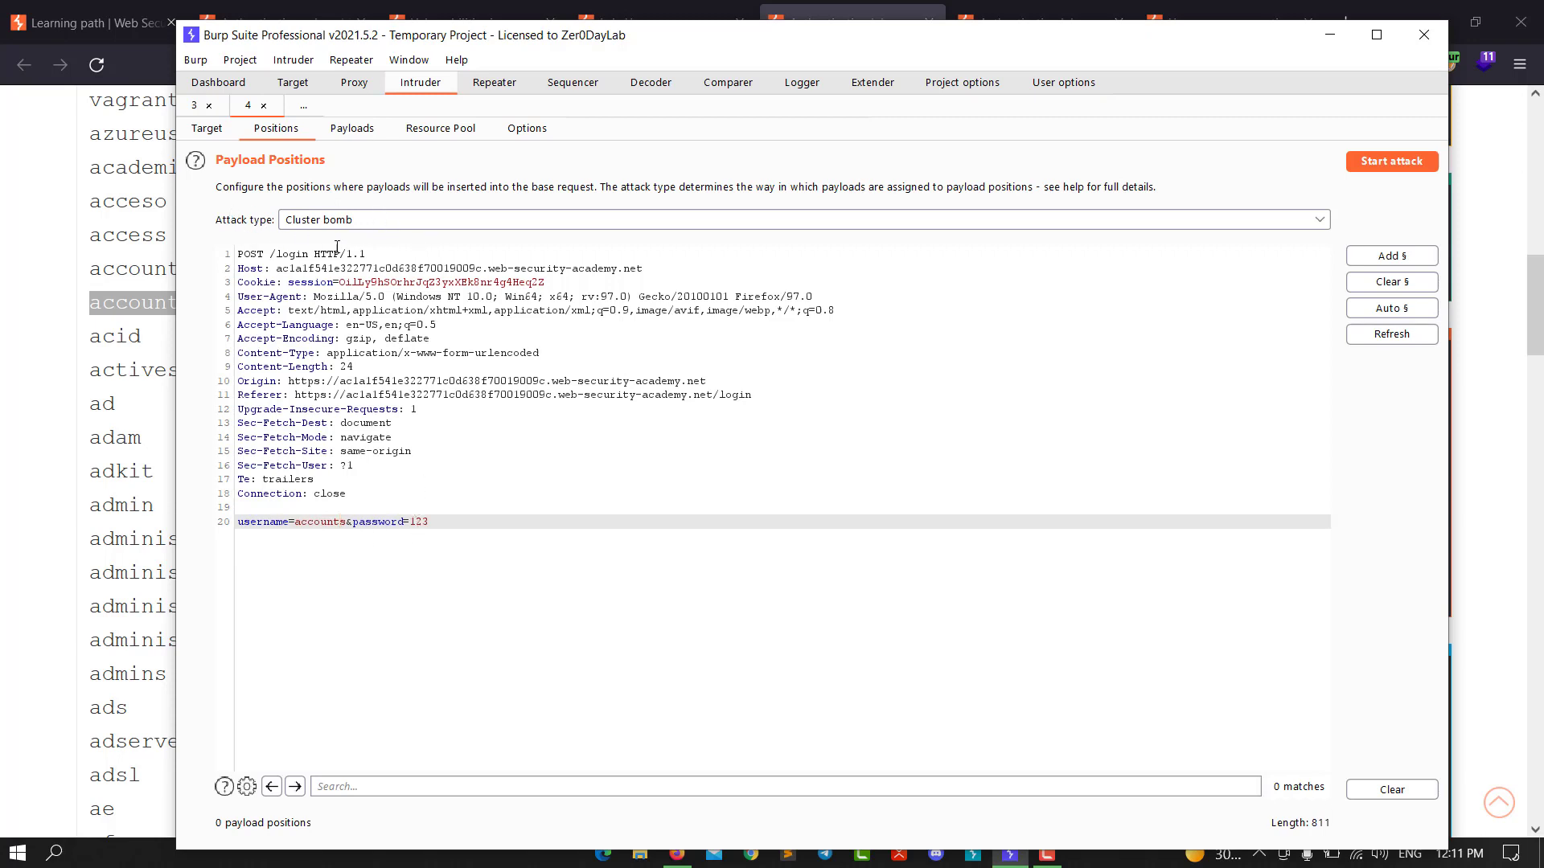
left_click(802, 218)
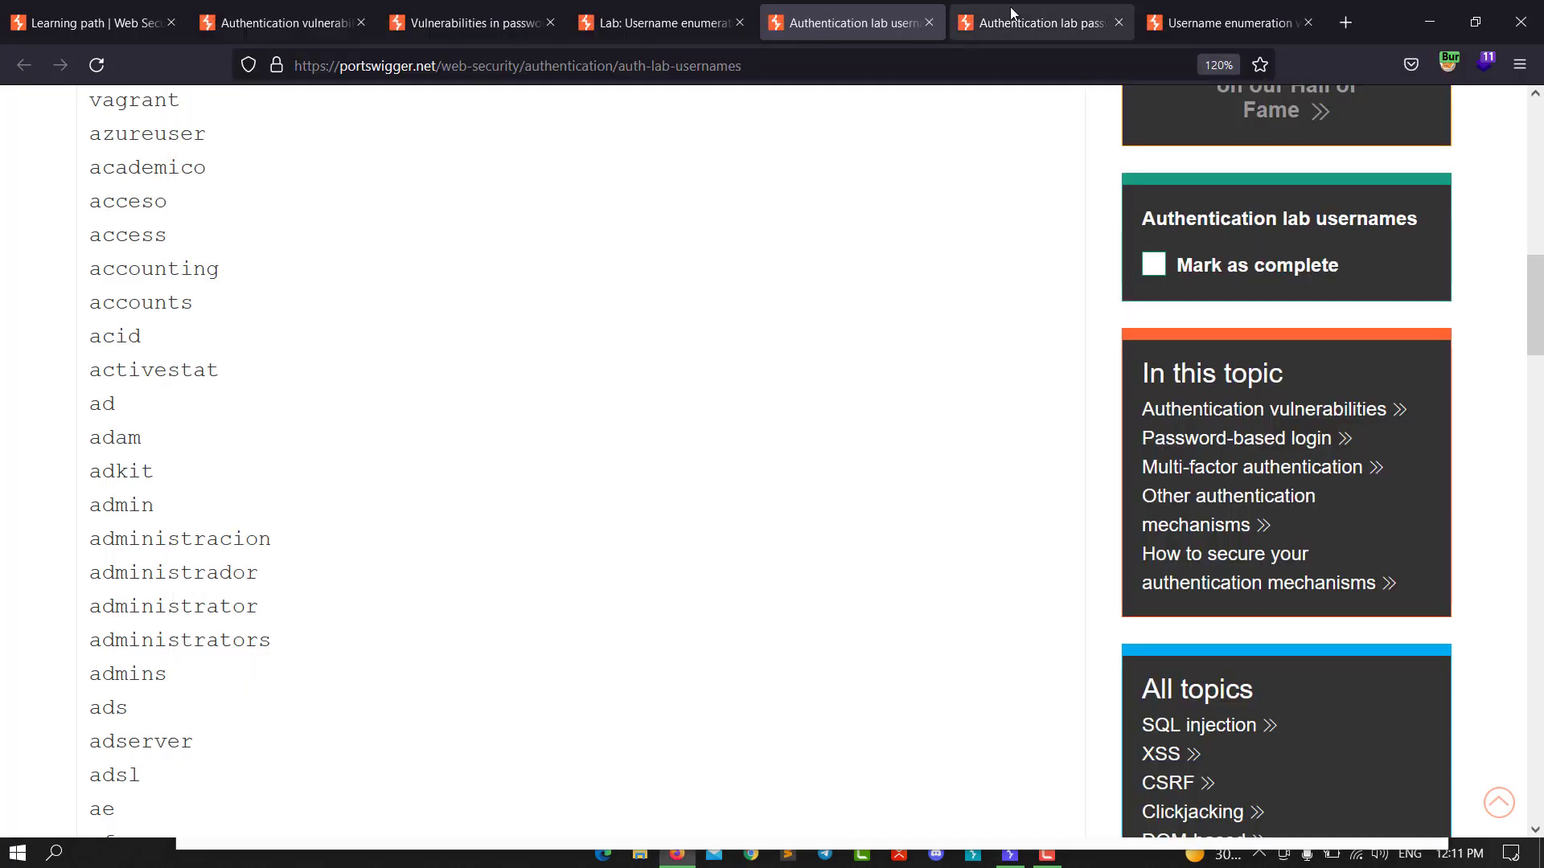
- Open the authentication lab passwords page and scroll through the password list
left_click(1037, 23)
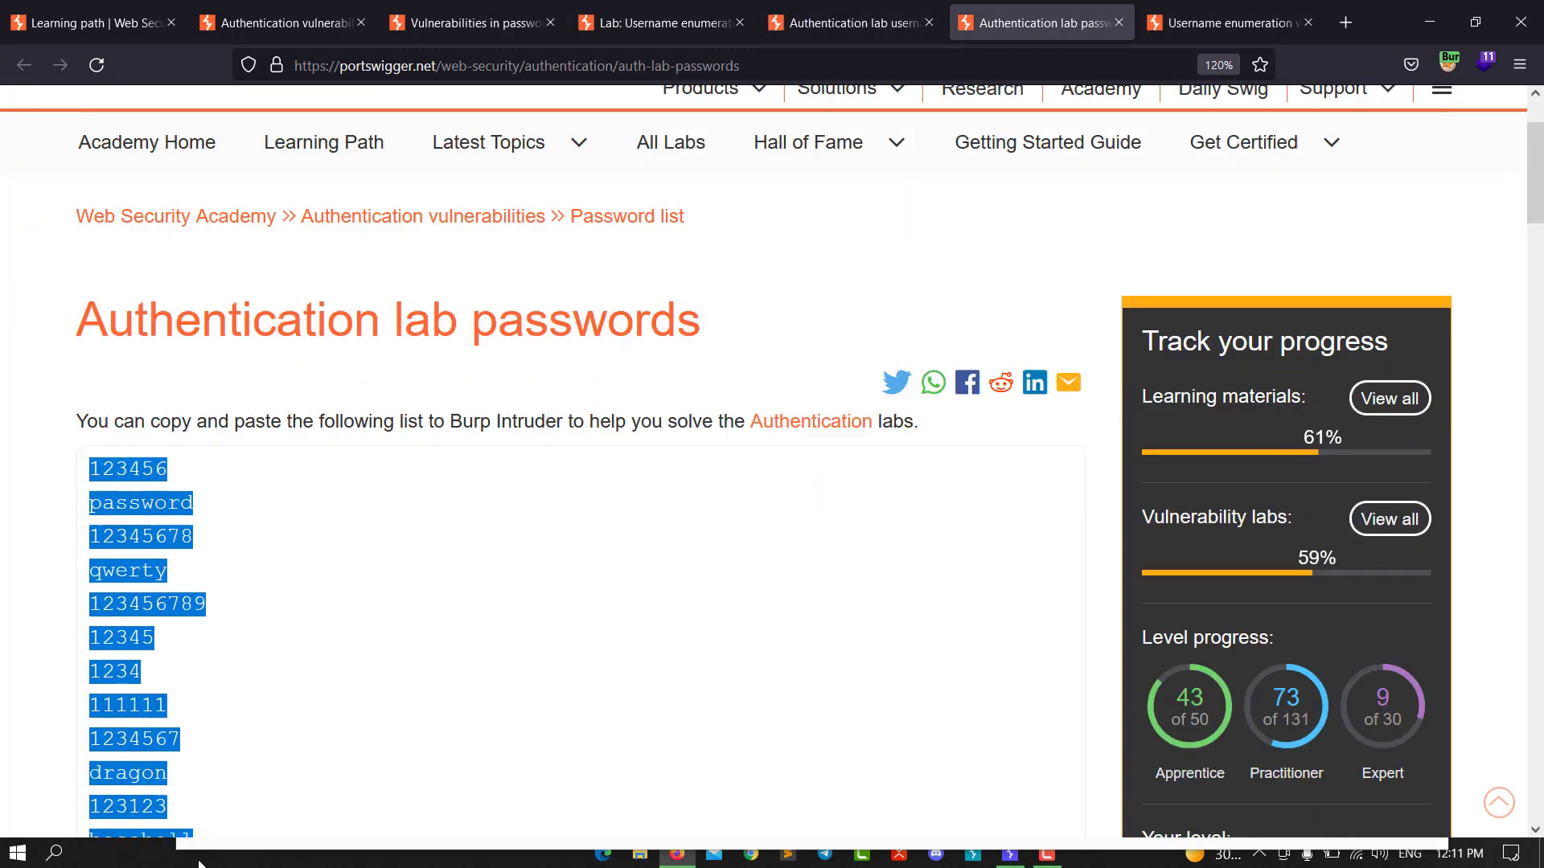
scroll("down", 3)
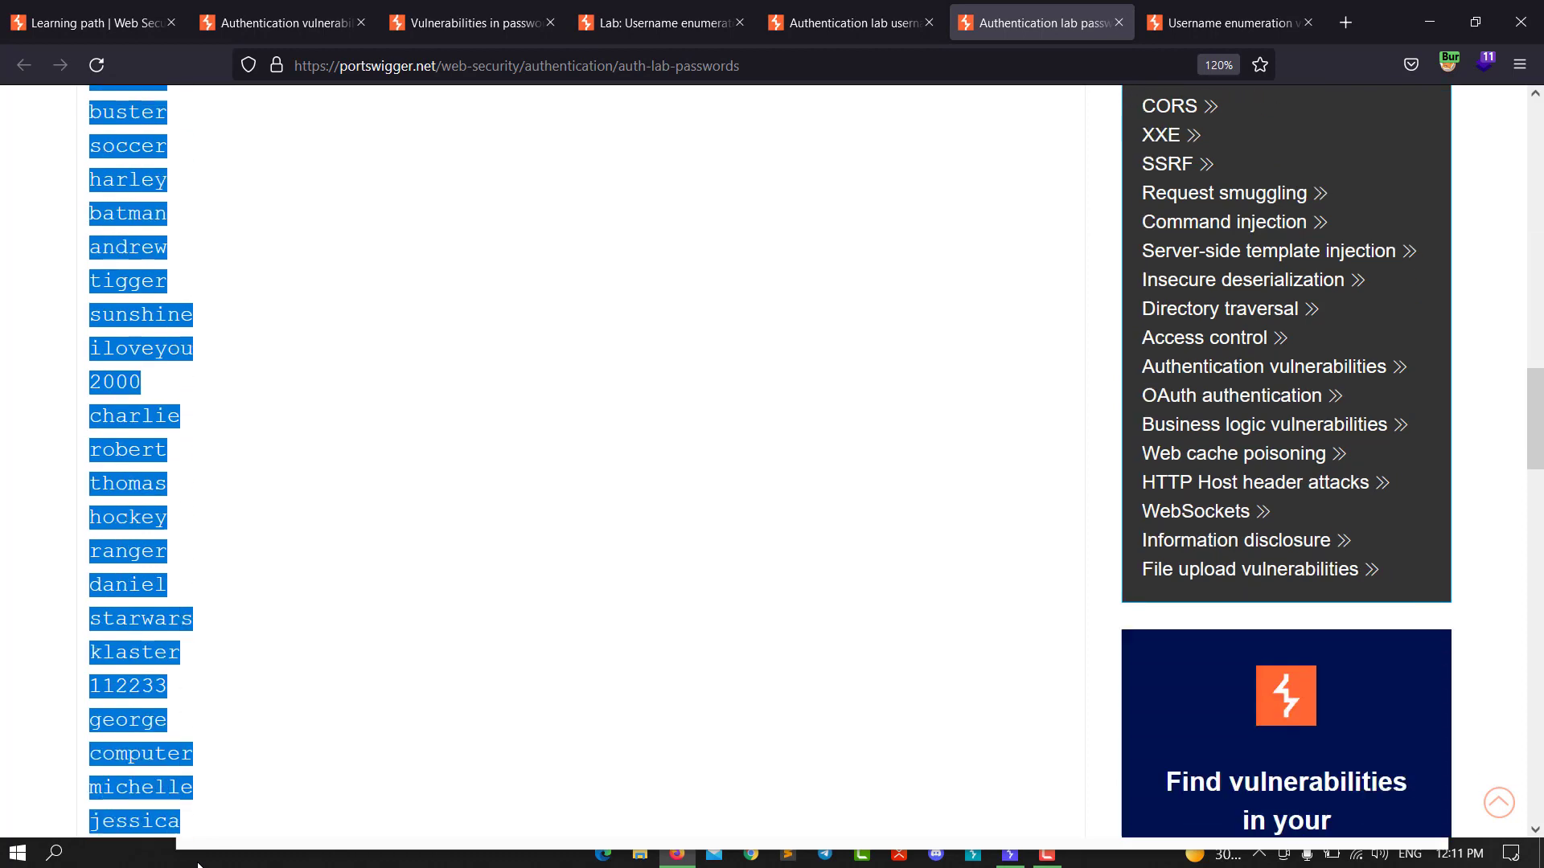
scroll("down", 3)
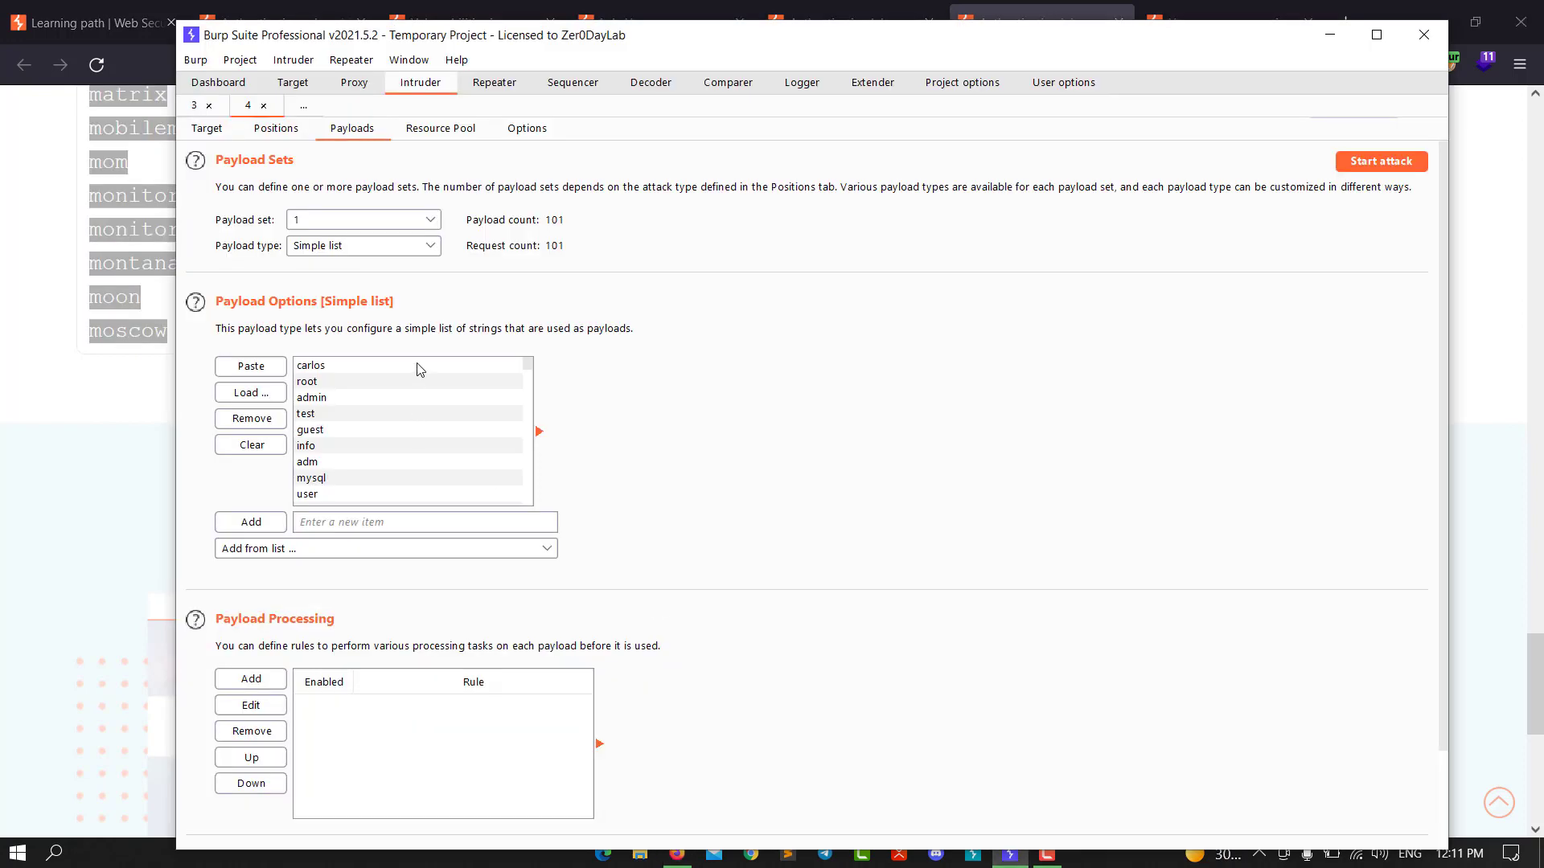
- Clear the username payload list and paste the 100 copied passwords in its place
left_click(251, 446)
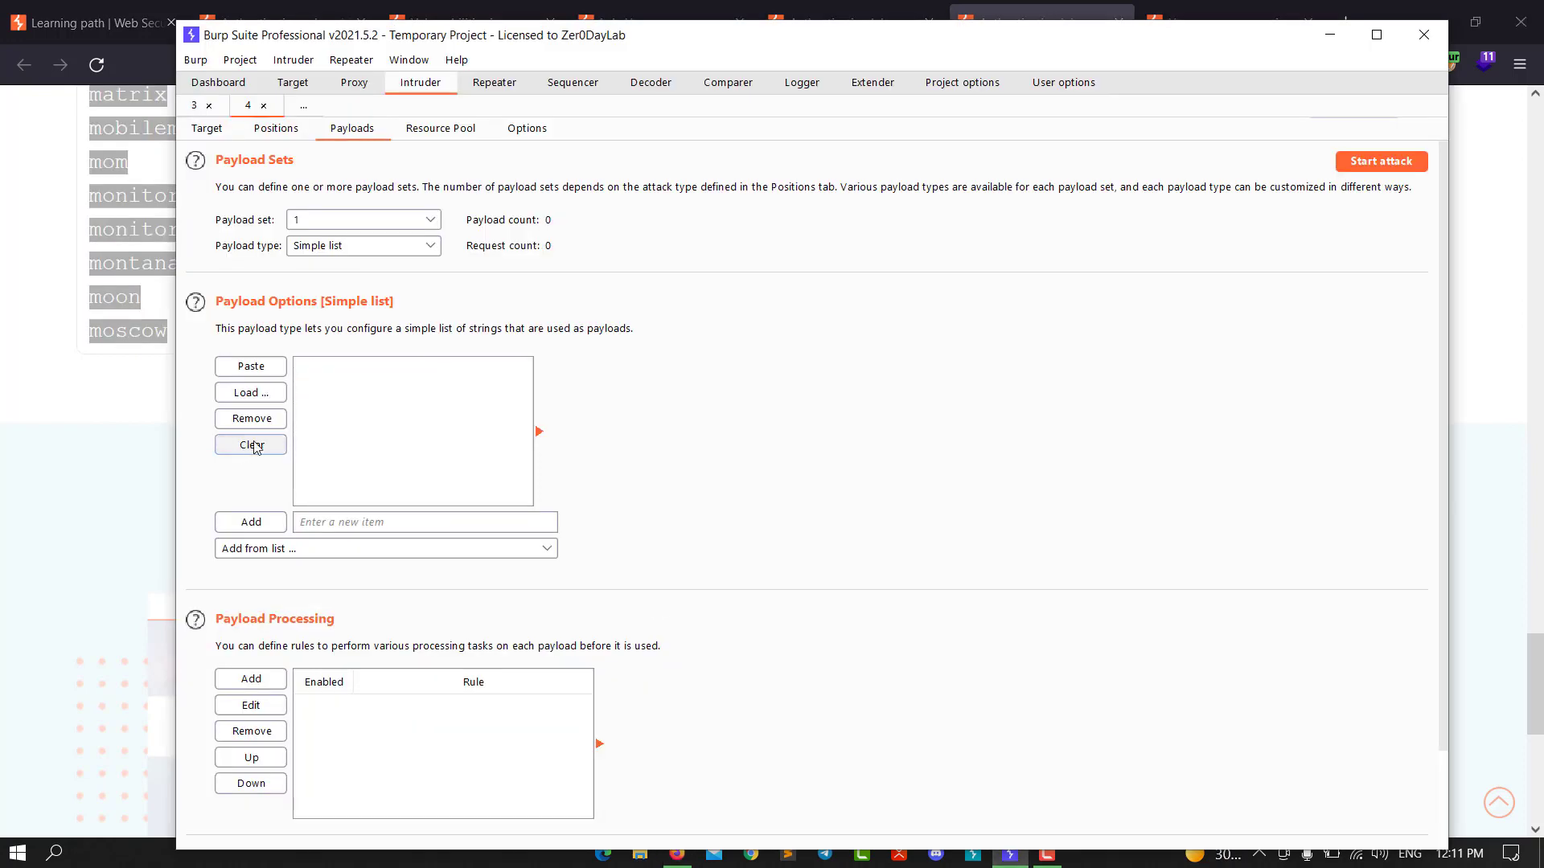
left_click(251, 366)
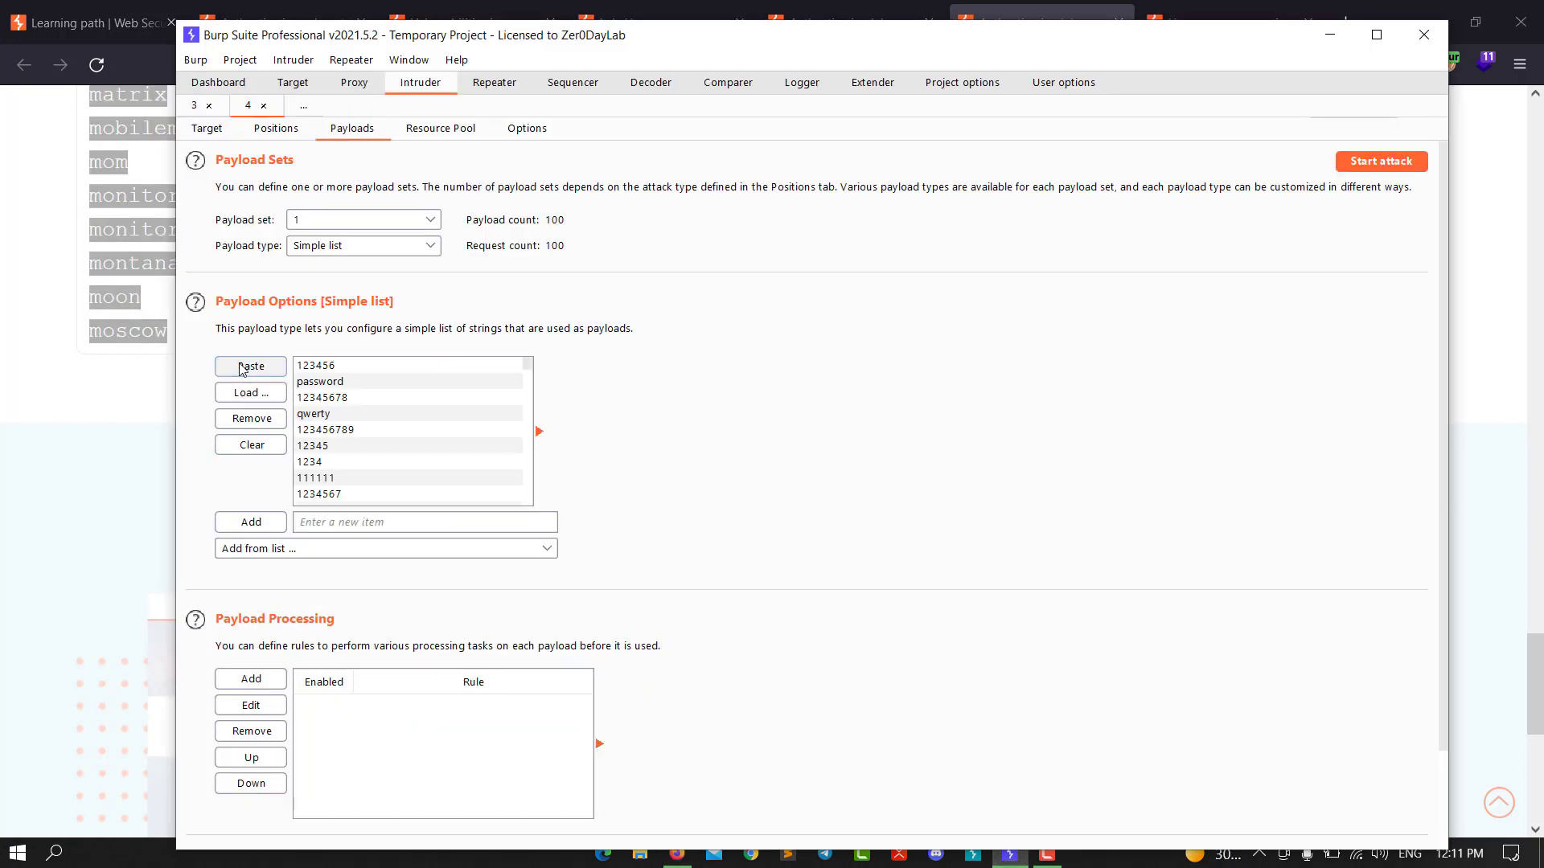
mouse_move(363, 492)
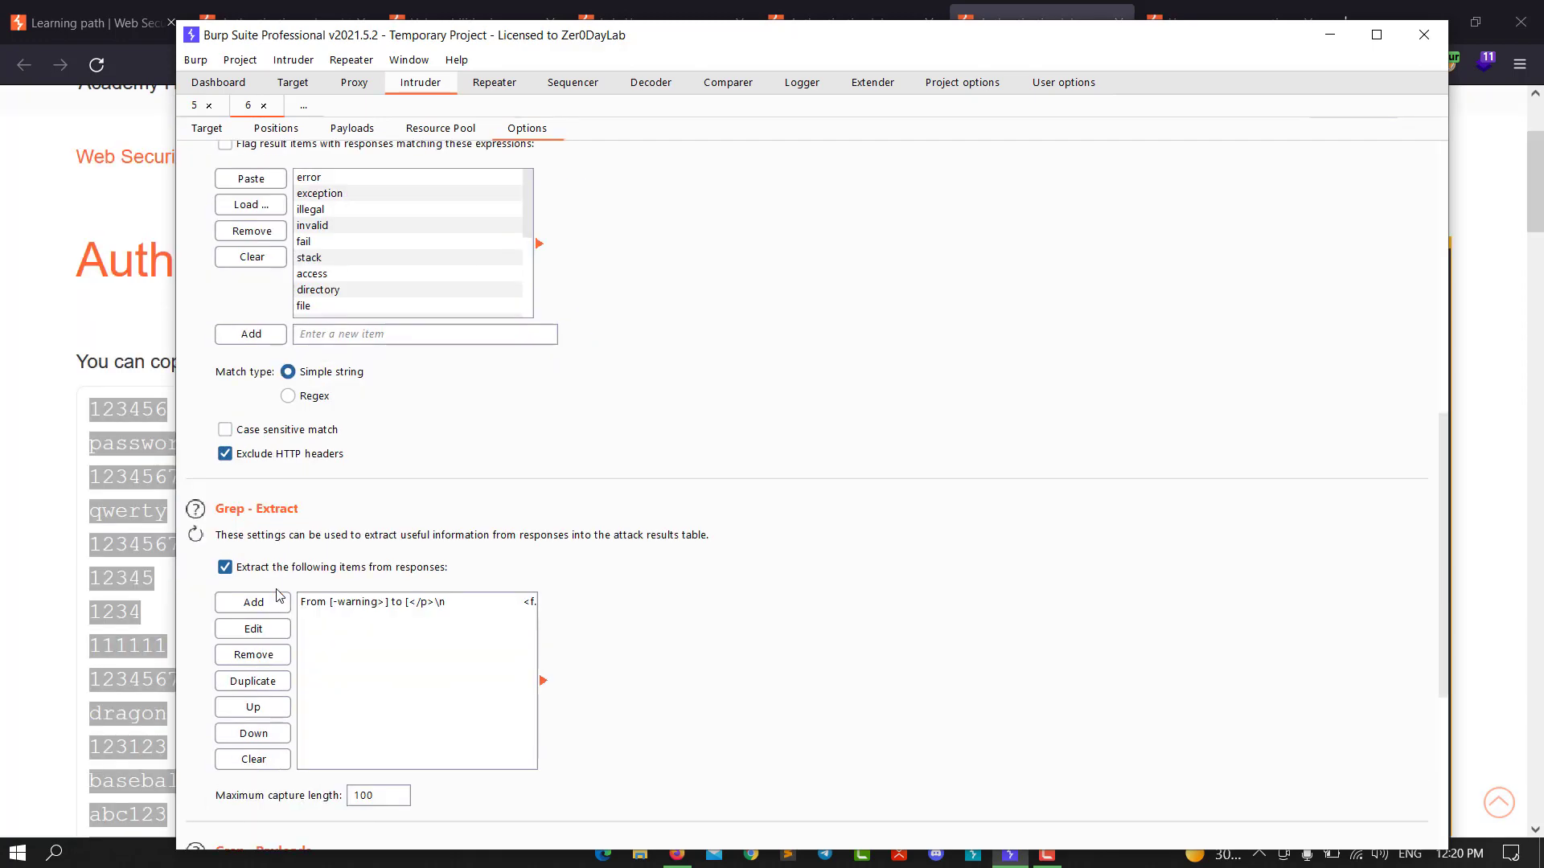
- Add a grep-extract rule capturing the 'Invalid username or password.' warning text from responses
left_click(252, 759)
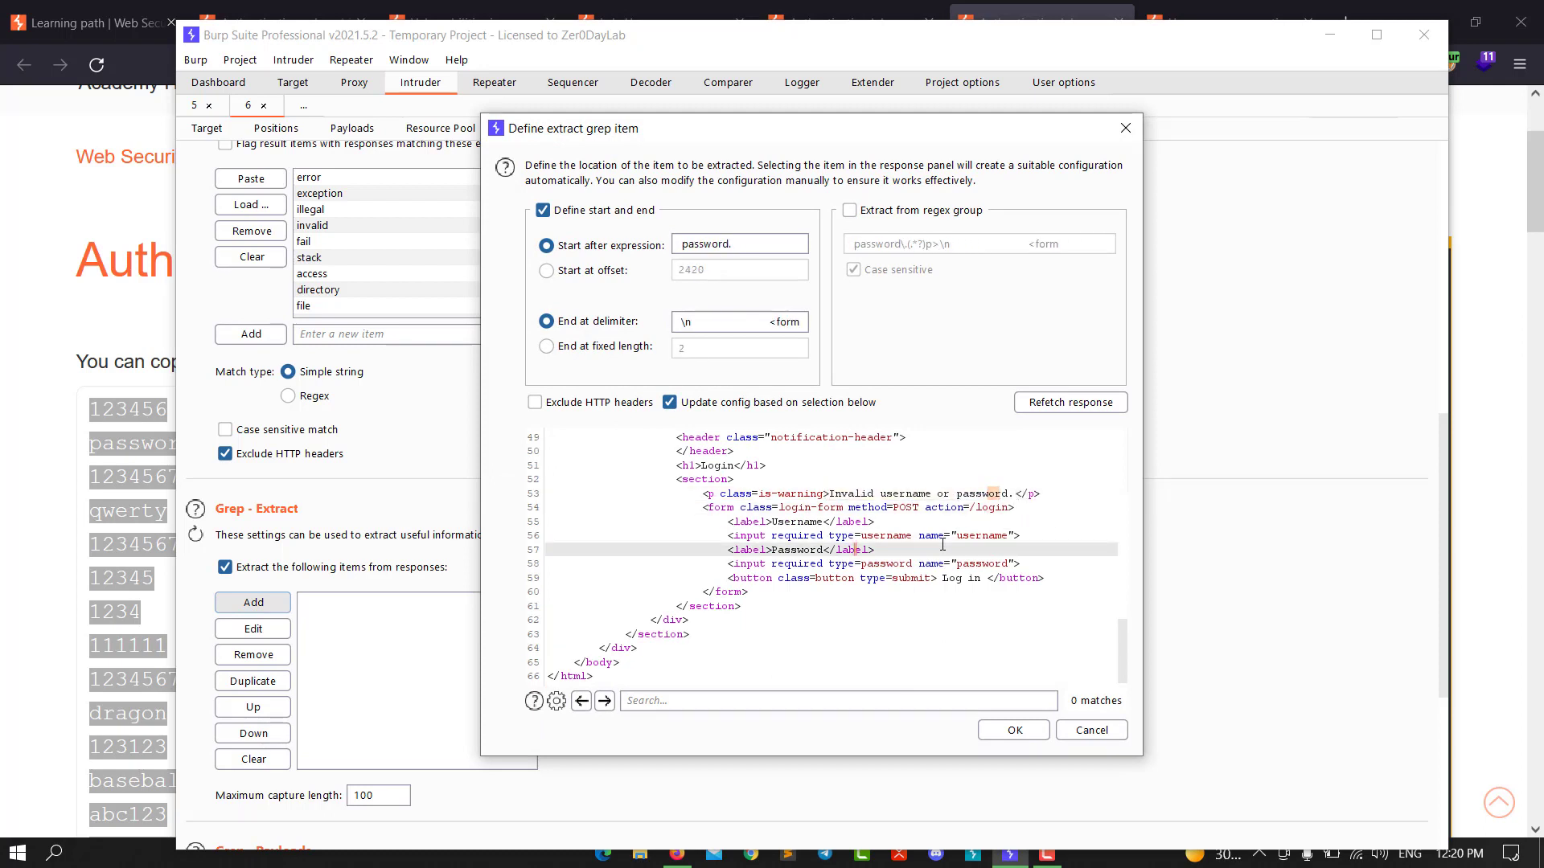
left_click_drag(946, 494, 1010, 494)
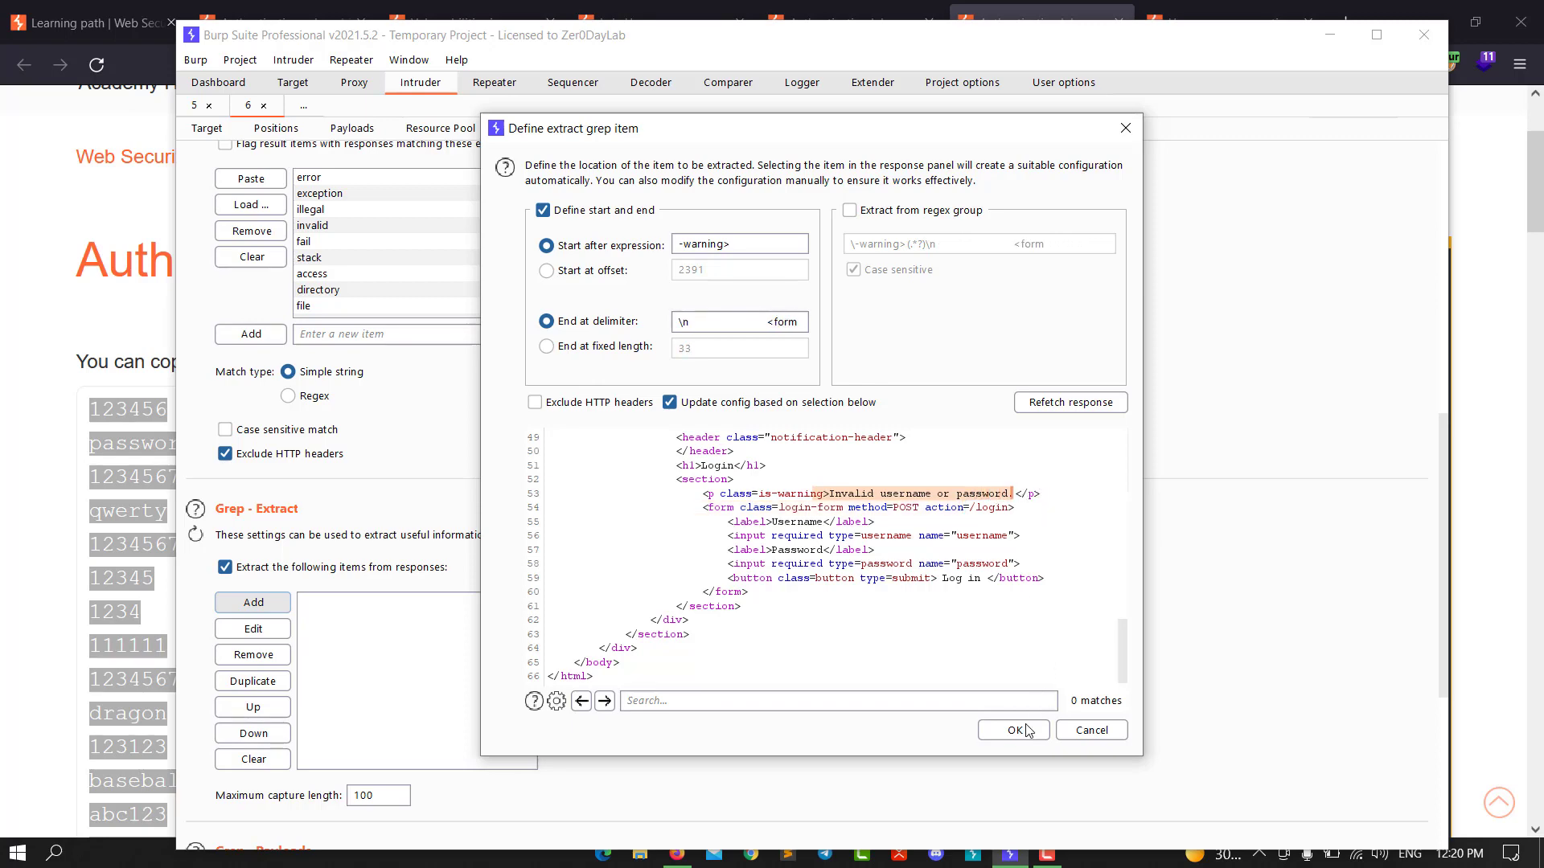
left_click(1011, 730)
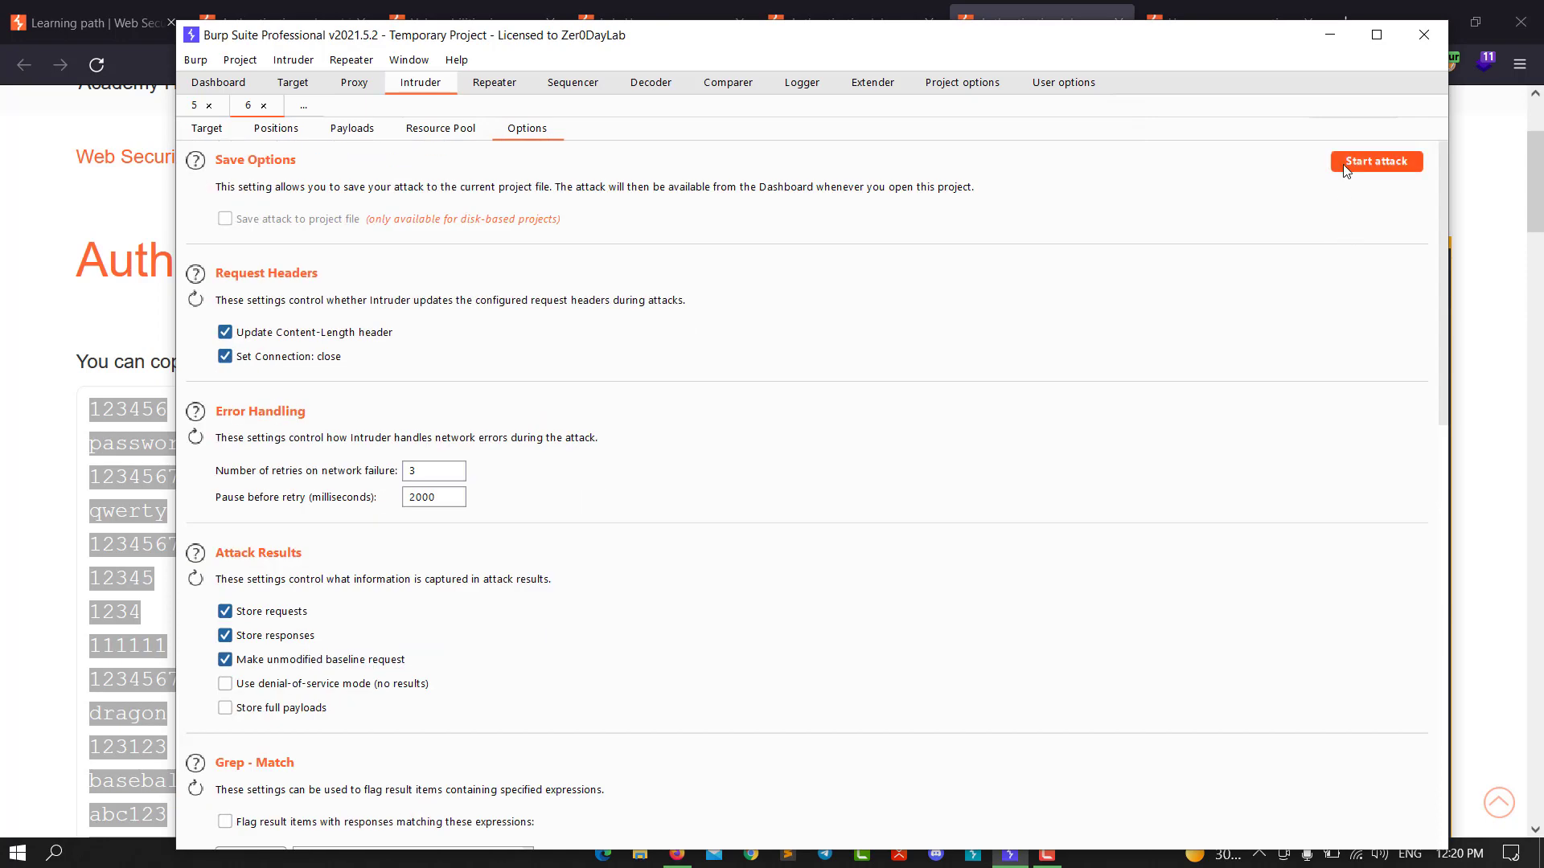
- Start the password attack, inspect the 'password' payload's response, then return to the lab login page
left_click(1375, 161)
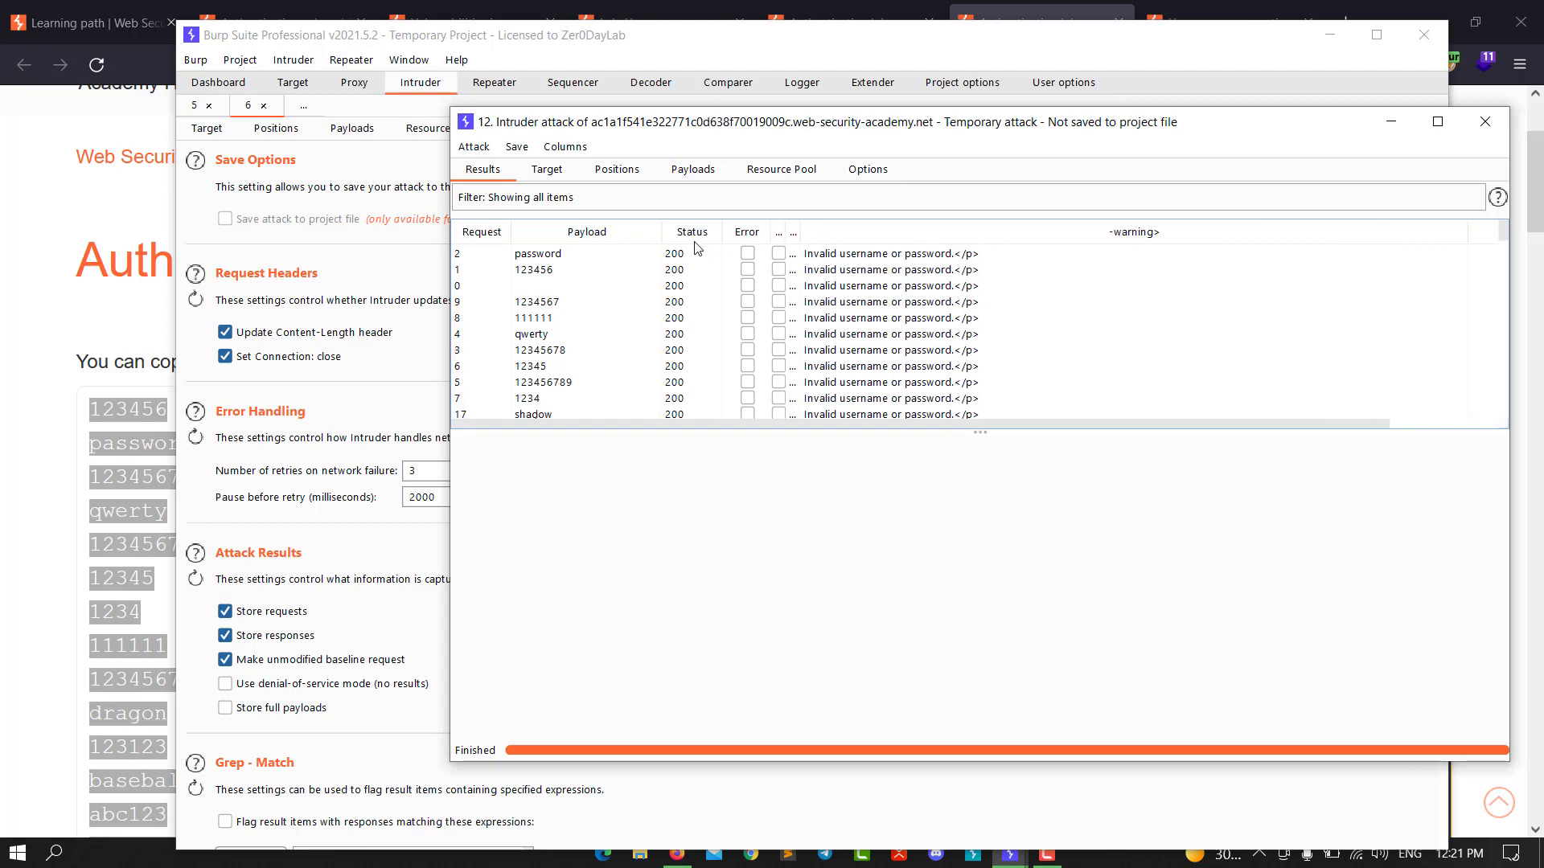
left_click(537, 253)
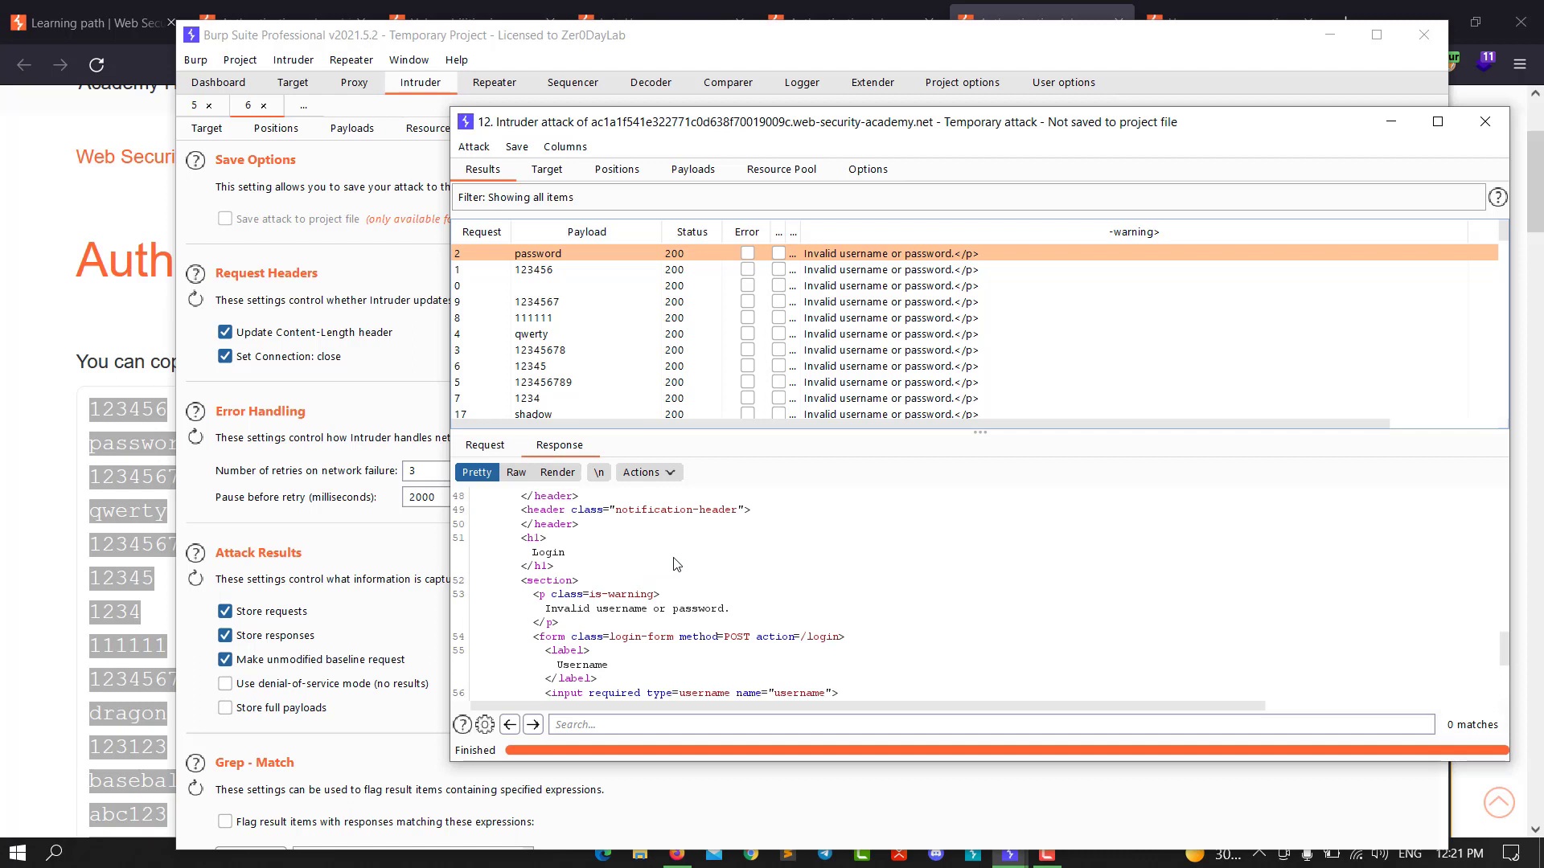
mouse_move(701, 519)
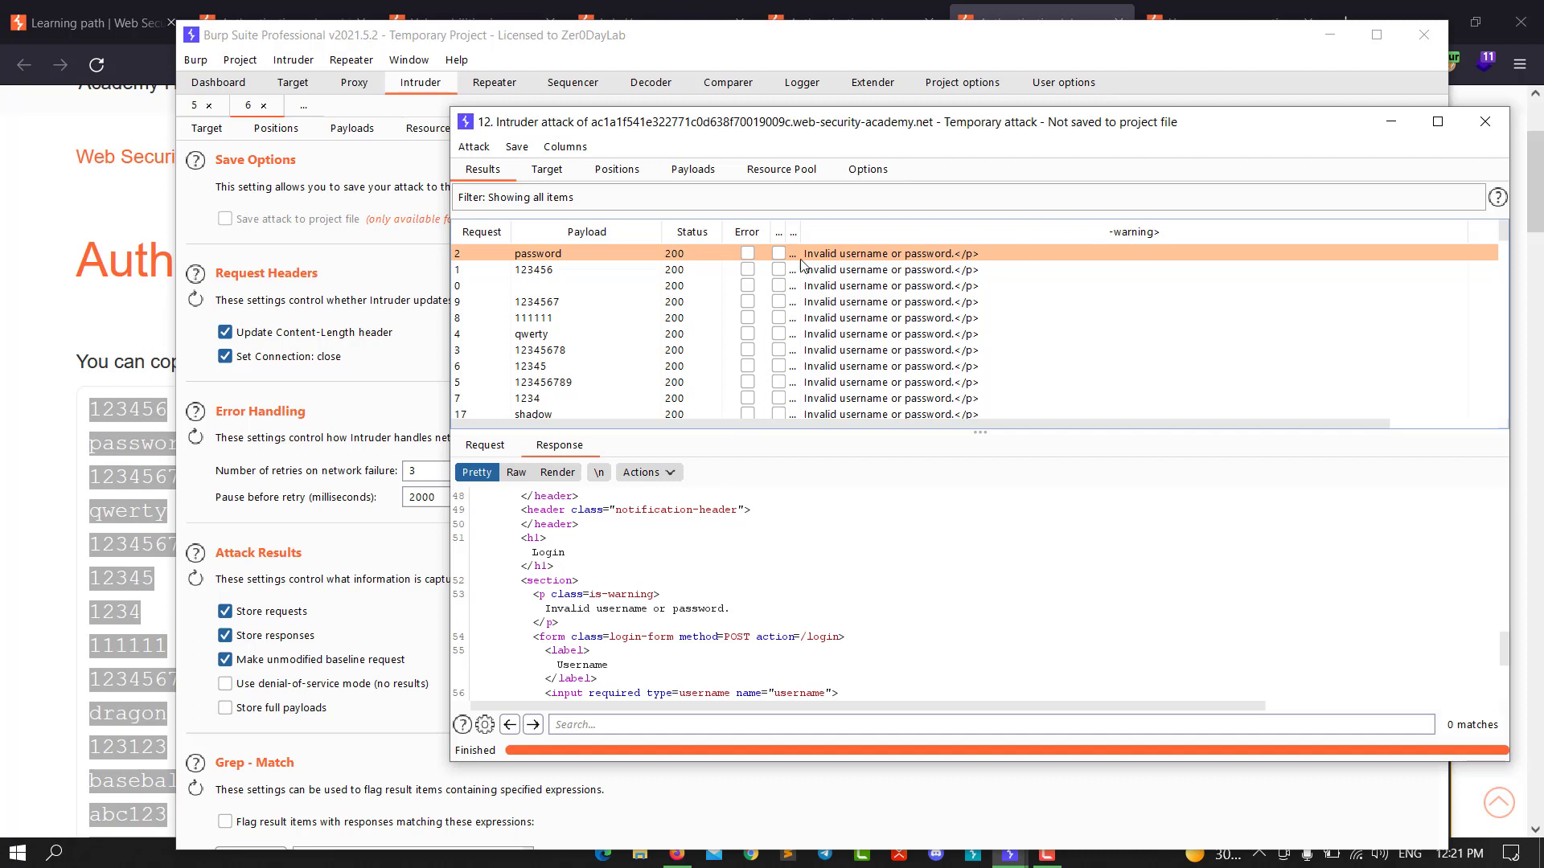
mouse_move(920, 258)
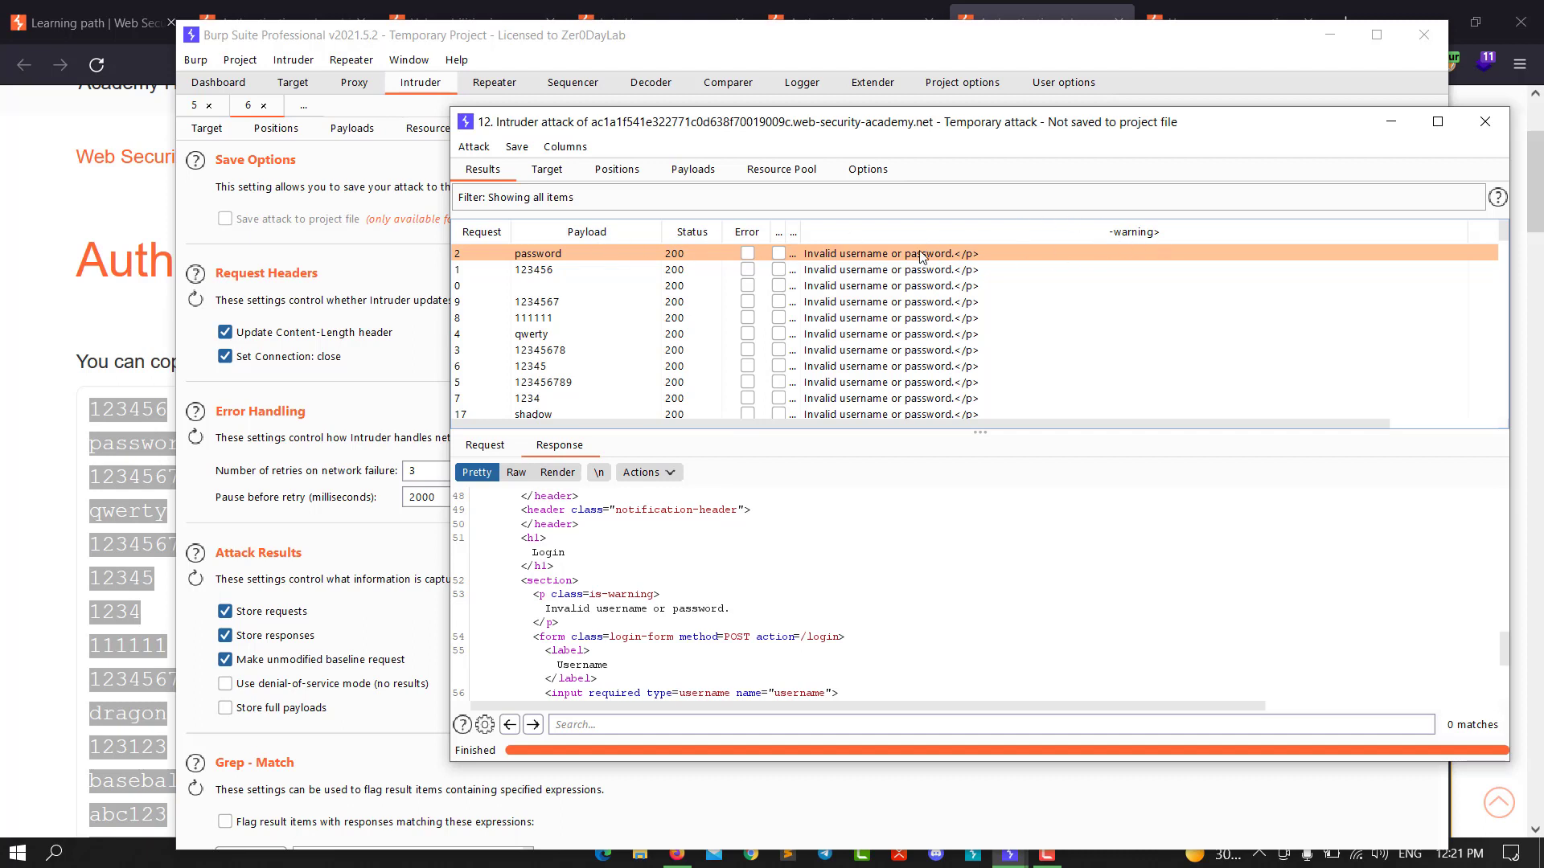
mouse_move(541, 259)
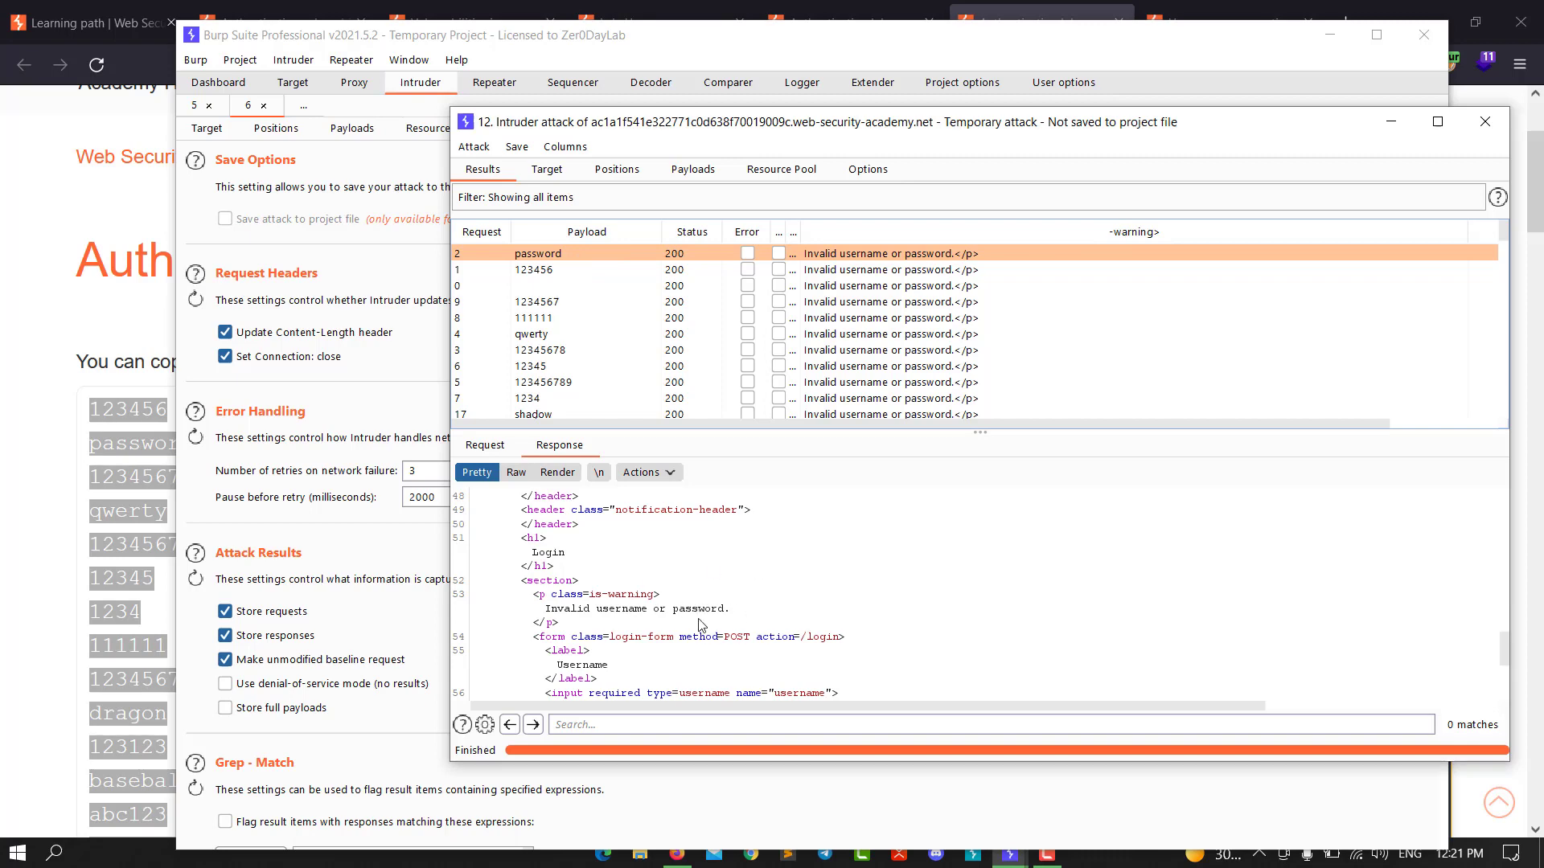
left_click(1229, 23)
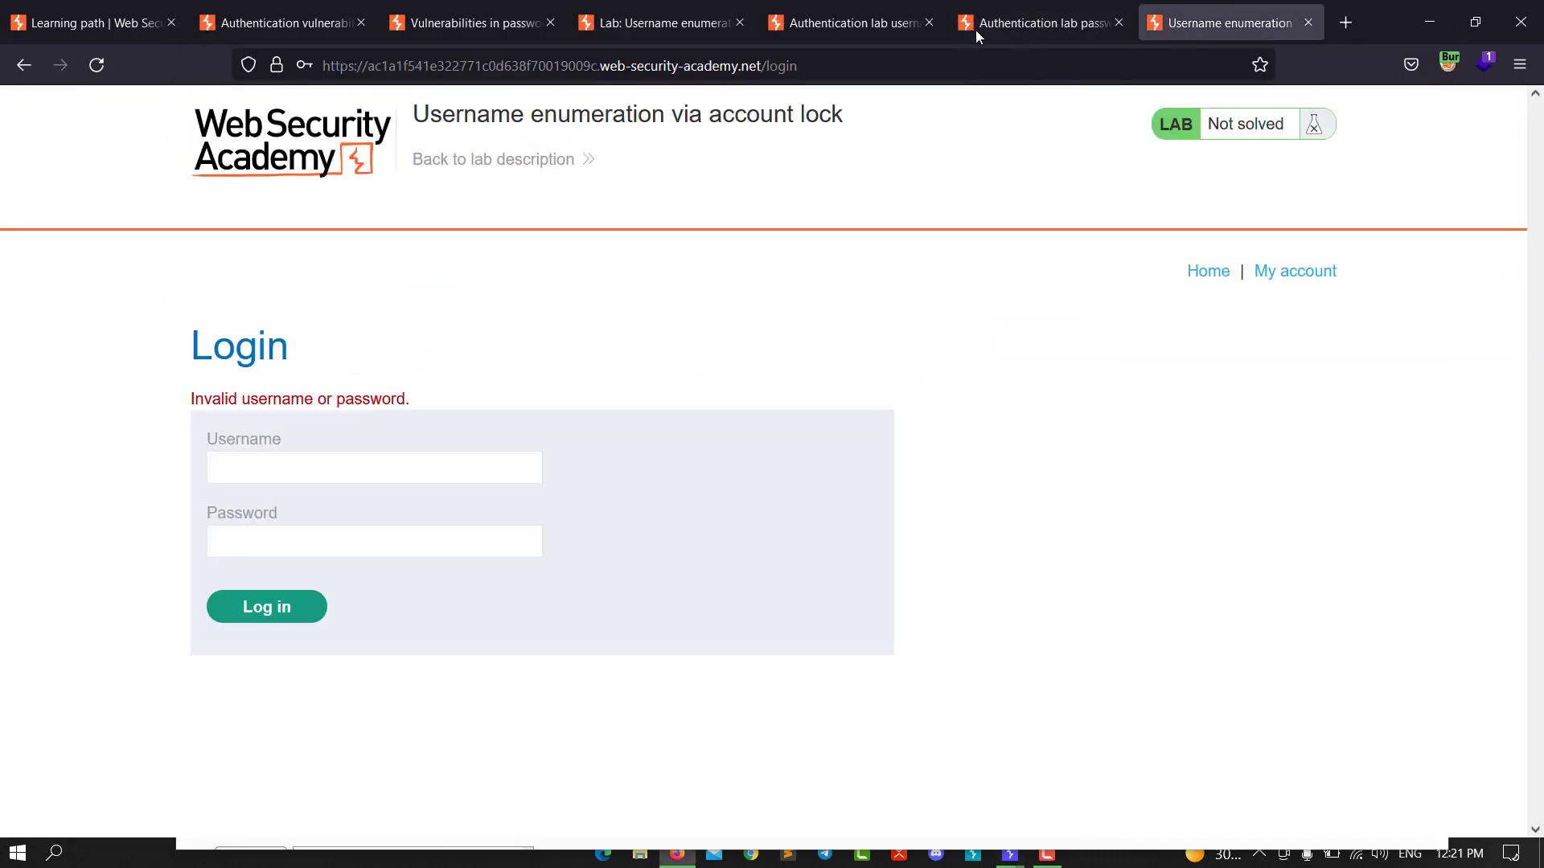
left_click(373, 466)
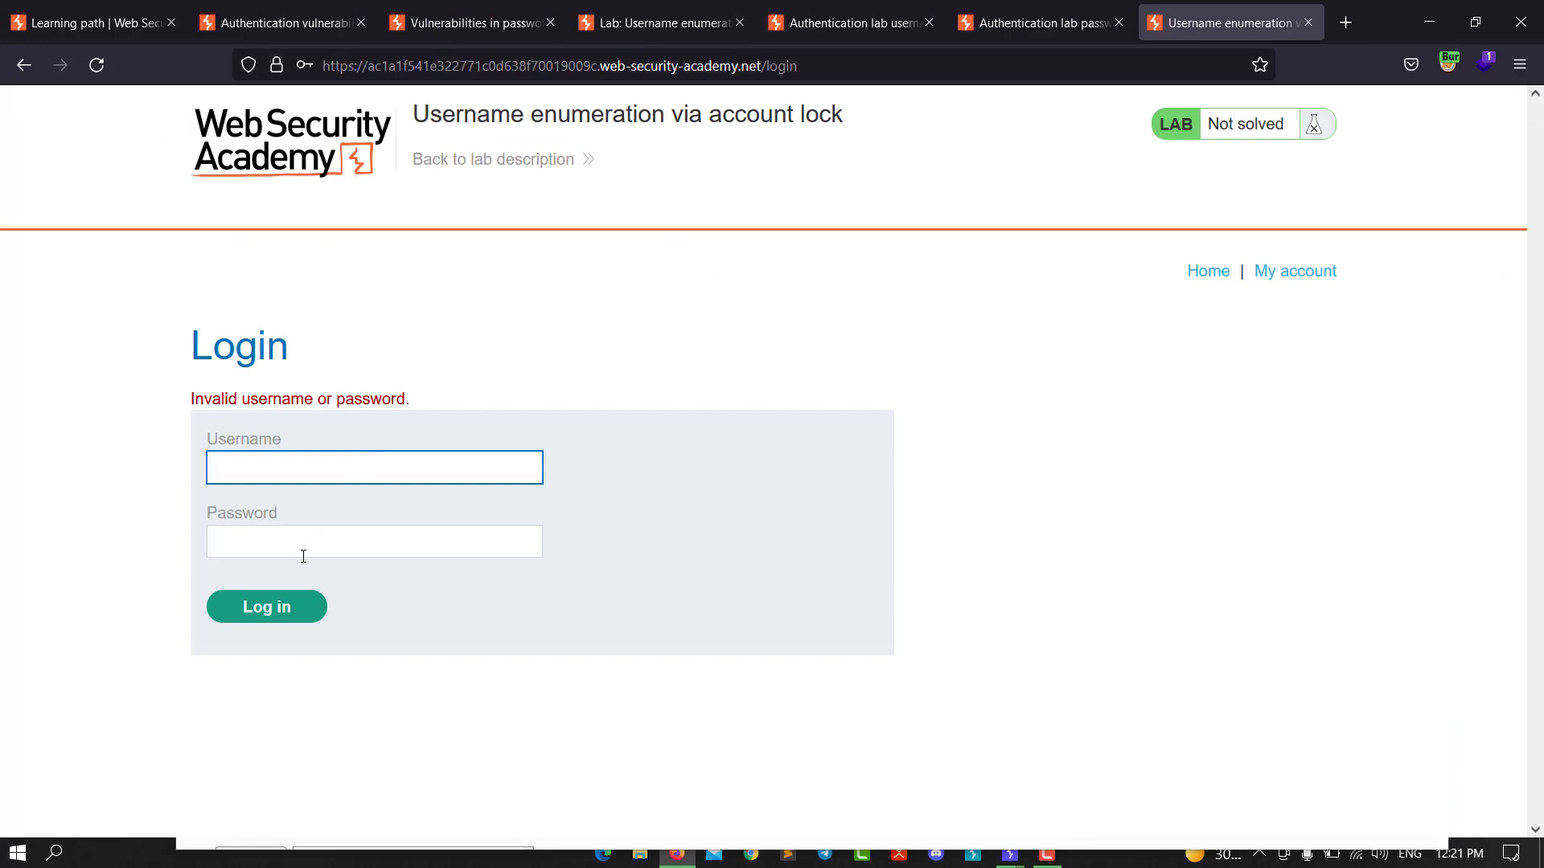
left_click(373, 466)
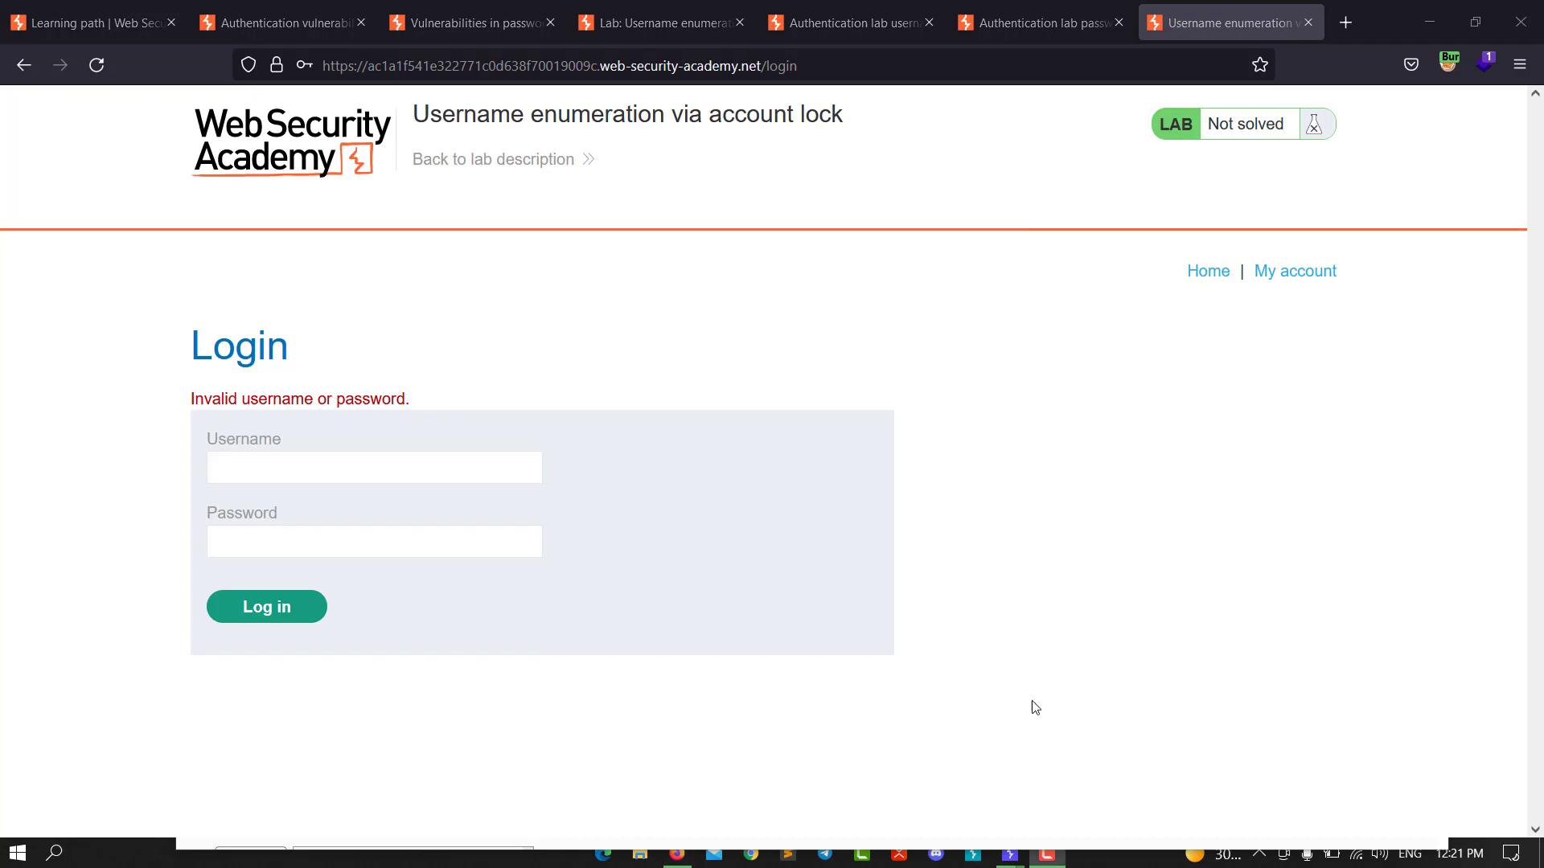
mouse_move(1185, 733)
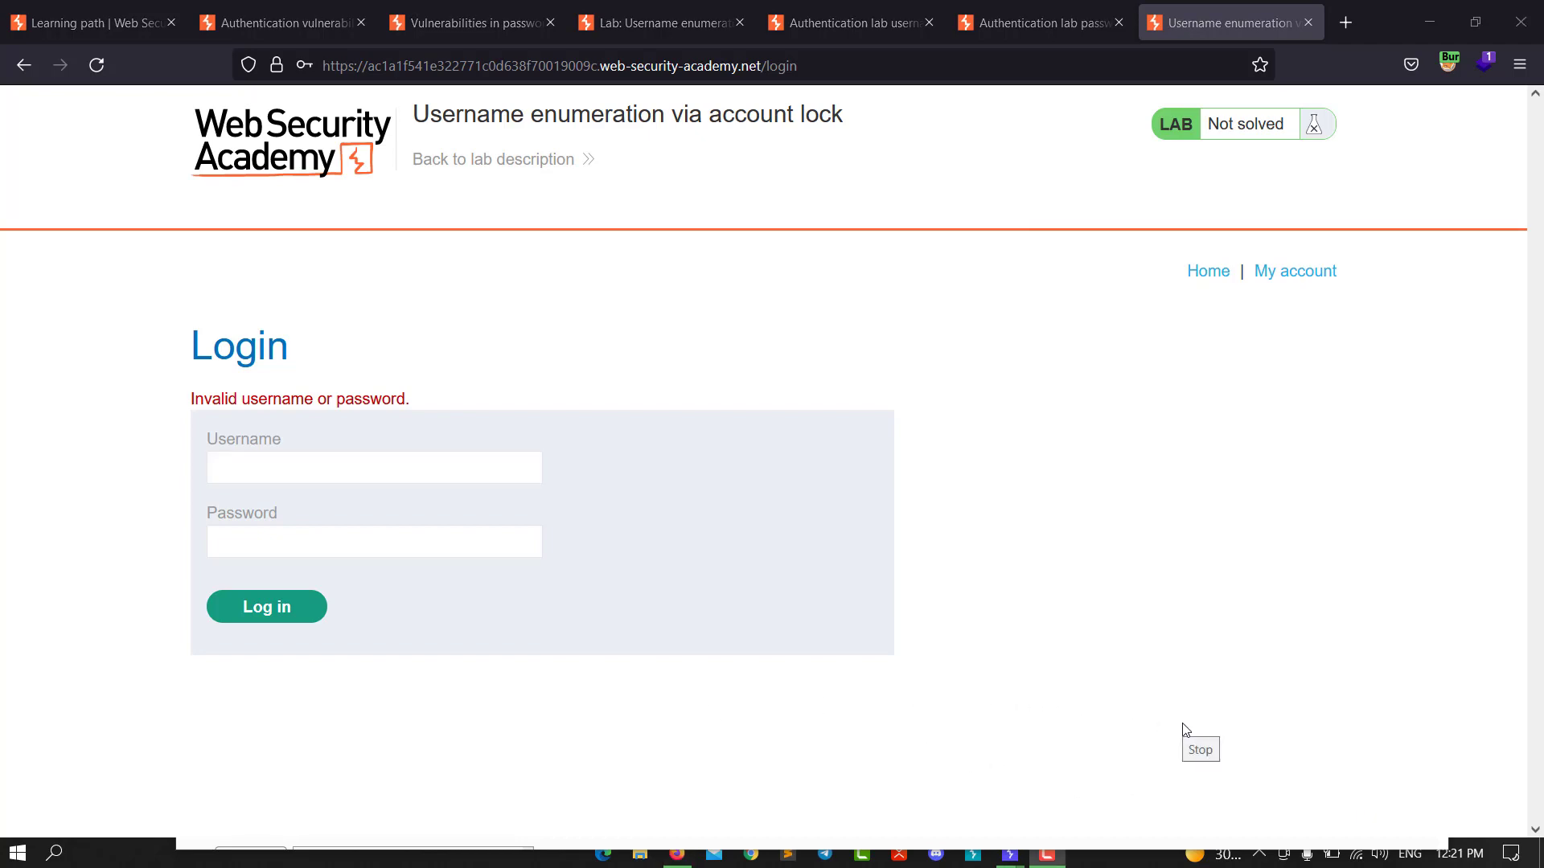